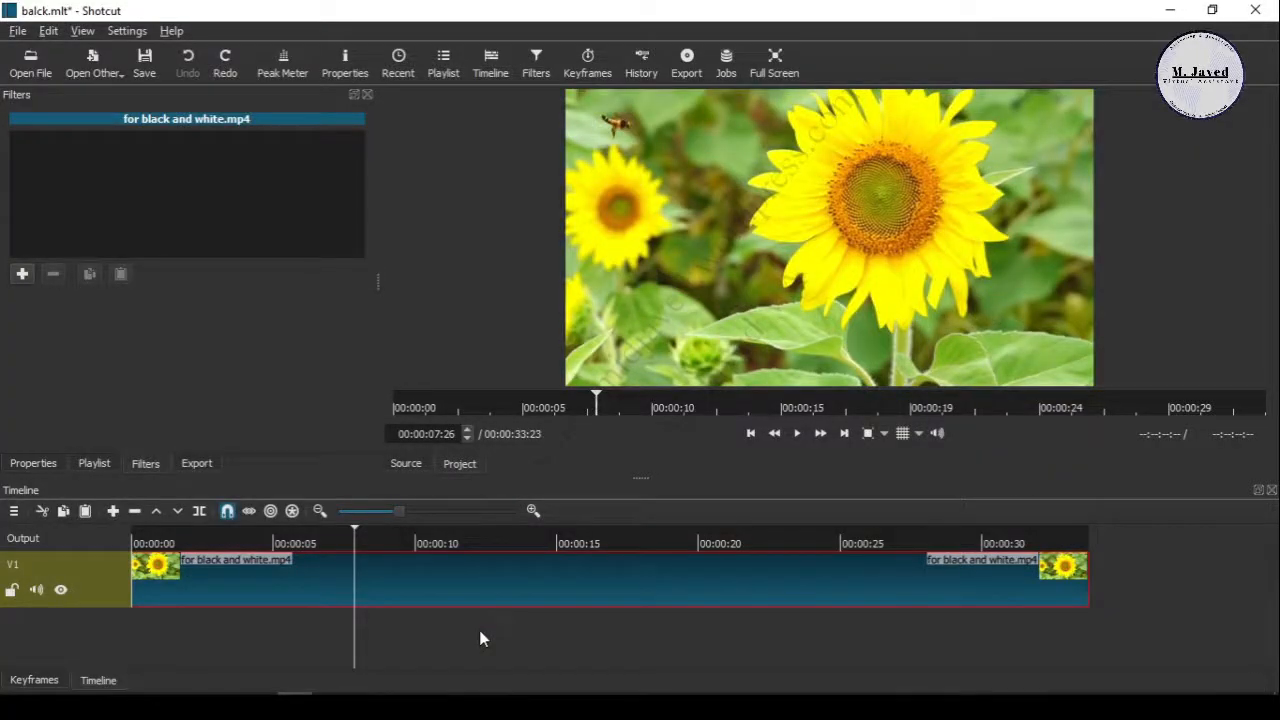
{"action": "mouse_move", "coordinate": [445, 627]}
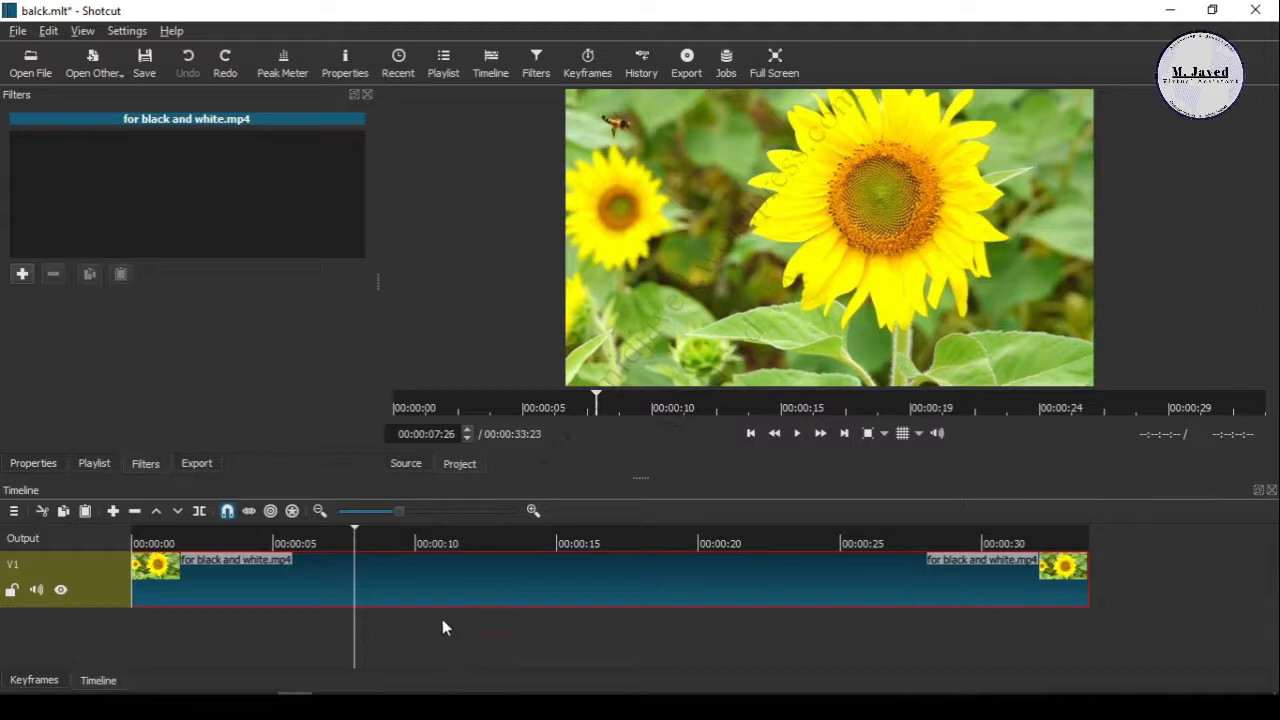
{"action": "mouse_move", "coordinate": [445, 585]}
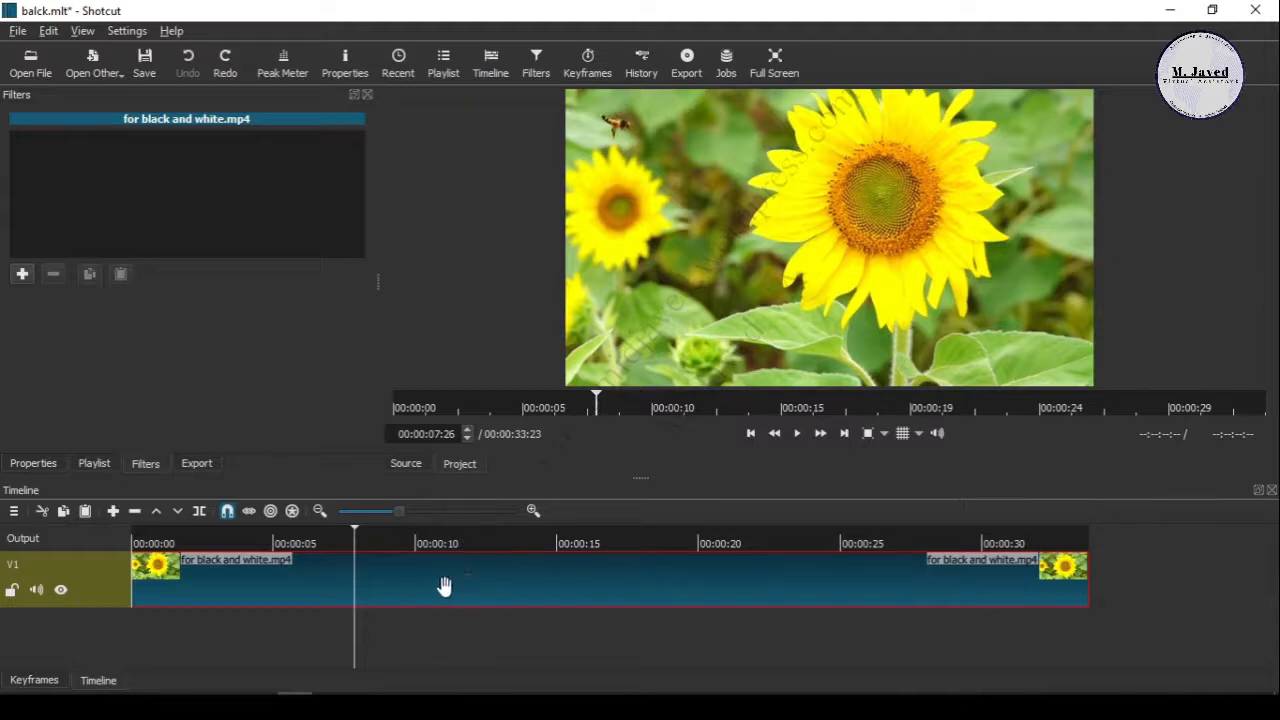
Step: Search filters for 'satu' and add Saturation to the sunflower clip at its default 100%
{"action": "left_click", "coordinate": [94, 462]}
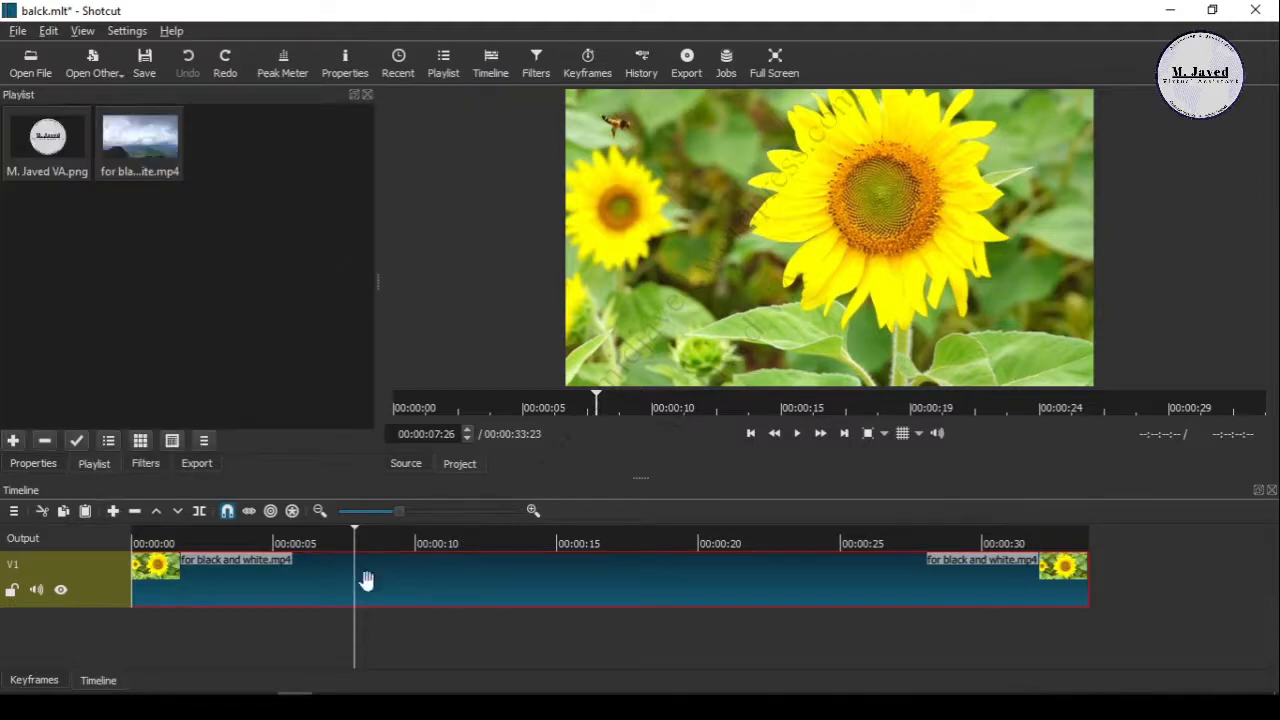
{"action": "left_click", "coordinate": [145, 463]}
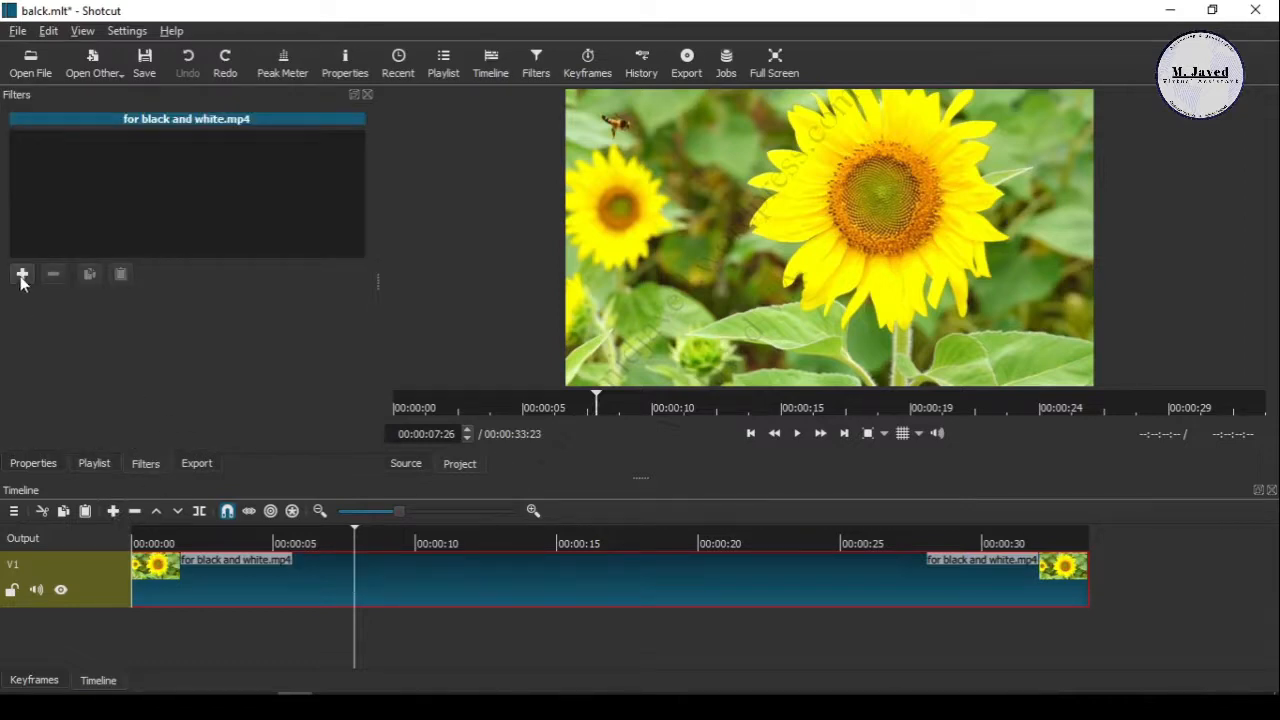
{"action": "left_click", "coordinate": [22, 274]}
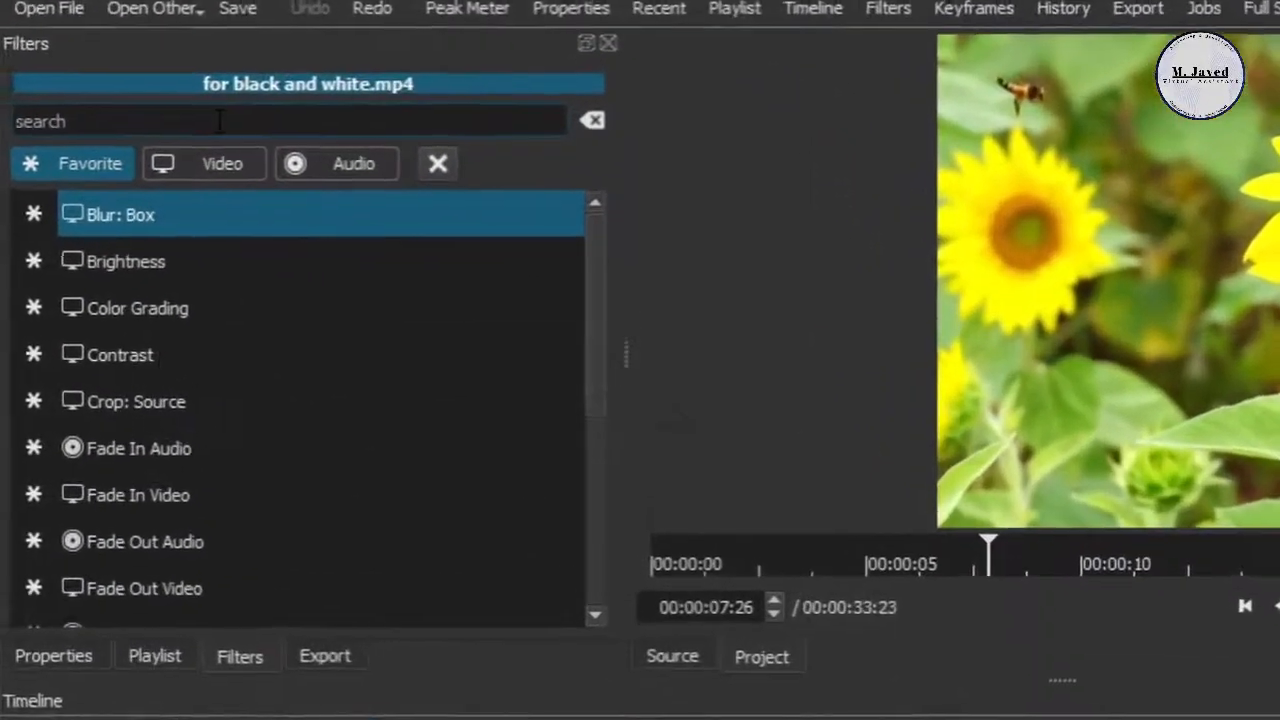
{"action": "type", "text": "s"}
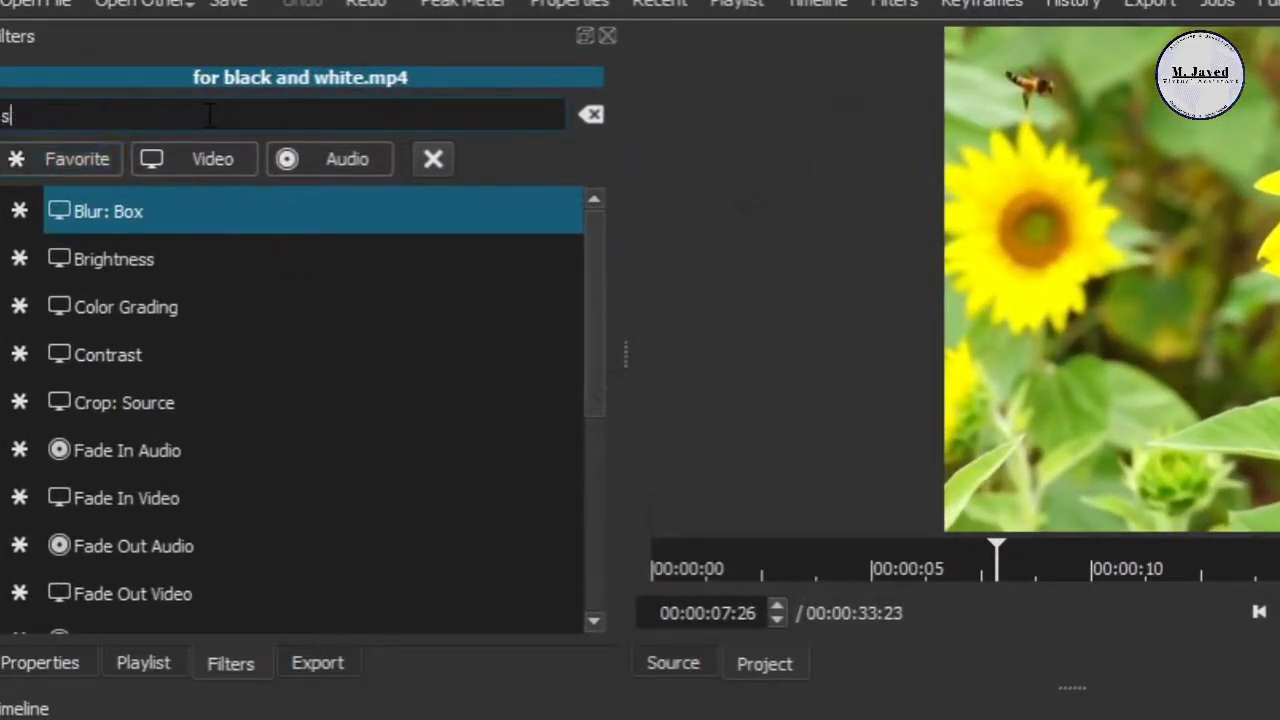
{"action": "type", "text": "atu"}
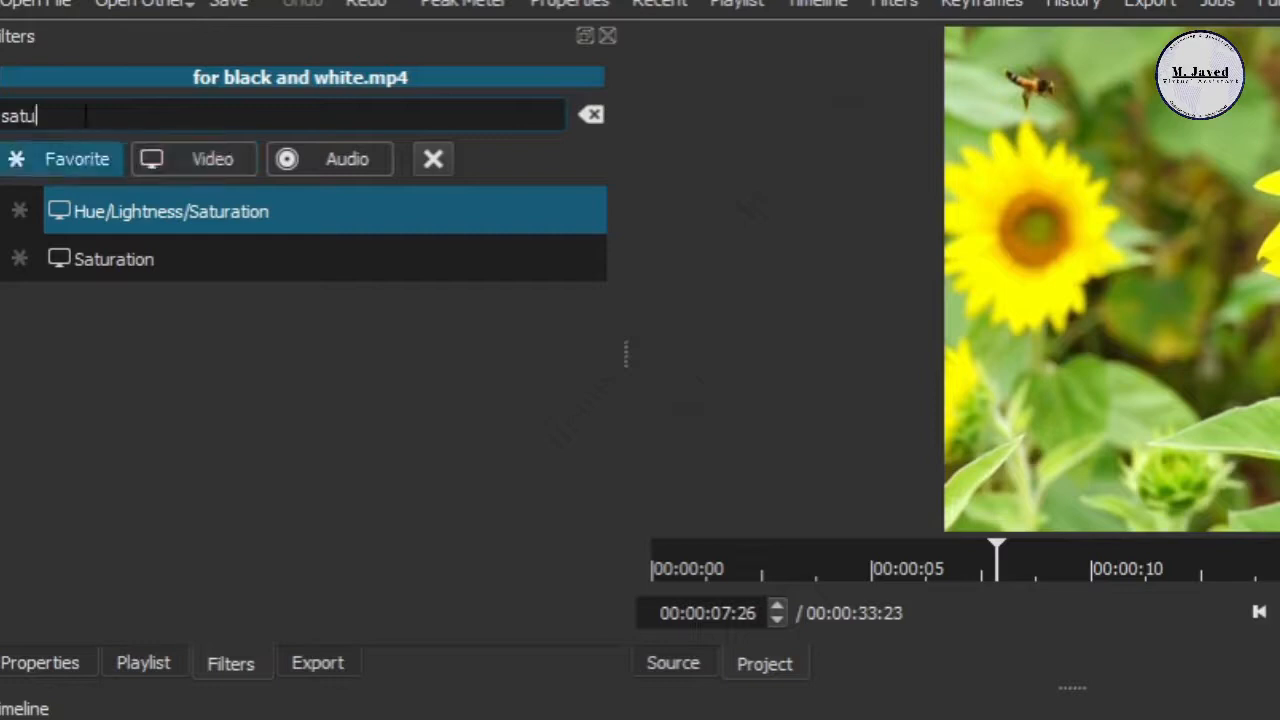
{"action": "left_click", "coordinate": [114, 259]}
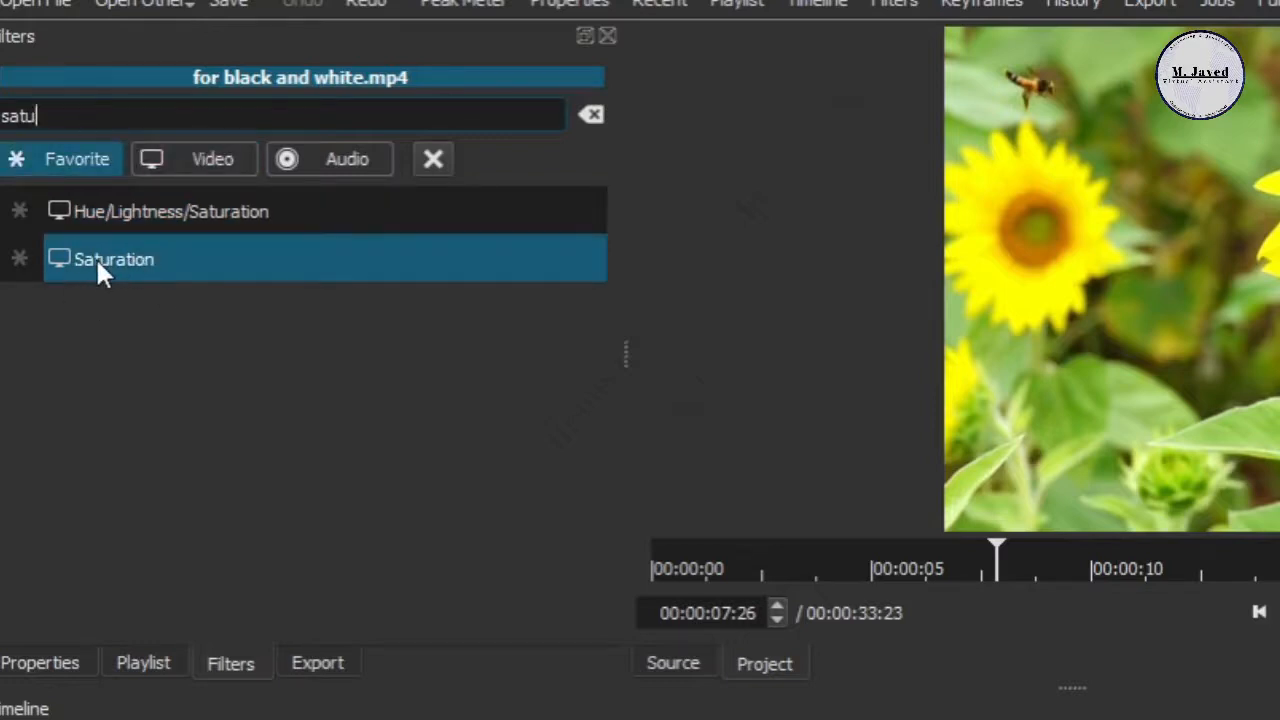
{"action": "double_click", "coordinate": [113, 259]}
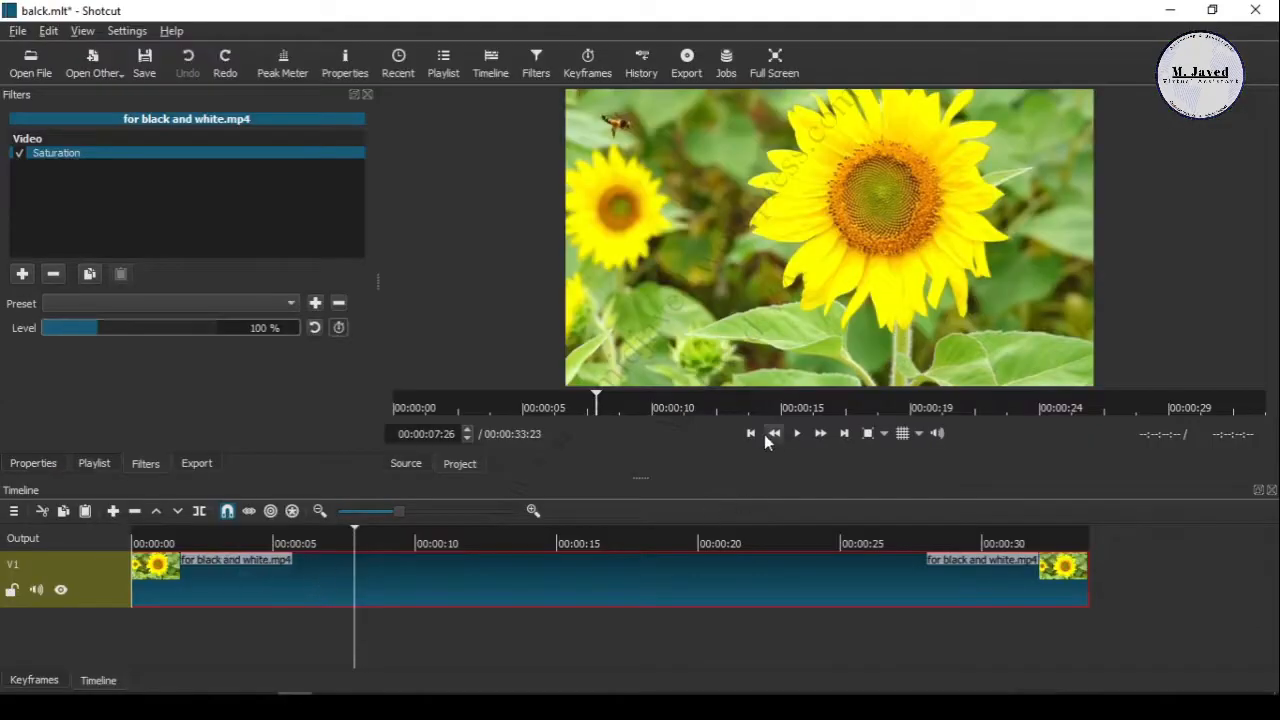
{"action": "left_click", "coordinate": [750, 433]}
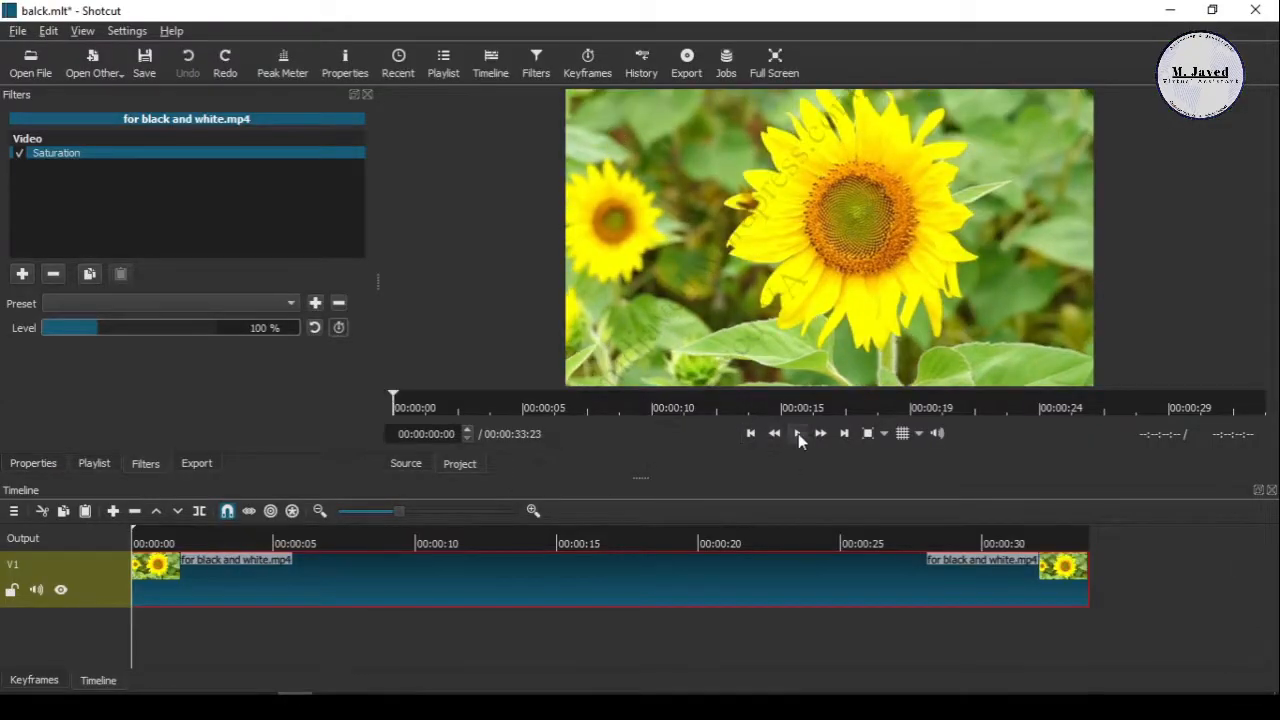
{"action": "left_click", "coordinate": [797, 432]}
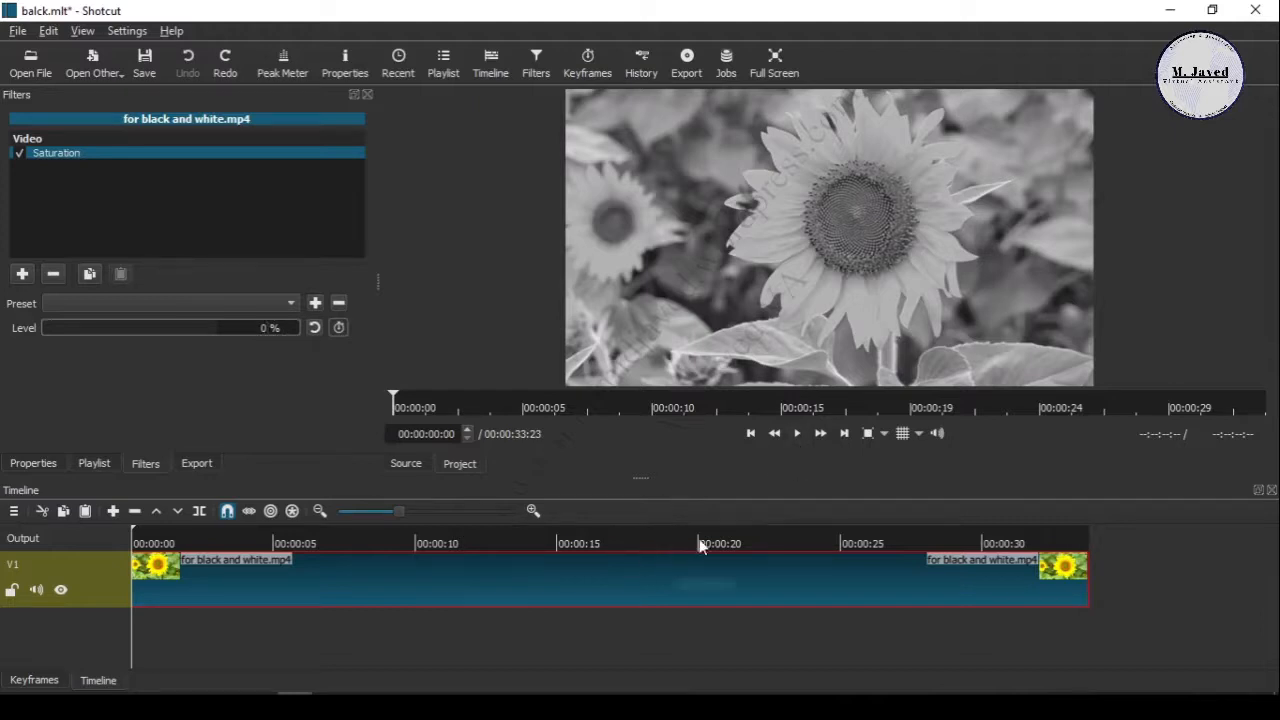
{"action": "left_click", "coordinate": [796, 432]}
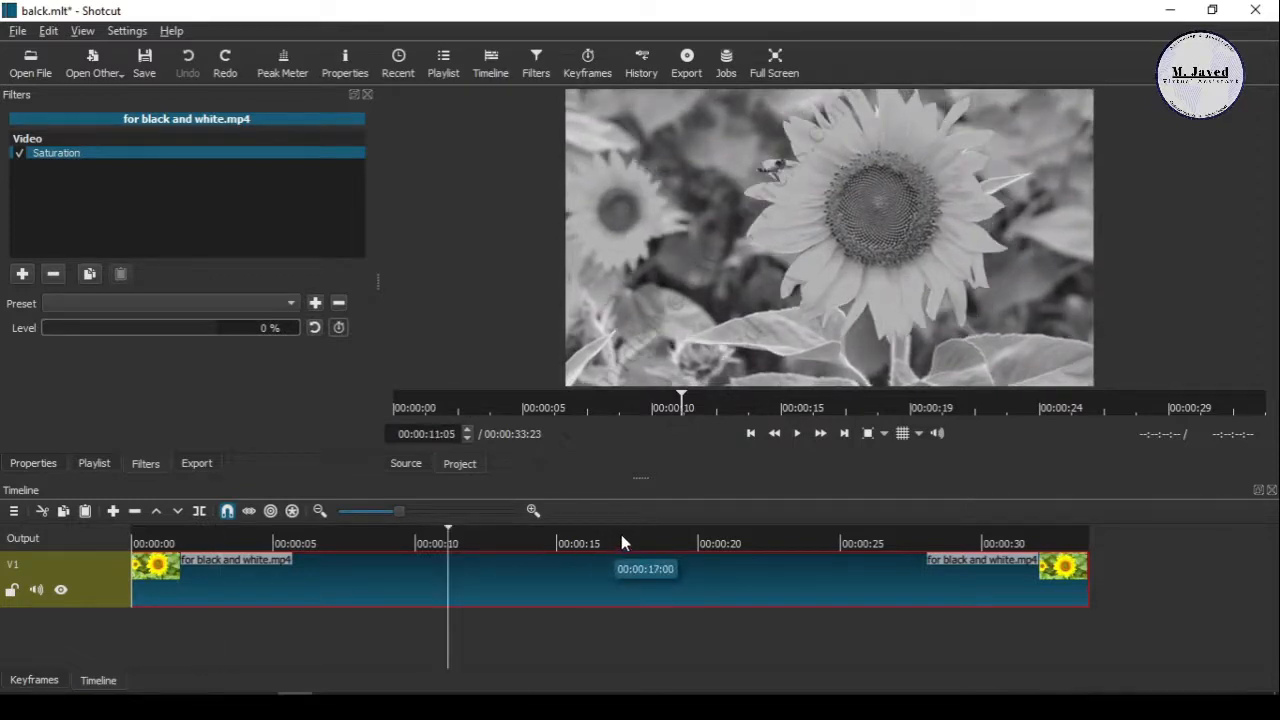
{"action": "left_click", "coordinate": [796, 432]}
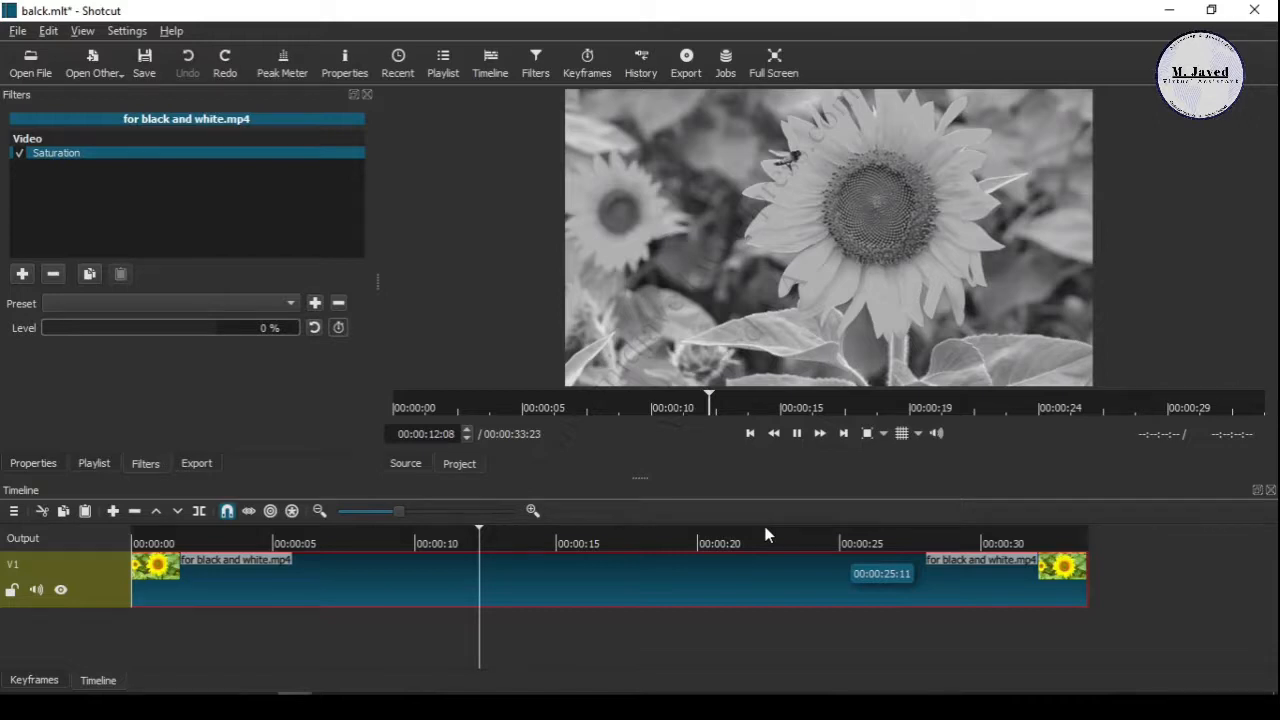
{"action": "left_click", "coordinate": [797, 432]}
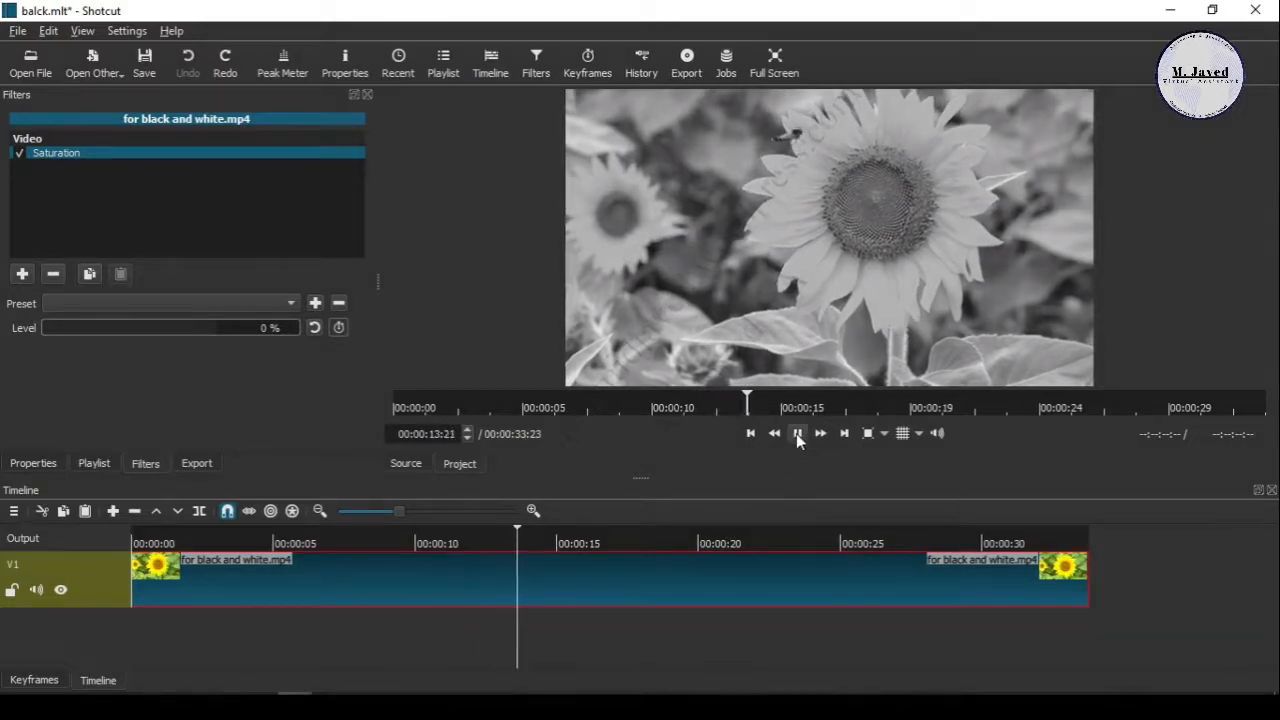
{"action": "left_click", "coordinate": [797, 433]}
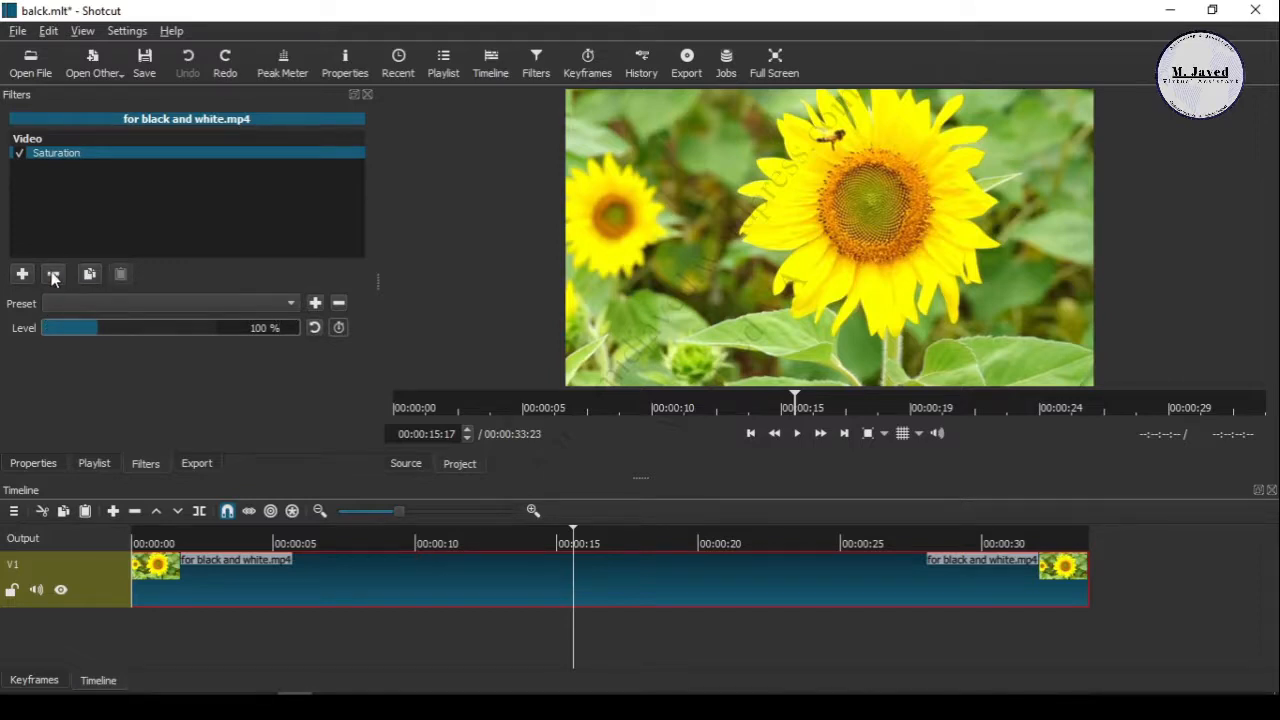
Step: Delete the Saturation filter, split the clip at about 7 s and 15 s, and select the middle piece
{"action": "left_click", "coordinate": [53, 274]}
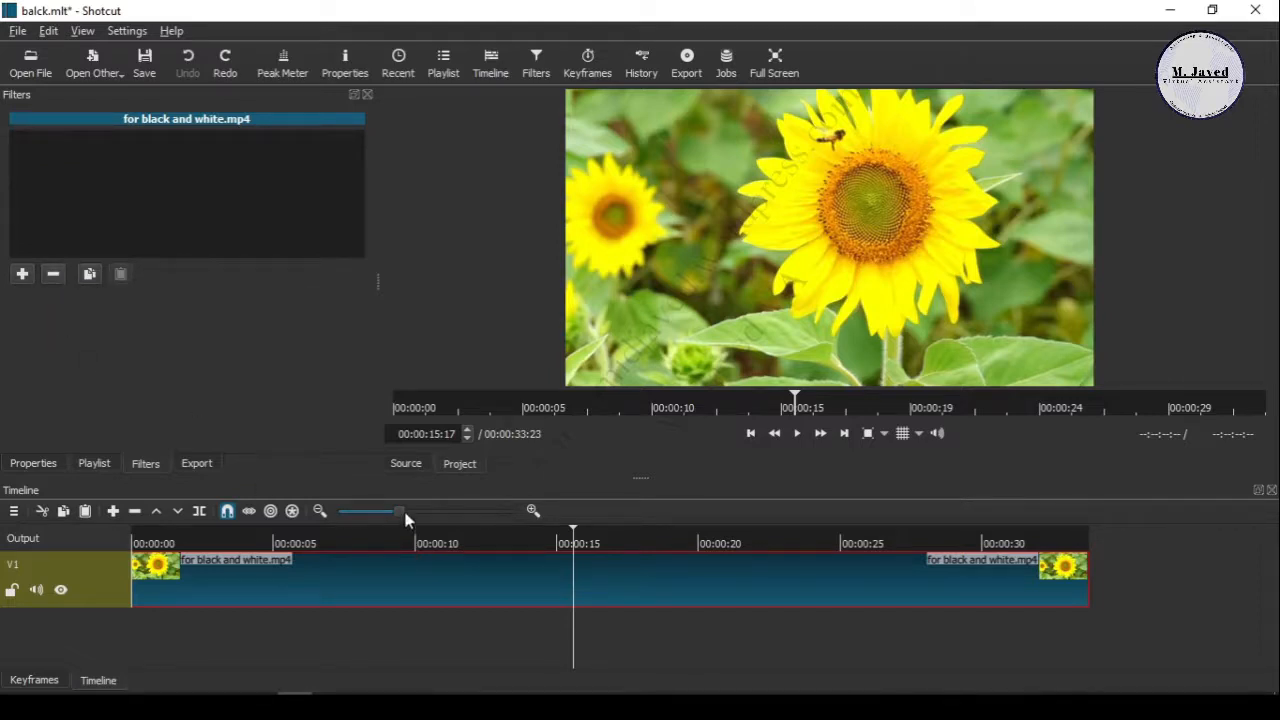
{"action": "left_click", "coordinate": [323, 543]}
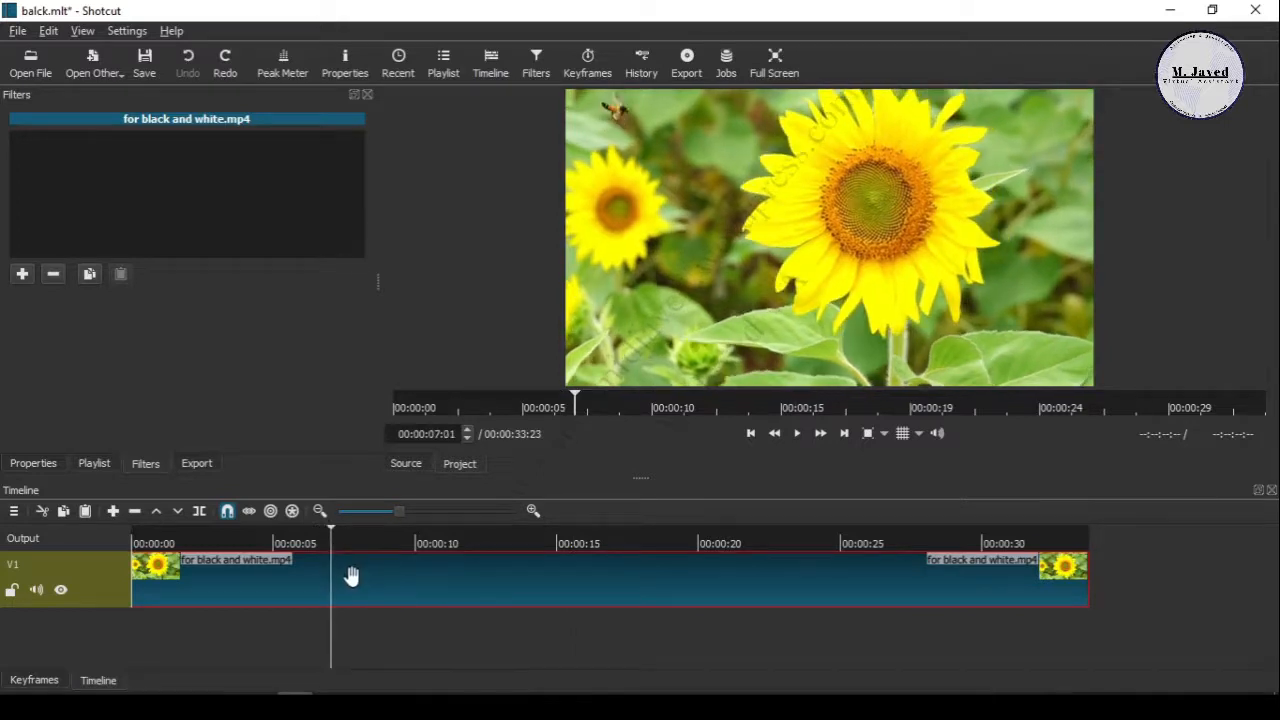
{"action": "mouse_move", "coordinate": [310, 600]}
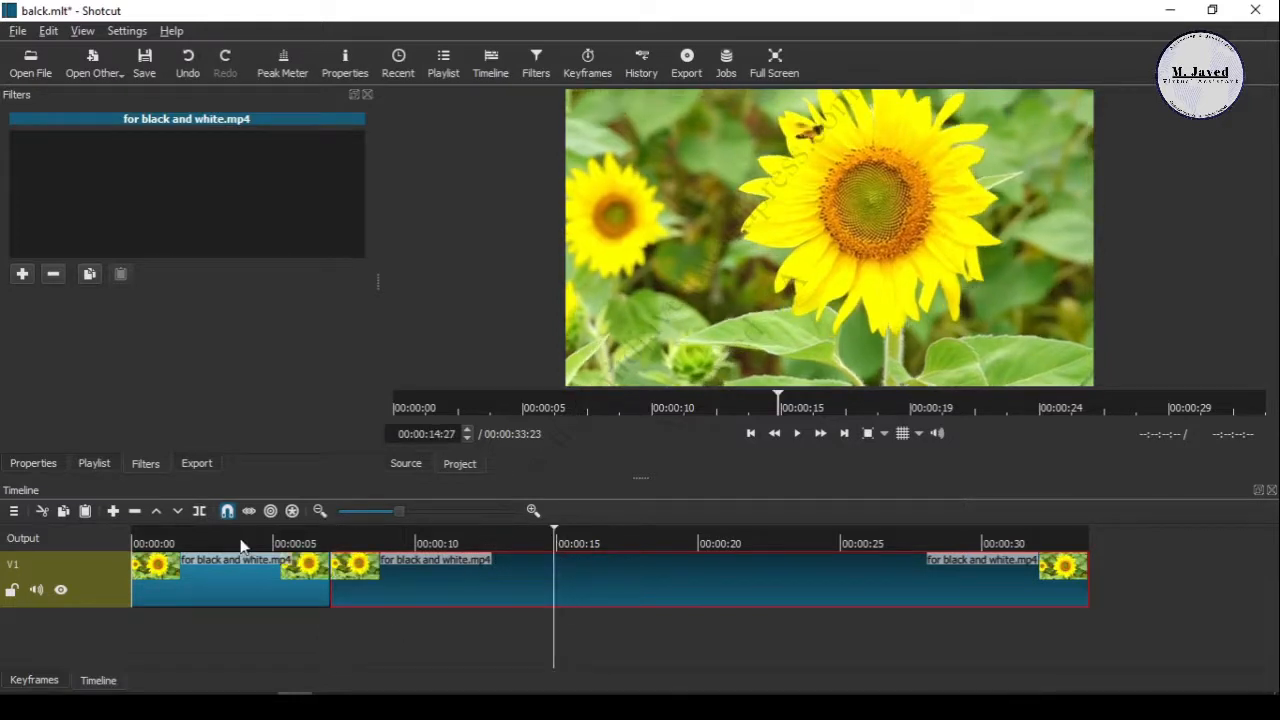
{"action": "mouse_move", "coordinate": [396, 586]}
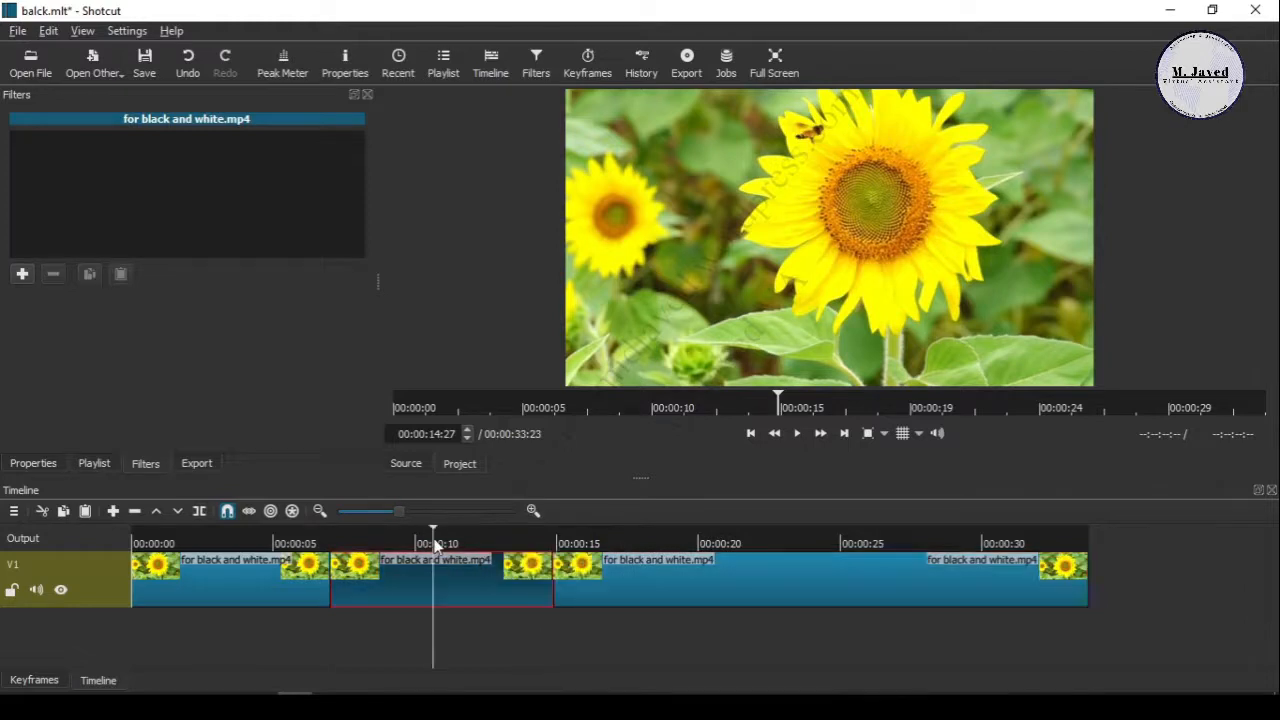
{"action": "left_click", "coordinate": [667, 407]}
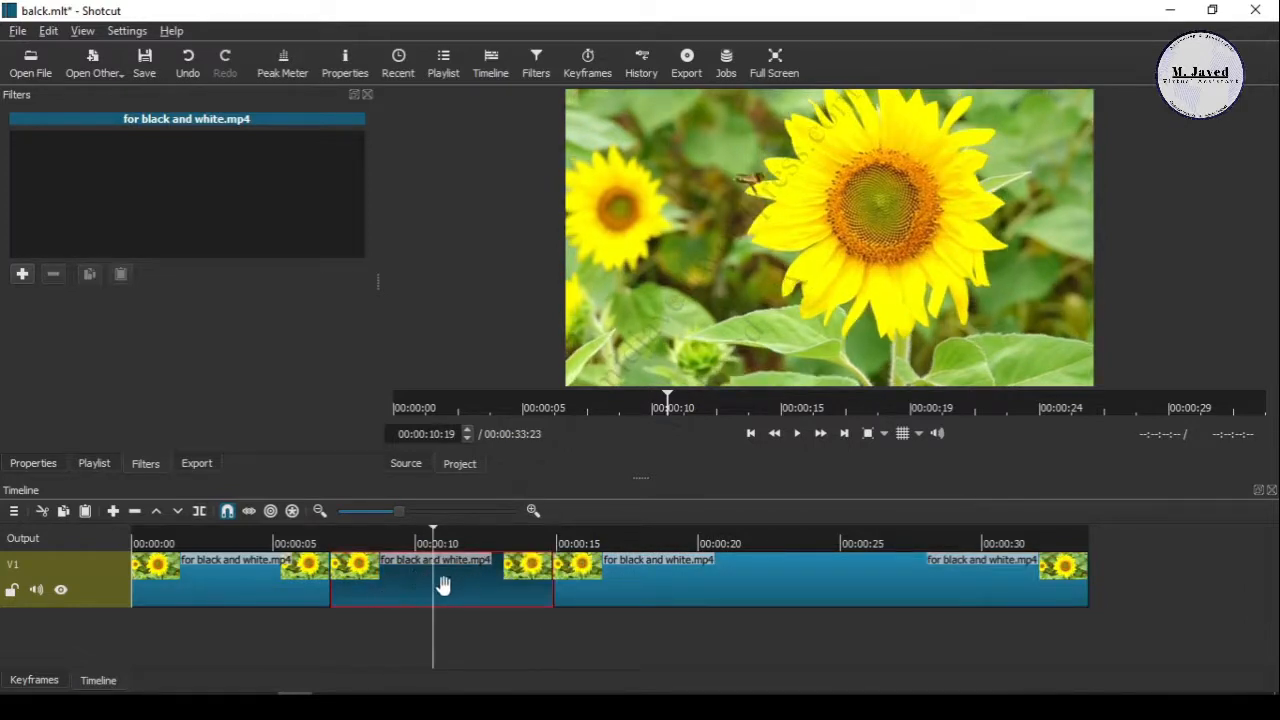
Step: Search the filter list for 'satu' to find Saturation for the middle clip
{"action": "left_click", "coordinate": [22, 273]}
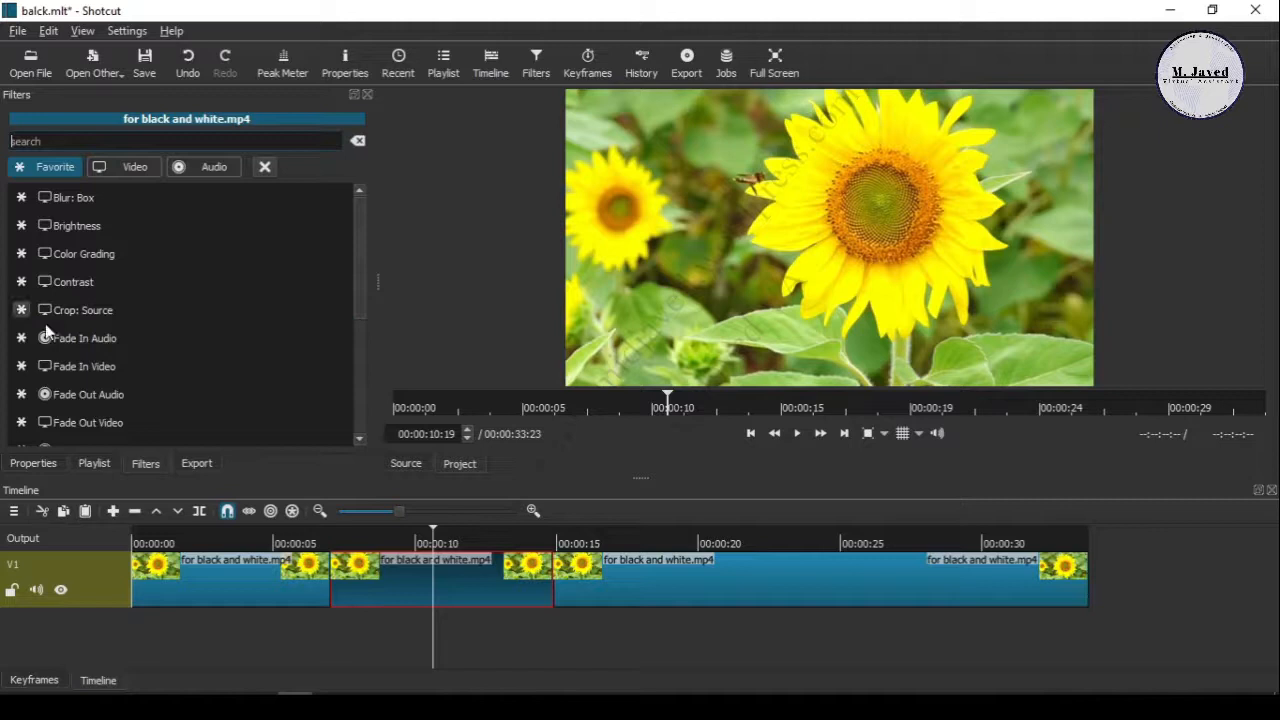
{"action": "left_click", "coordinate": [75, 197]}
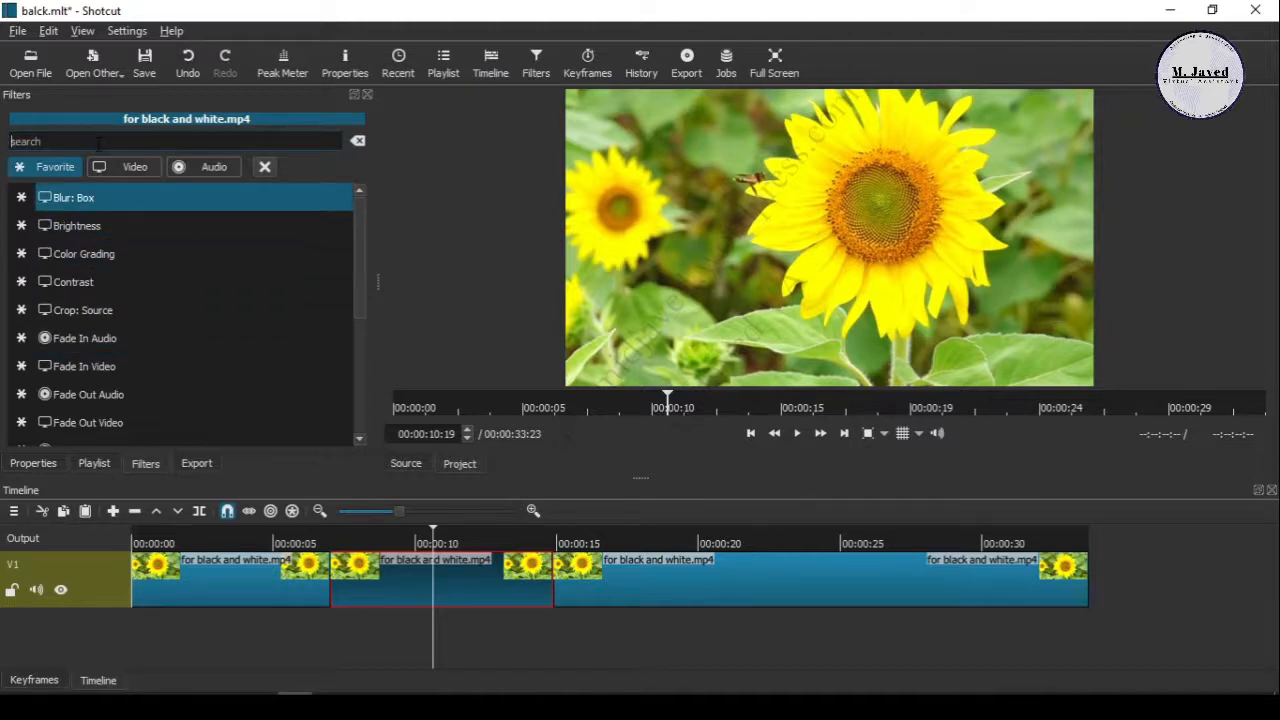
{"action": "type", "text": "s"}
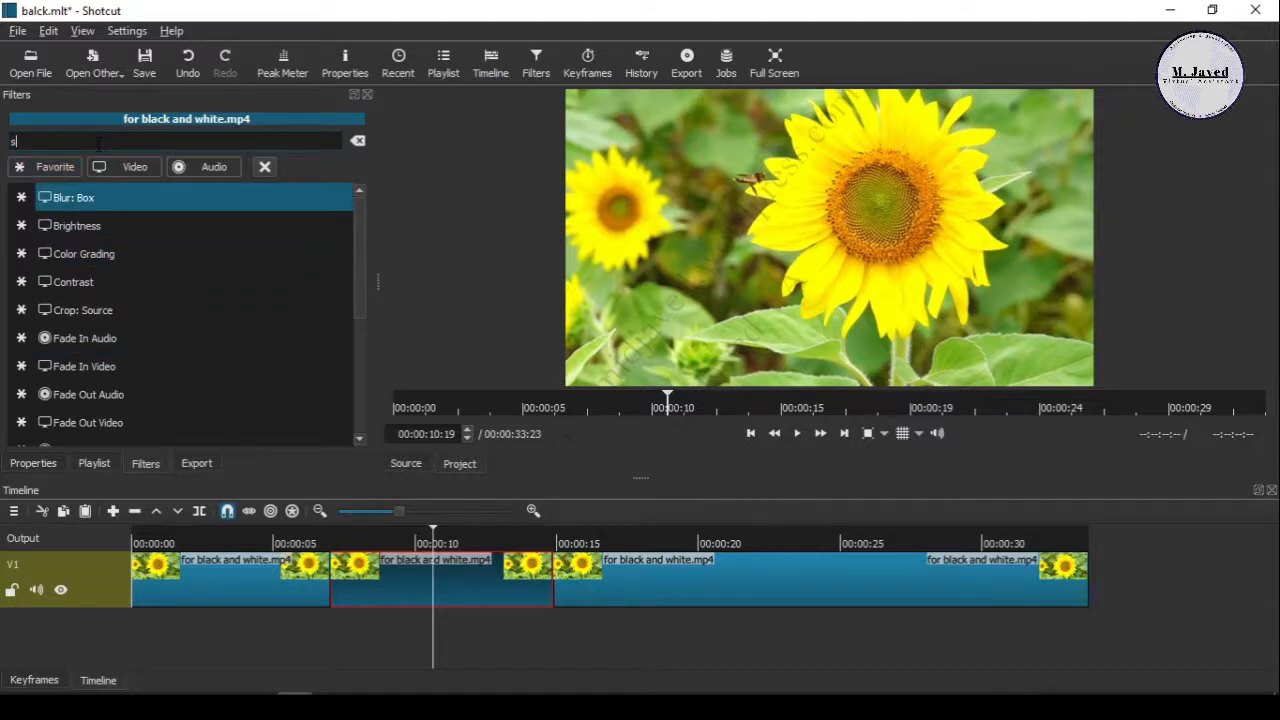
{"action": "type", "text": "atu"}
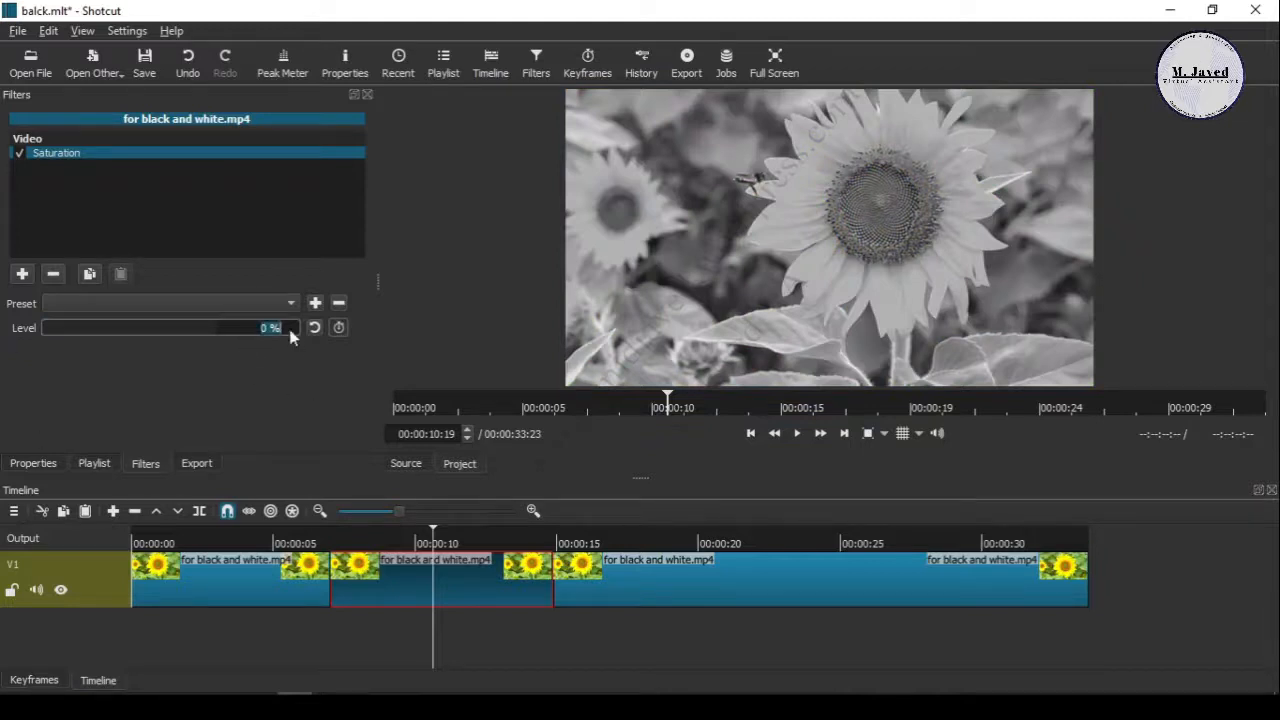
{"action": "mouse_move", "coordinate": [98, 333]}
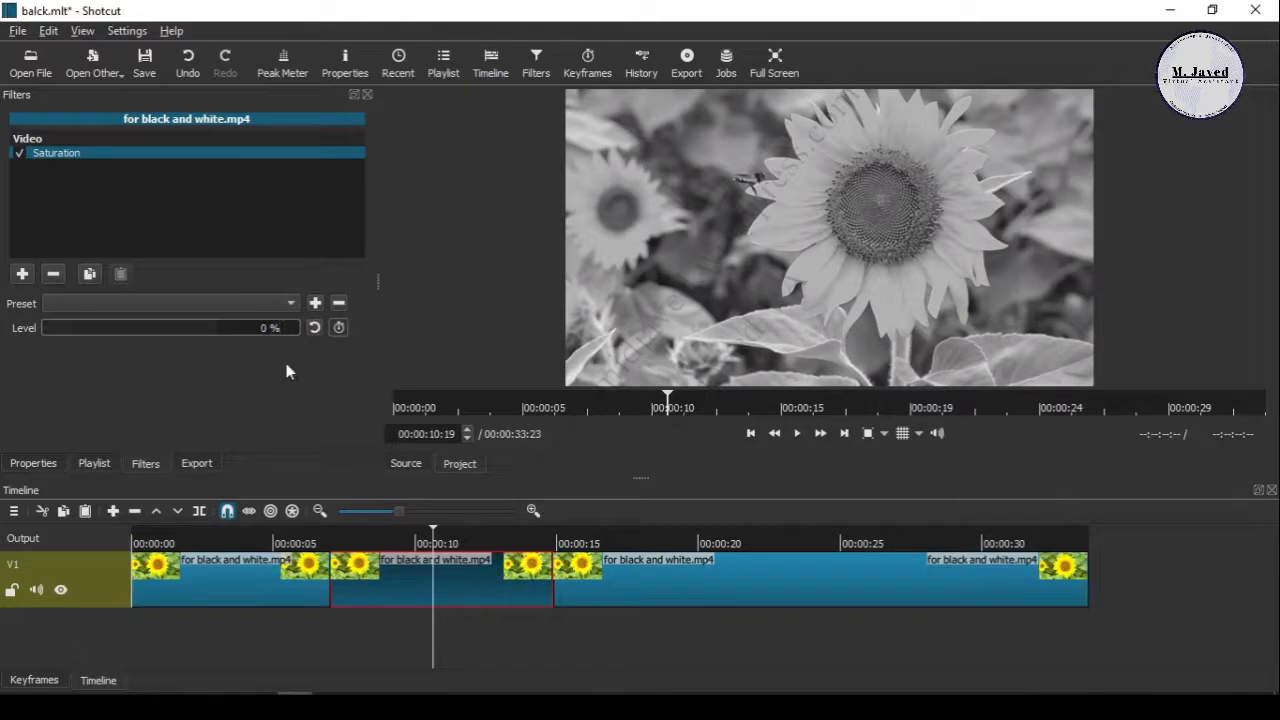
{"action": "mouse_move", "coordinate": [402, 575]}
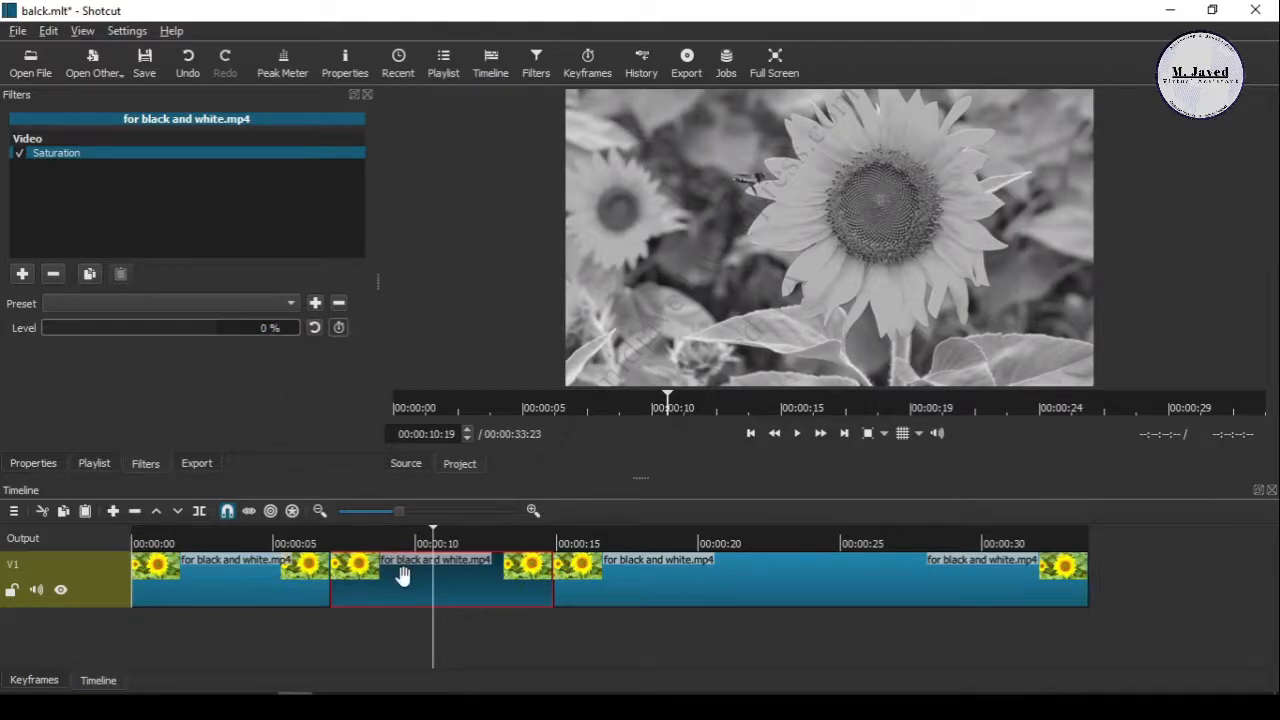
{"action": "left_click", "coordinate": [750, 433]}
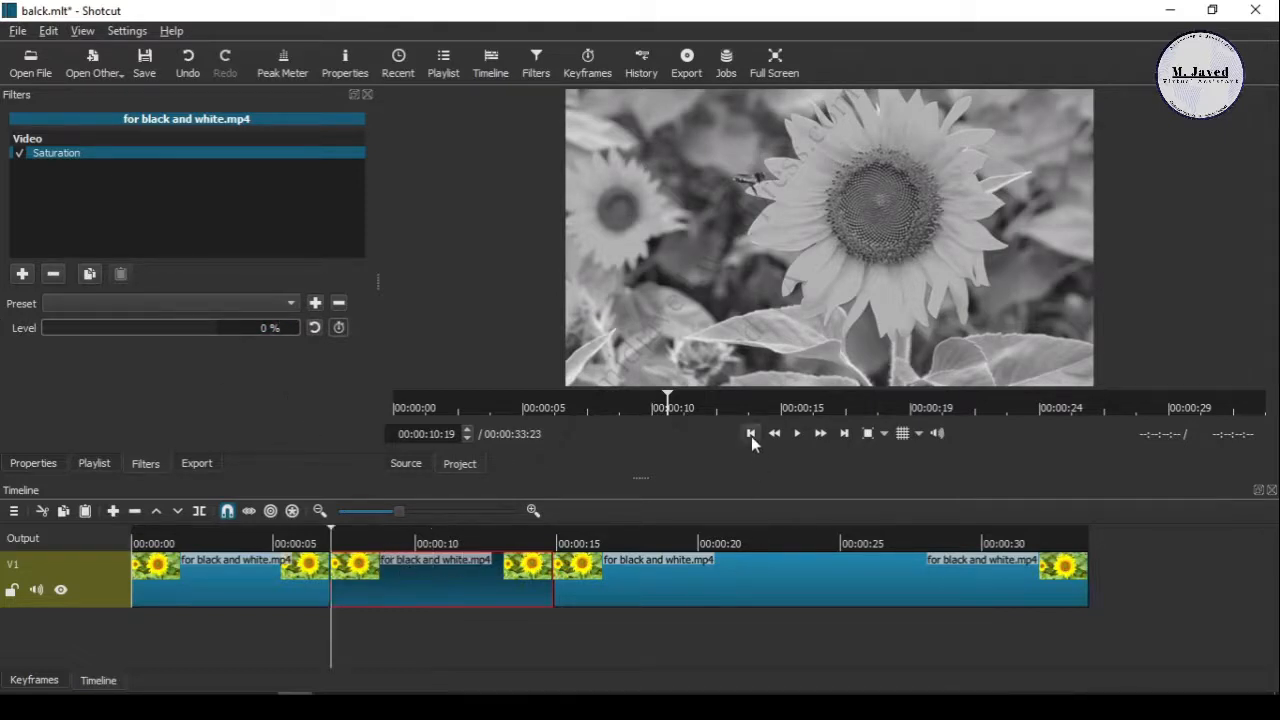
{"action": "left_click", "coordinate": [751, 433]}
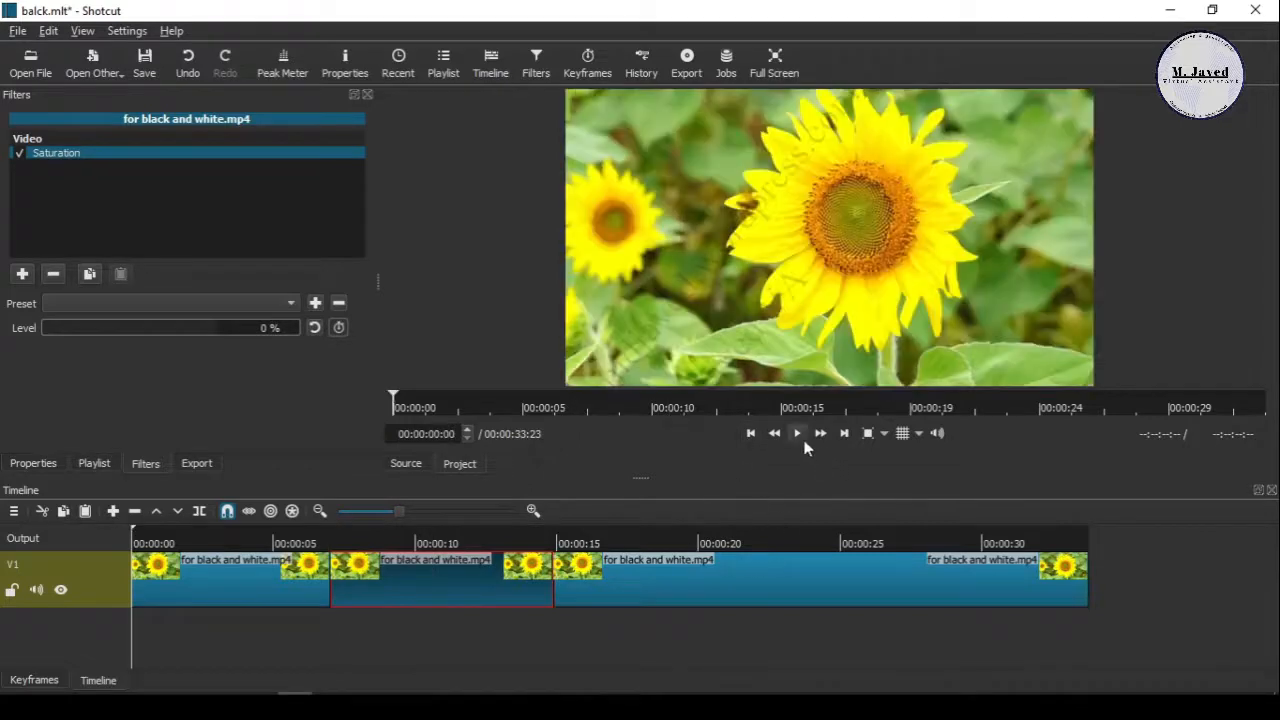
{"action": "left_click", "coordinate": [797, 432]}
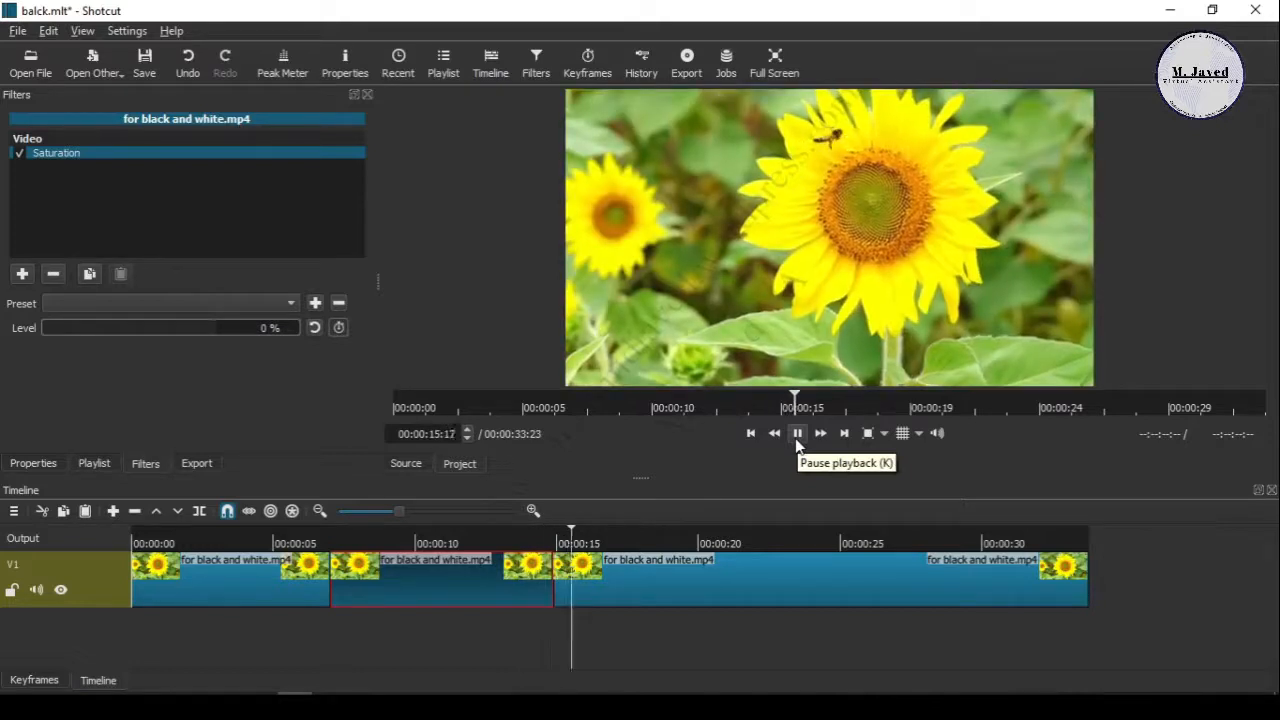
{"action": "left_click", "coordinate": [797, 432]}
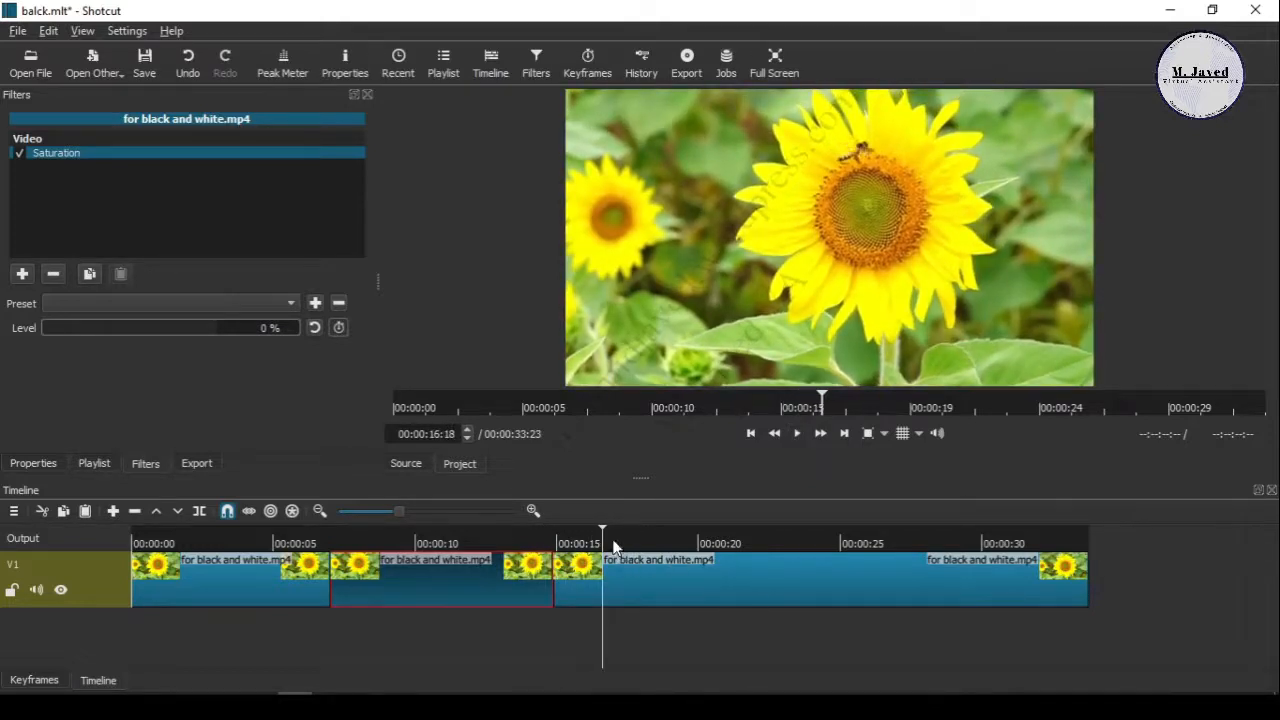
{"action": "mouse_move", "coordinate": [480, 550]}
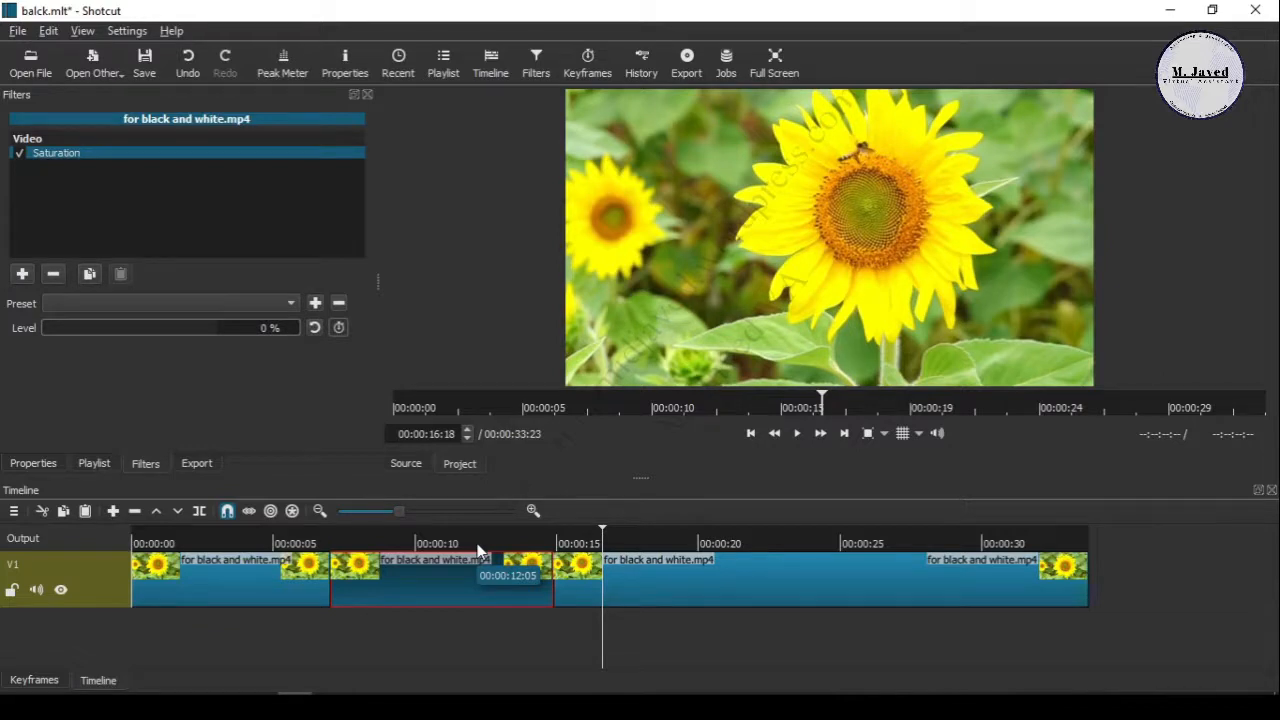
{"action": "mouse_move", "coordinate": [420, 583]}
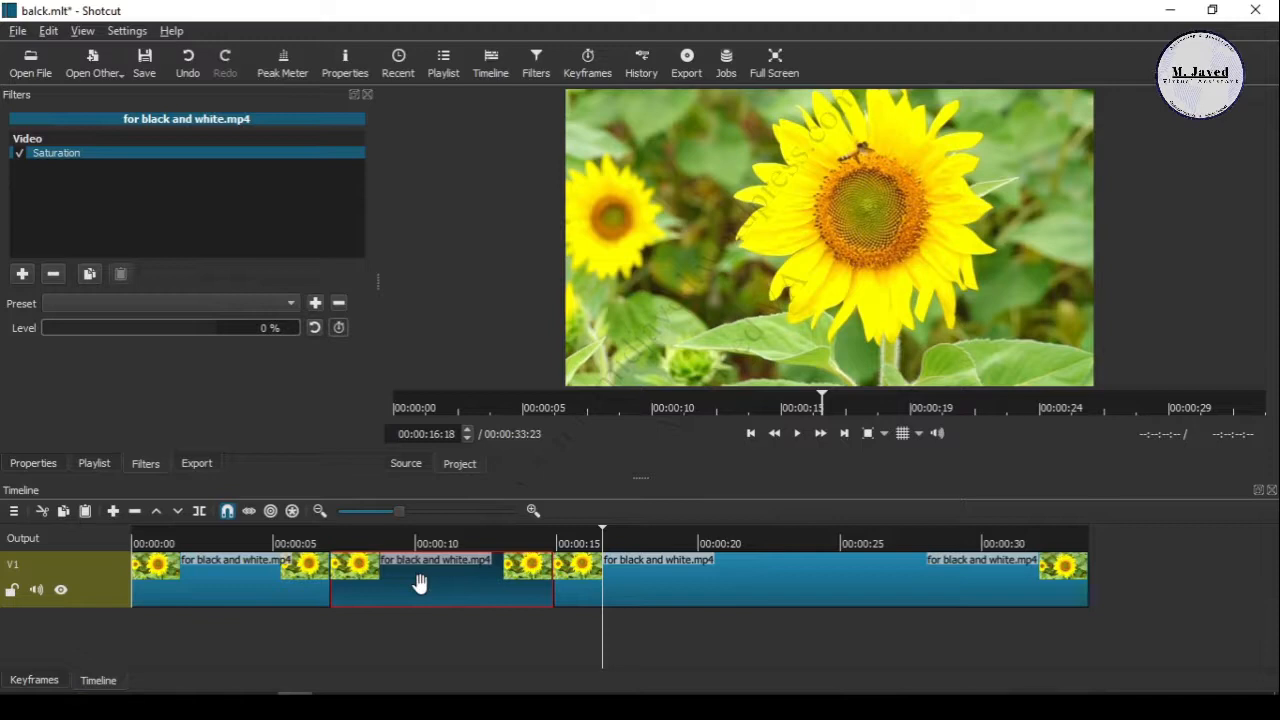
{"action": "mouse_move", "coordinate": [430, 584]}
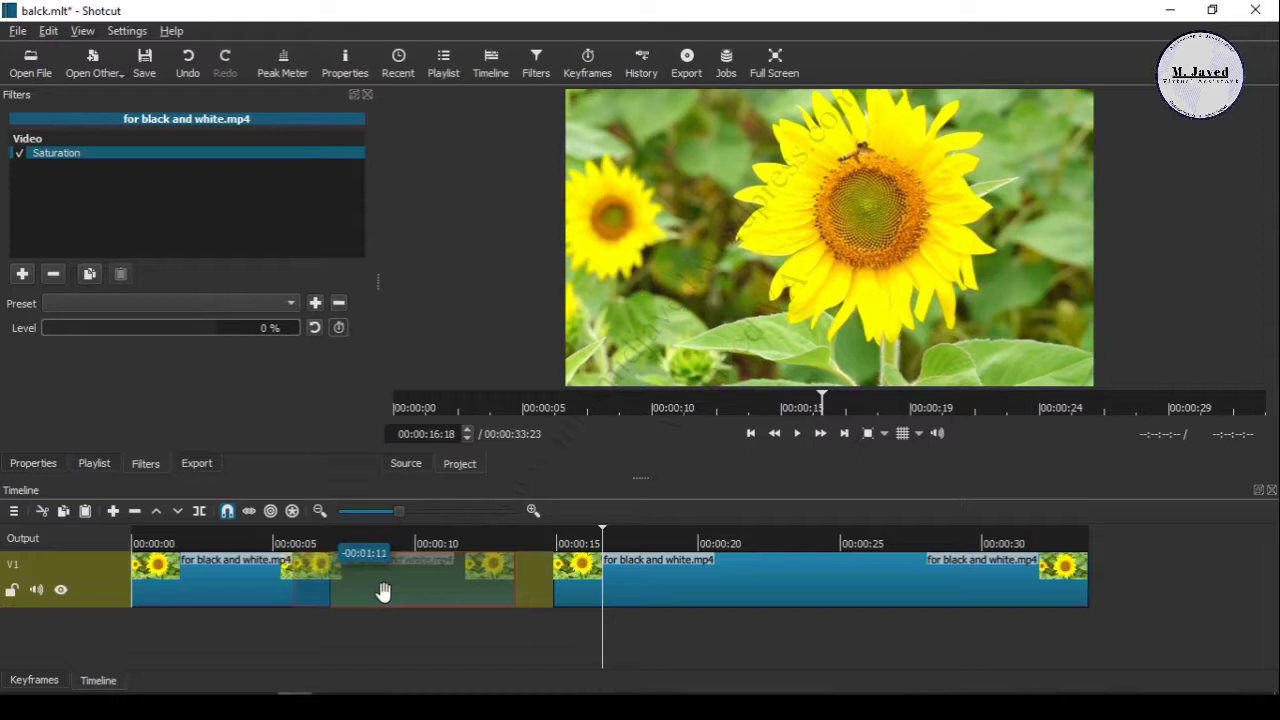
{"action": "mouse_move", "coordinate": [418, 589]}
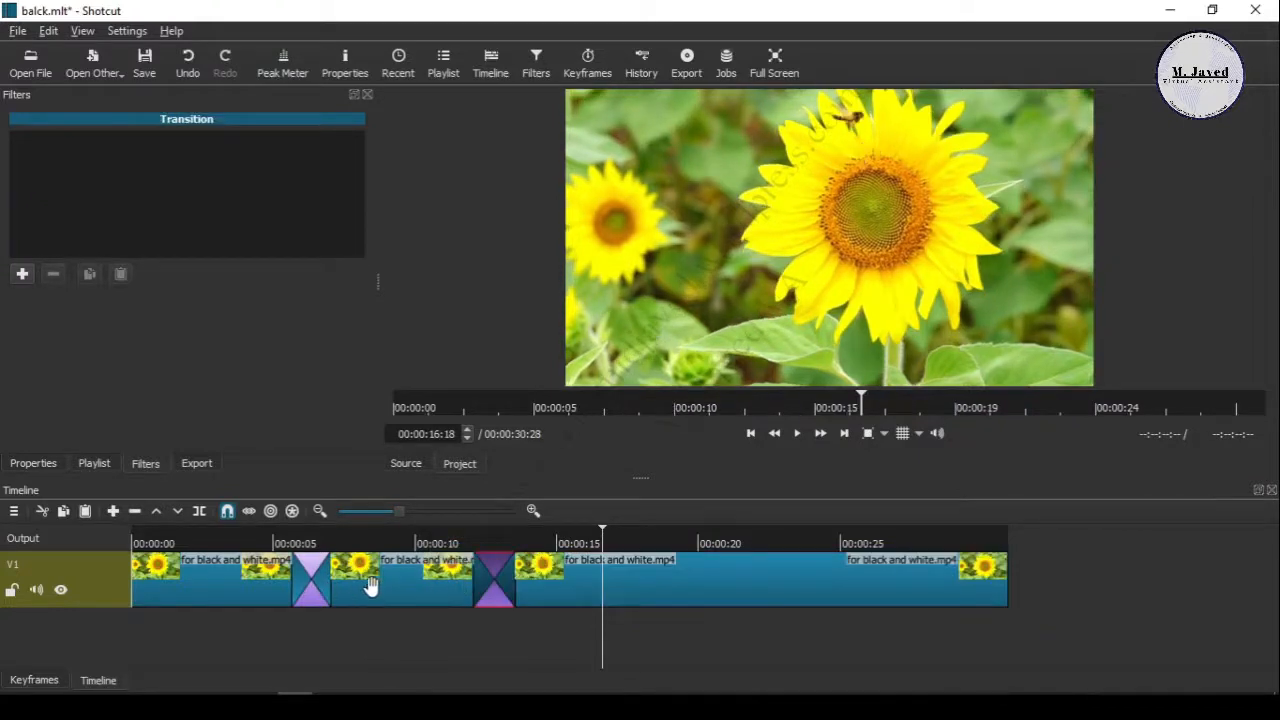
Step: Lengthen the first transition, then drag it back to its original length
{"action": "left_click_drag", "start_coordinate": [350, 588], "coordinate": [400, 588]}
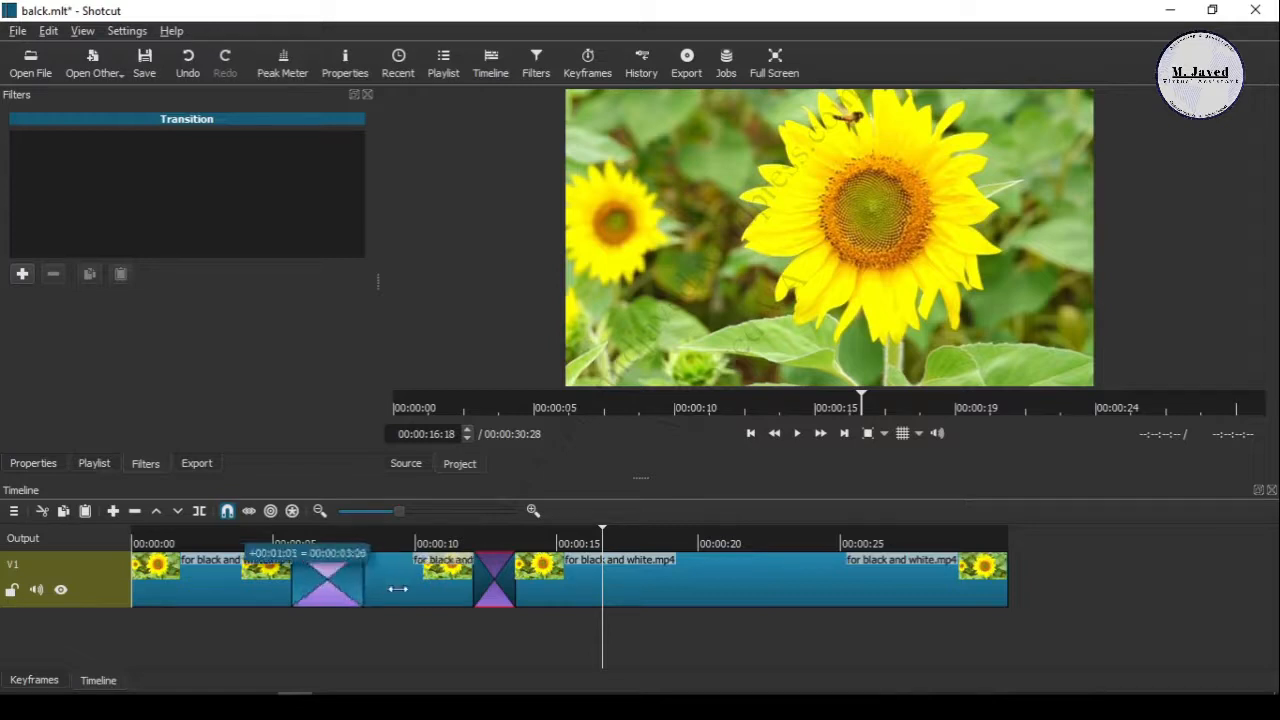
{"action": "left_click_drag", "start_coordinate": [395, 588], "coordinate": [347, 598]}
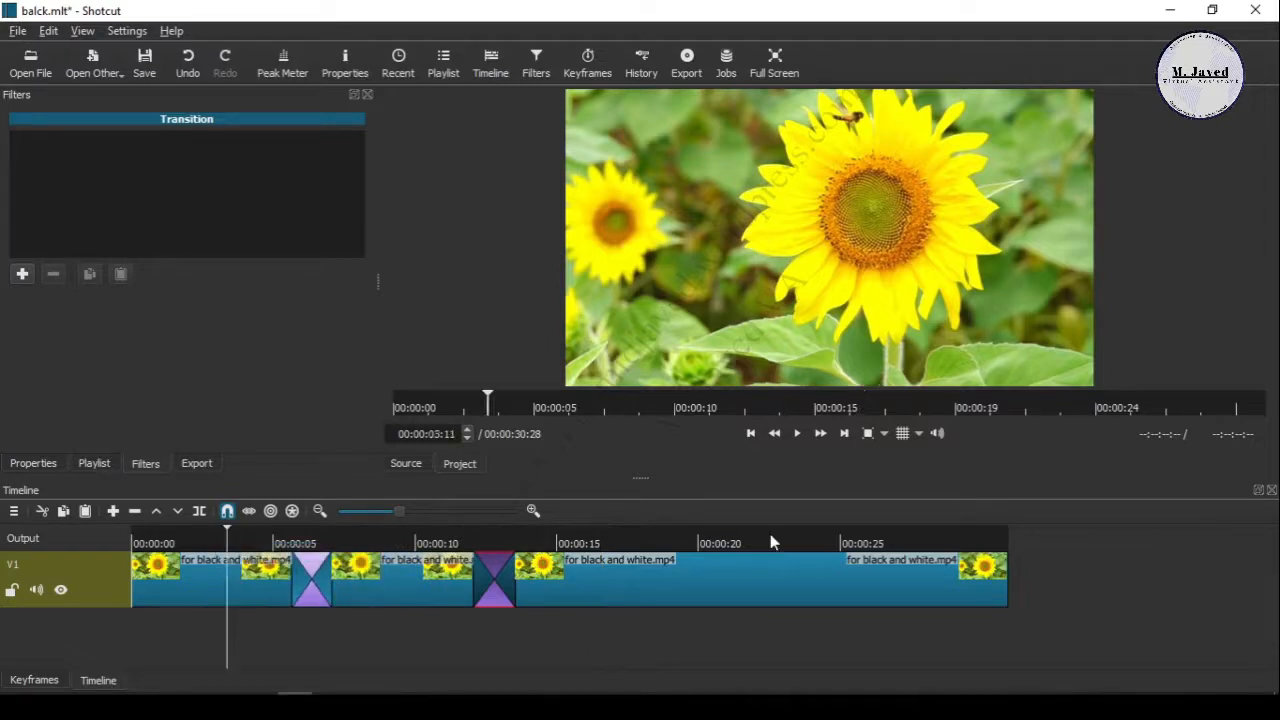
{"action": "left_click", "coordinate": [796, 432]}
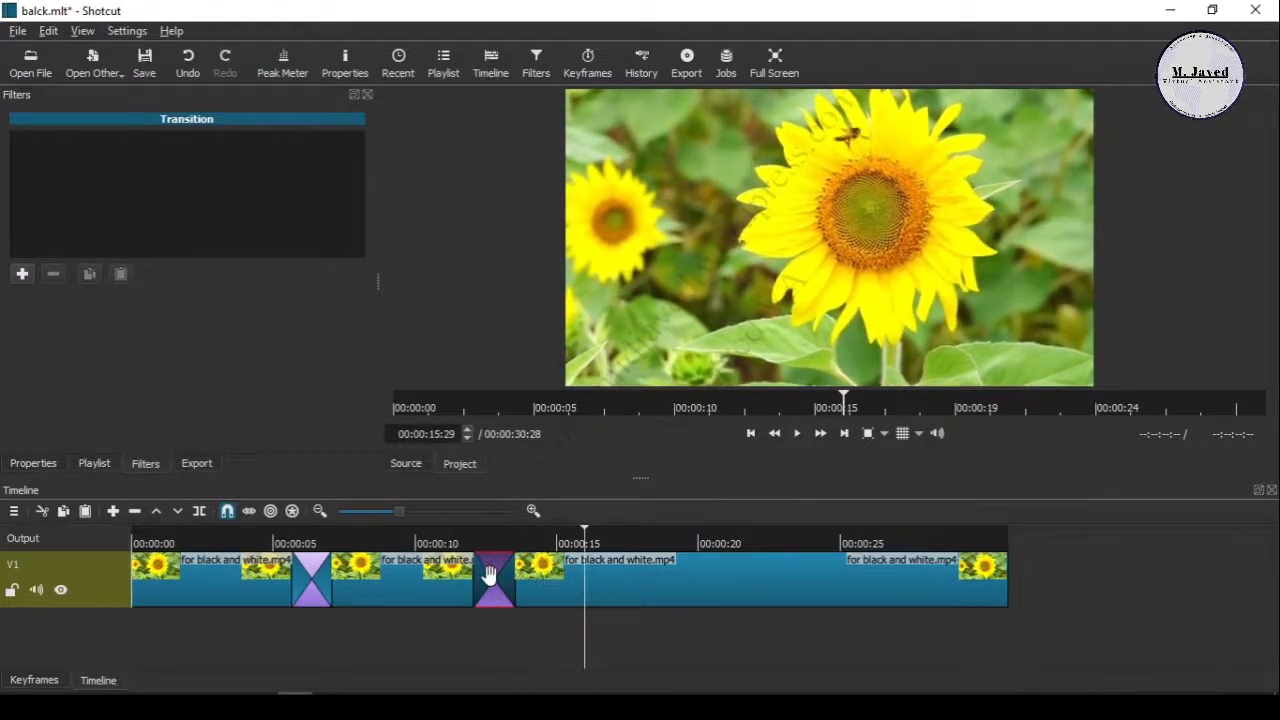
{"action": "mouse_move", "coordinate": [312, 585]}
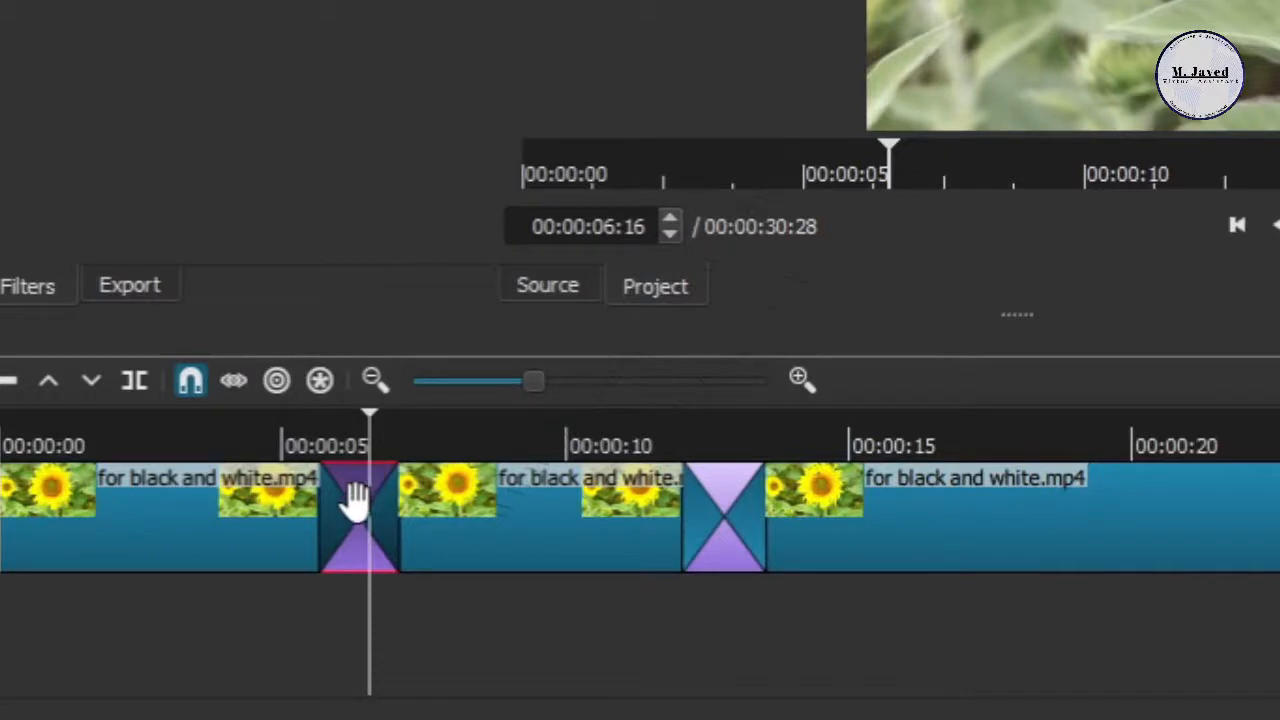
Step: Set the first transition's video wipe to Iris Box in its Properties
{"action": "right_click", "coordinate": [358, 520]}
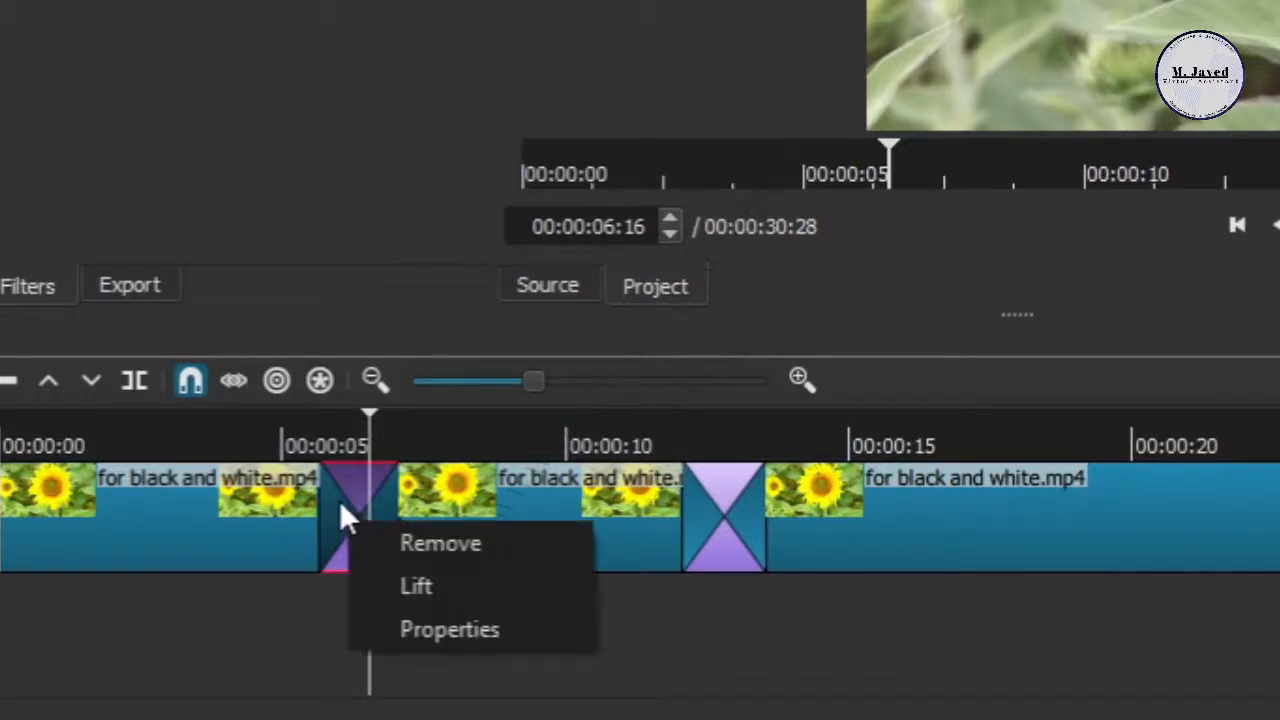
{"action": "mouse_move", "coordinate": [380, 530]}
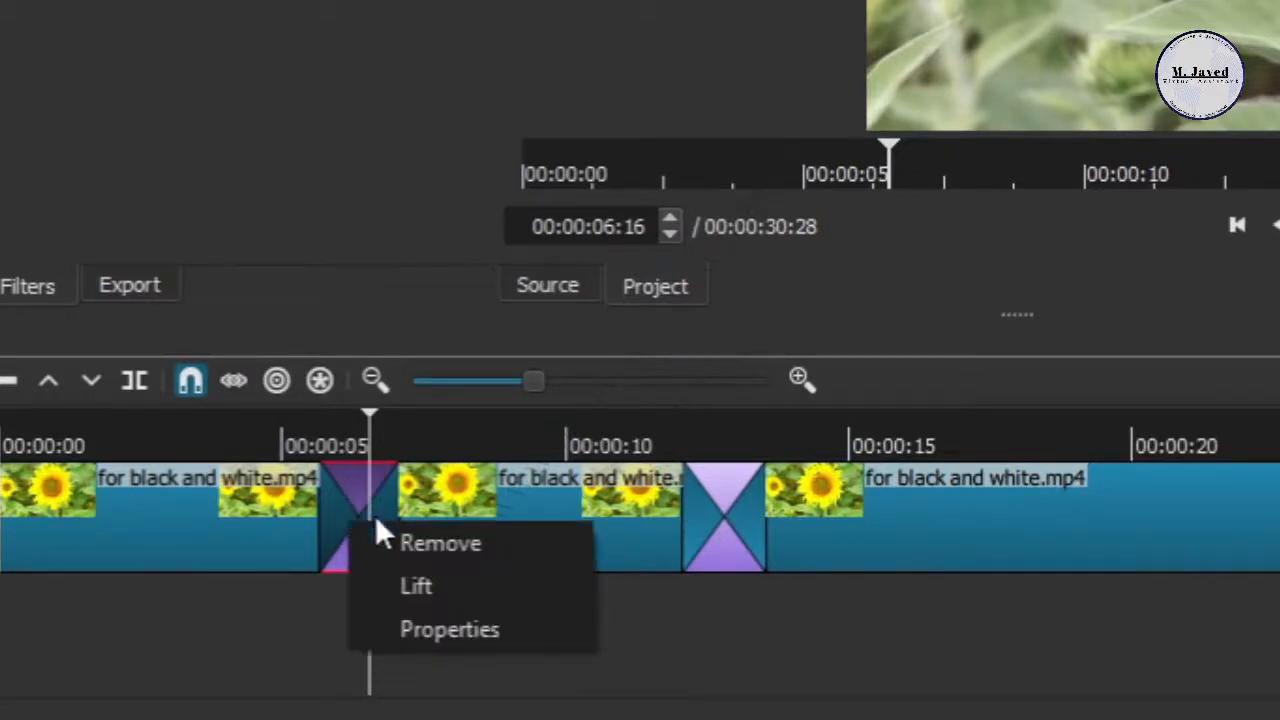
{"action": "left_click", "coordinate": [449, 629]}
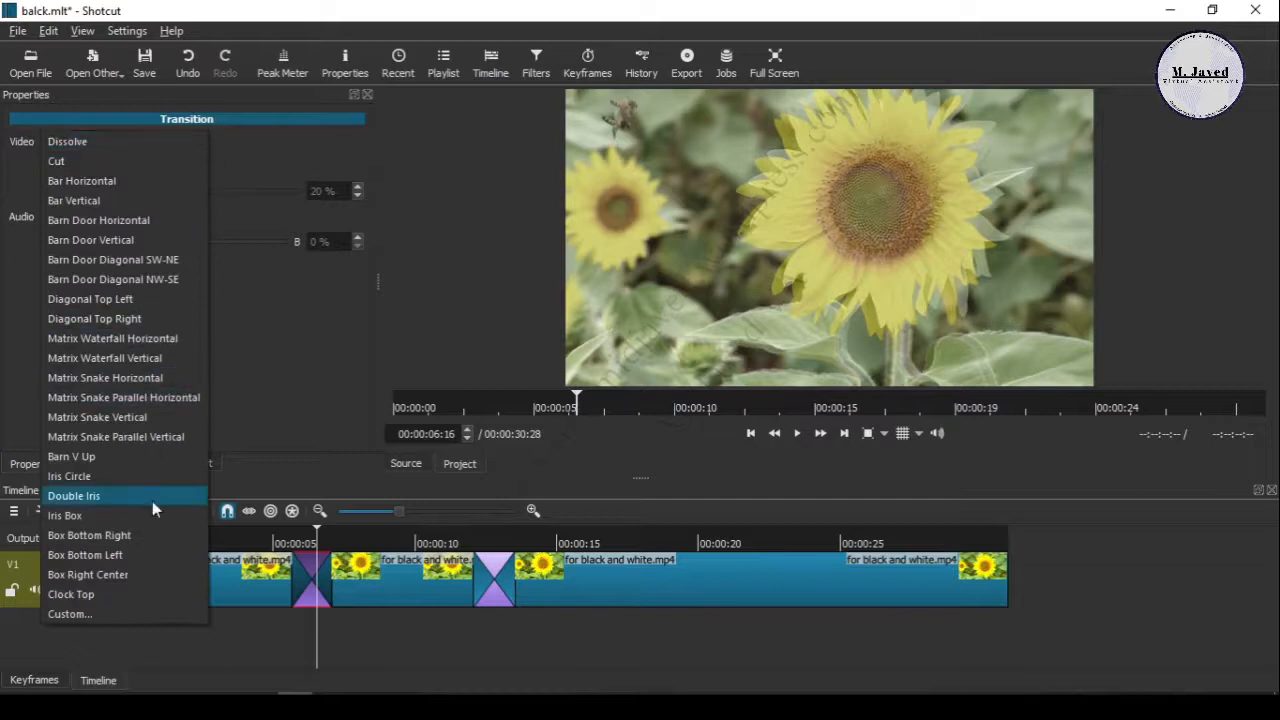
{"action": "mouse_move", "coordinate": [135, 496]}
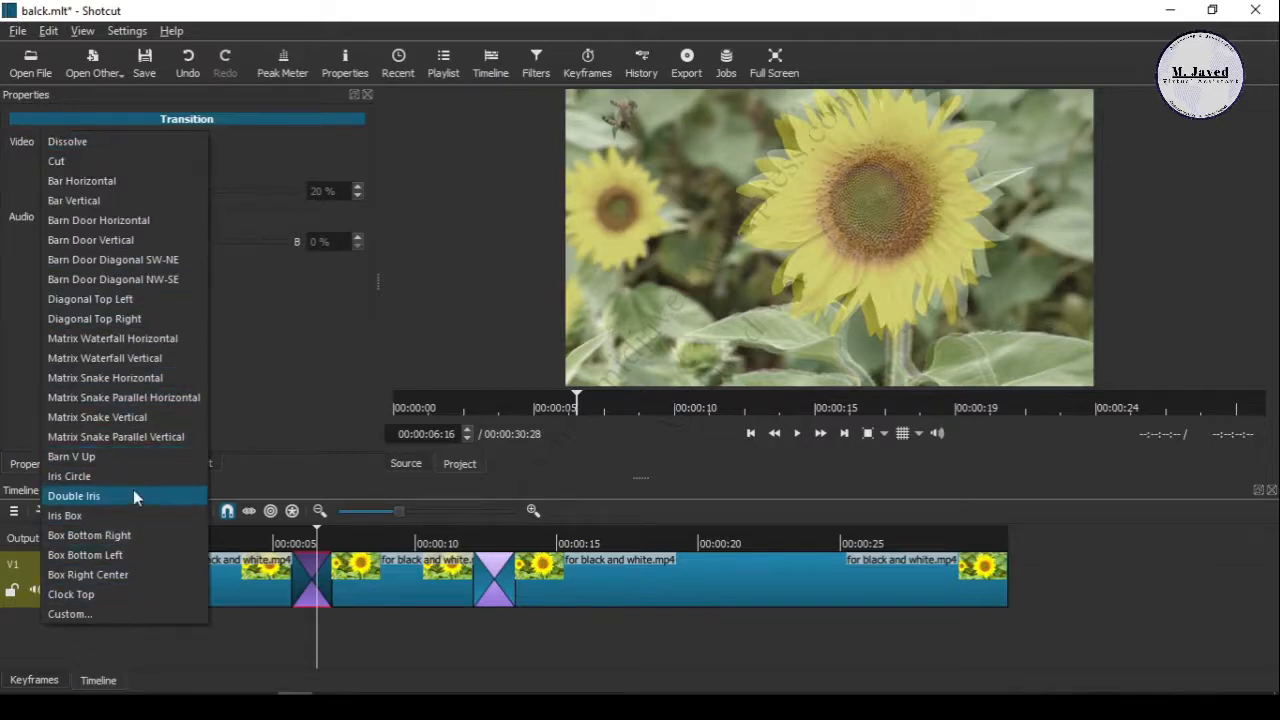
{"action": "left_click", "coordinate": [65, 515]}
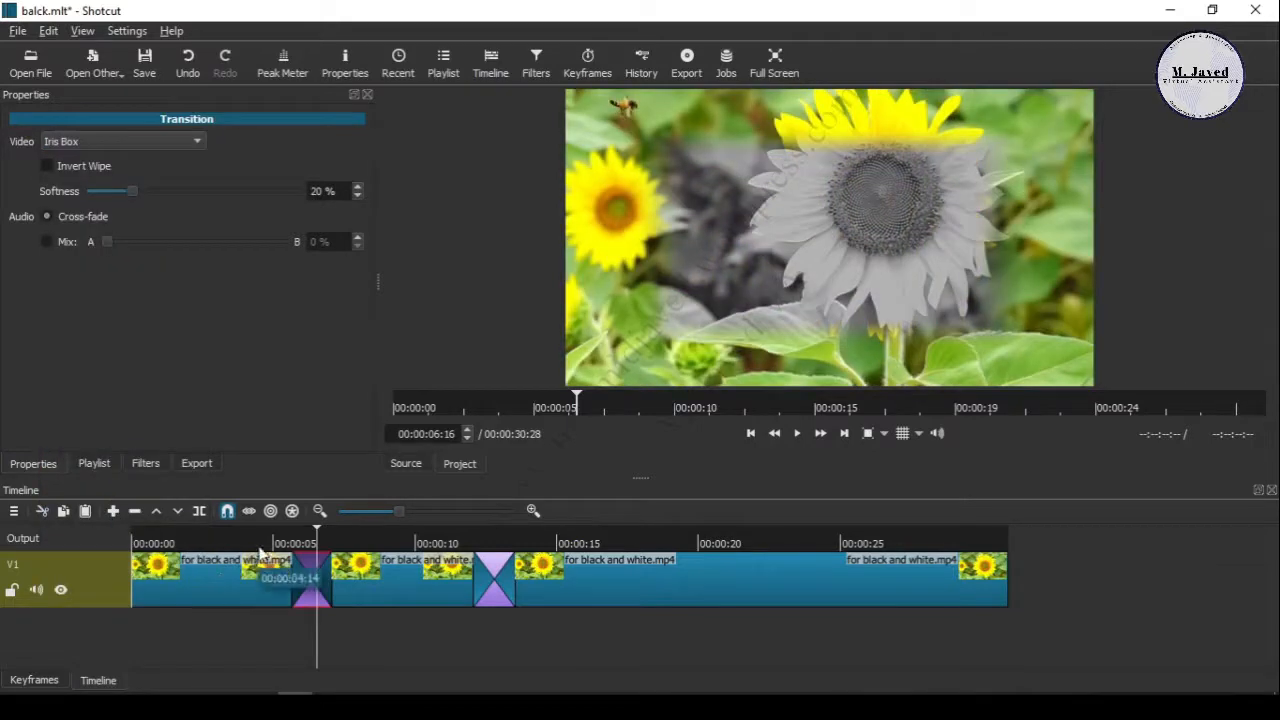
{"action": "mouse_move", "coordinate": [255, 548]}
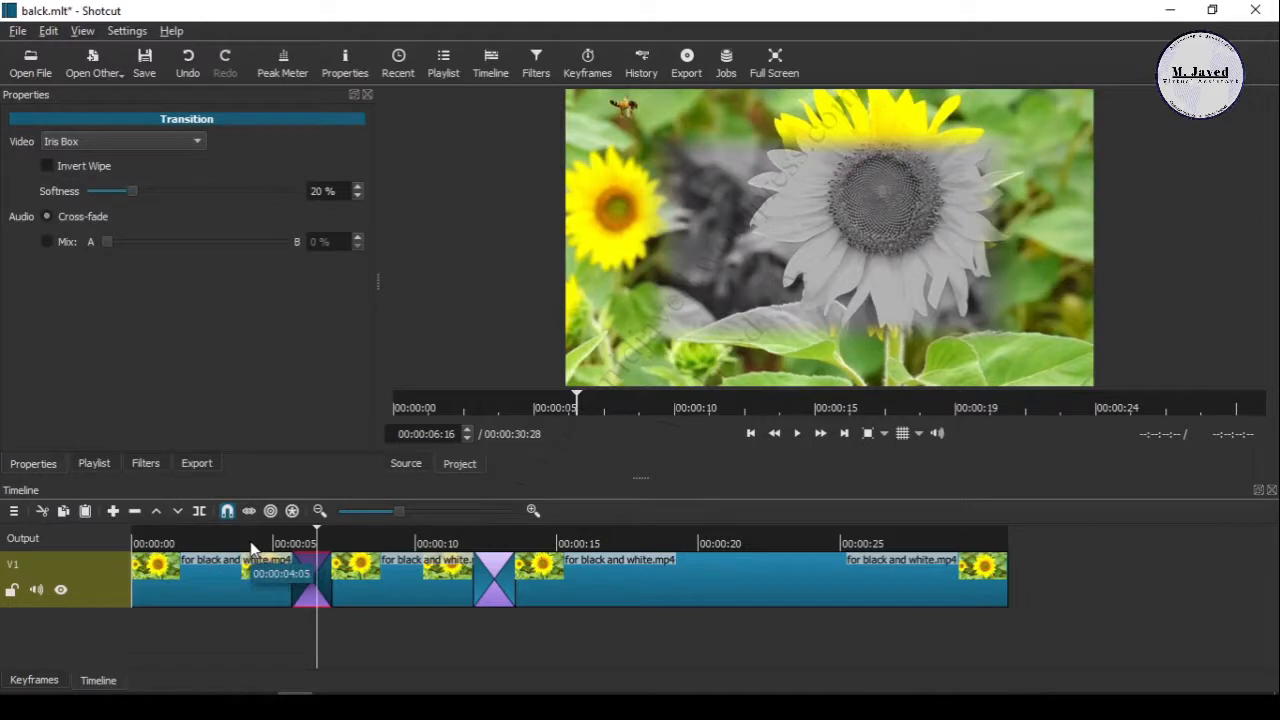
Step: Preview playback through the transitions, then return to the start of the timeline
{"action": "left_click", "coordinate": [510, 407]}
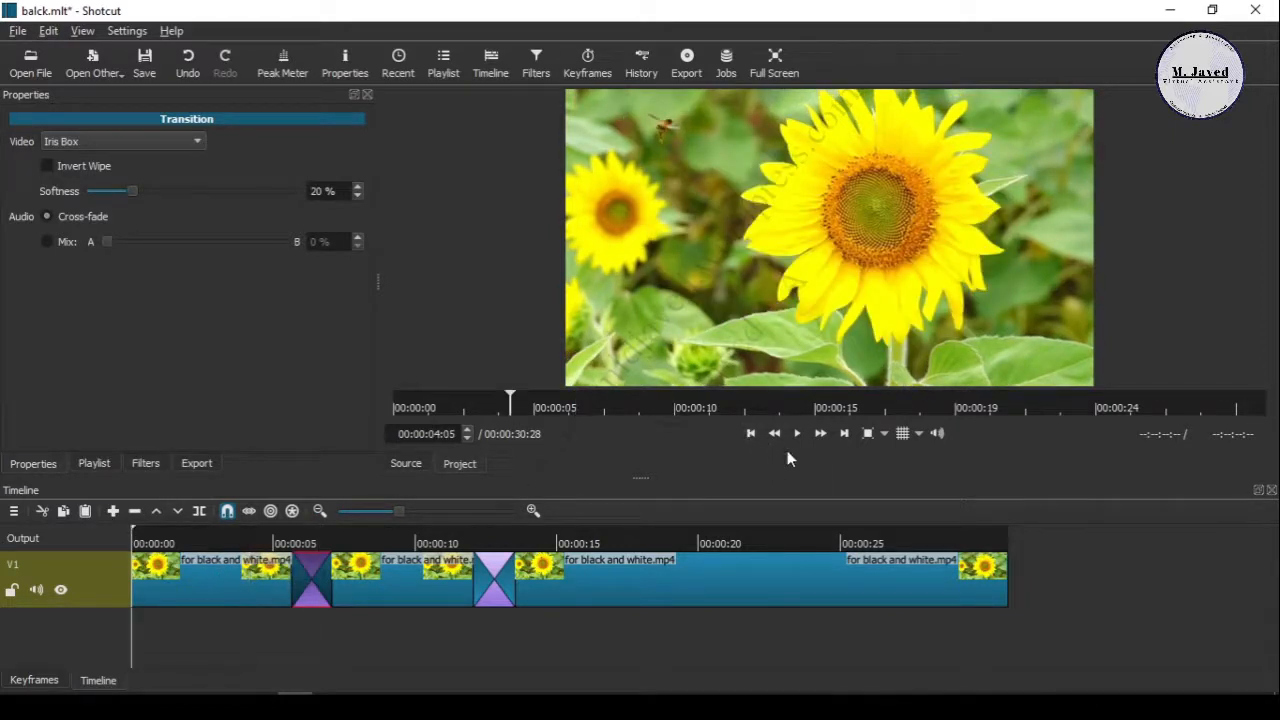
{"action": "left_click", "coordinate": [797, 433]}
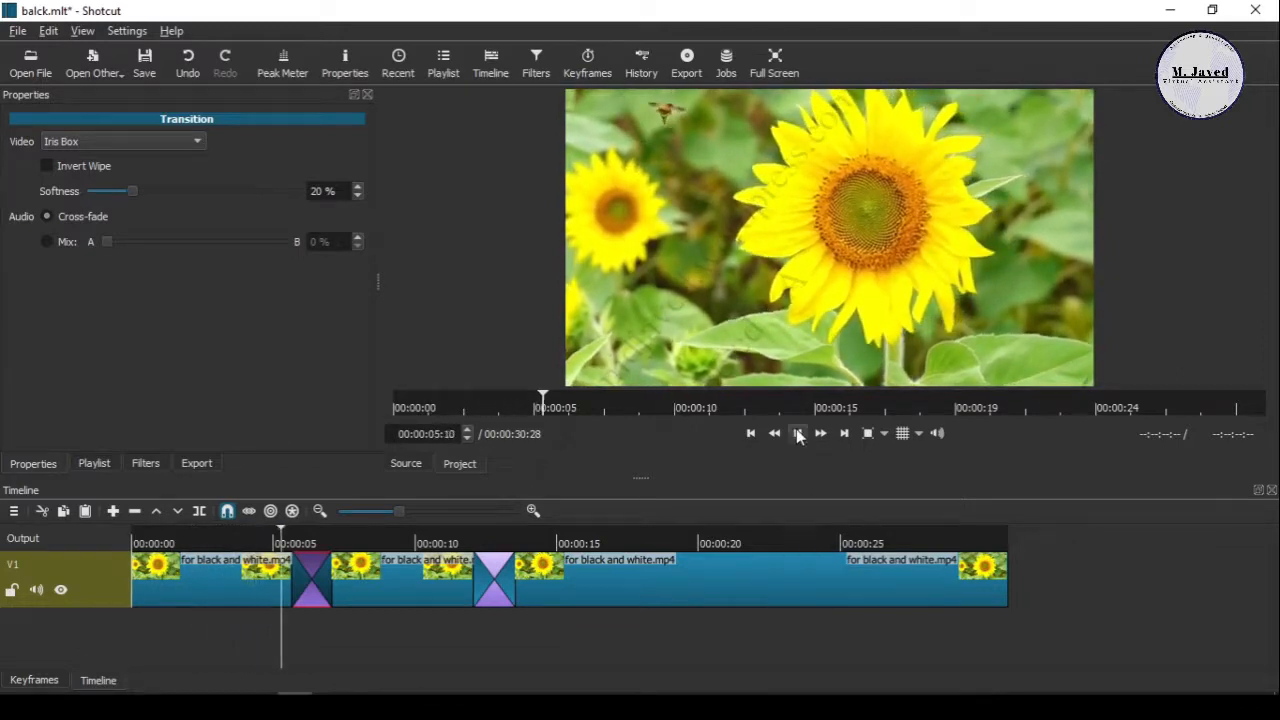
{"action": "left_click", "coordinate": [799, 433]}
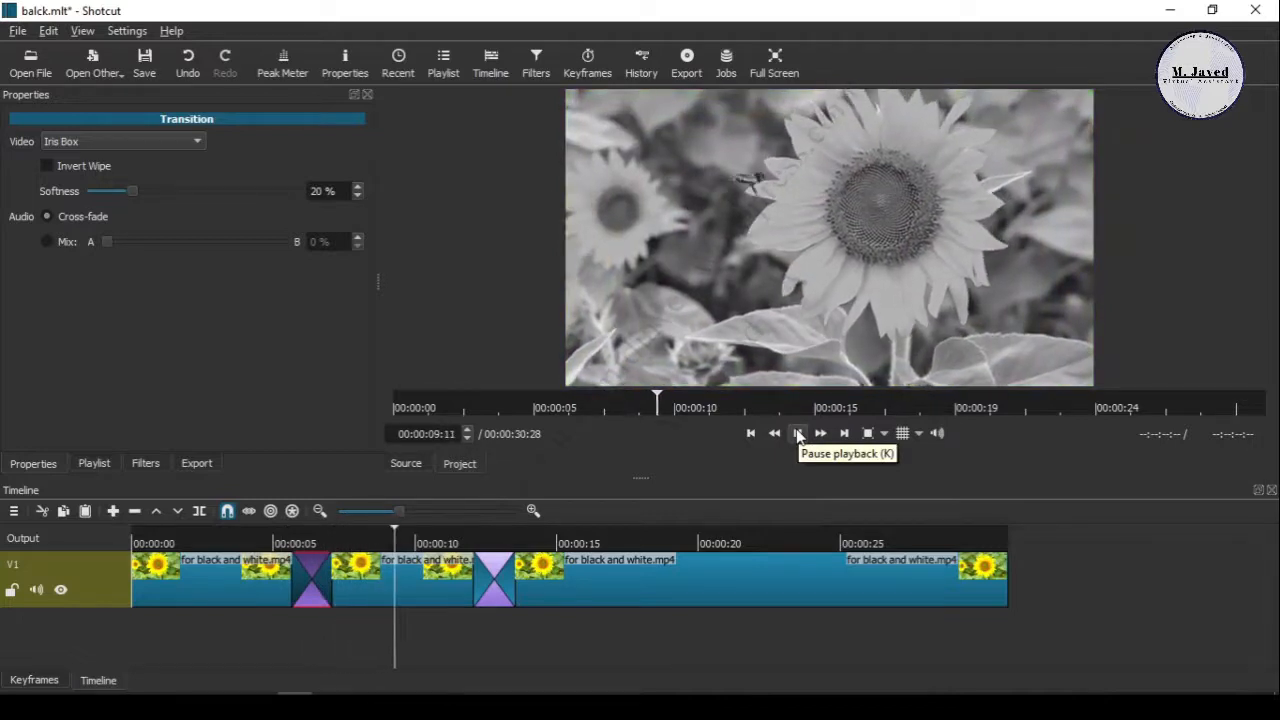
{"action": "left_click", "coordinate": [798, 433]}
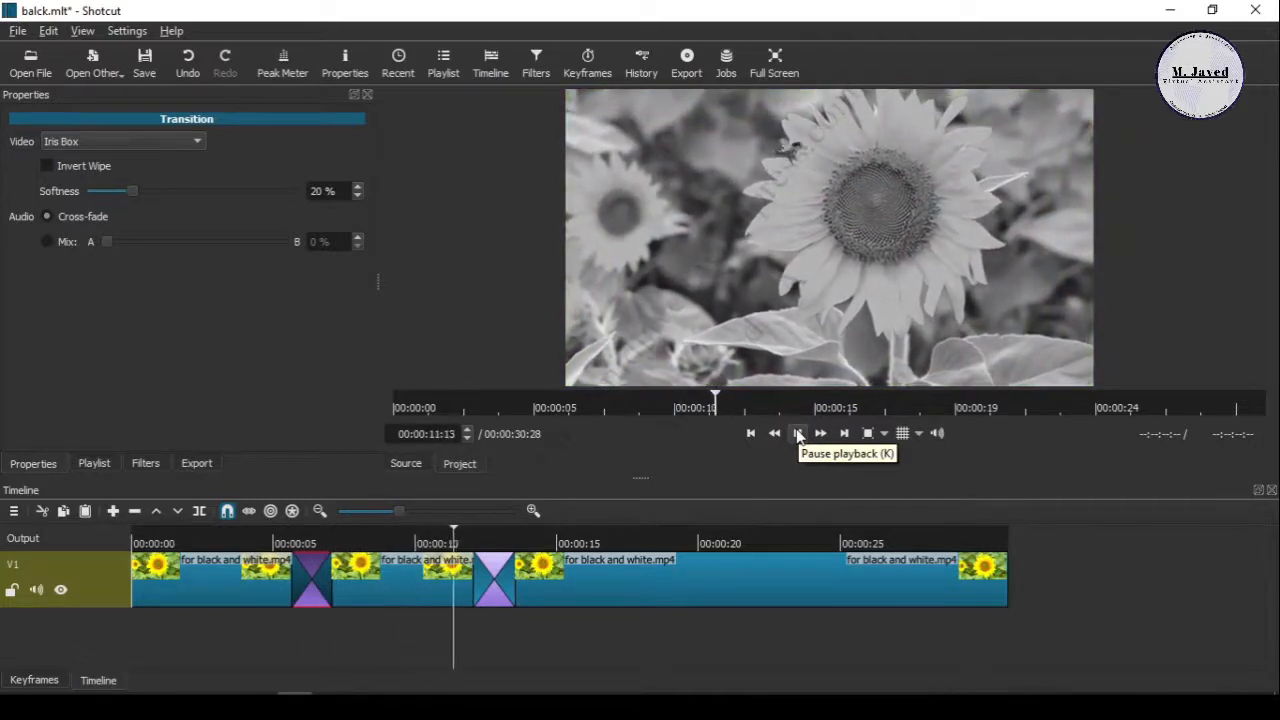
{"action": "left_click", "coordinate": [798, 432]}
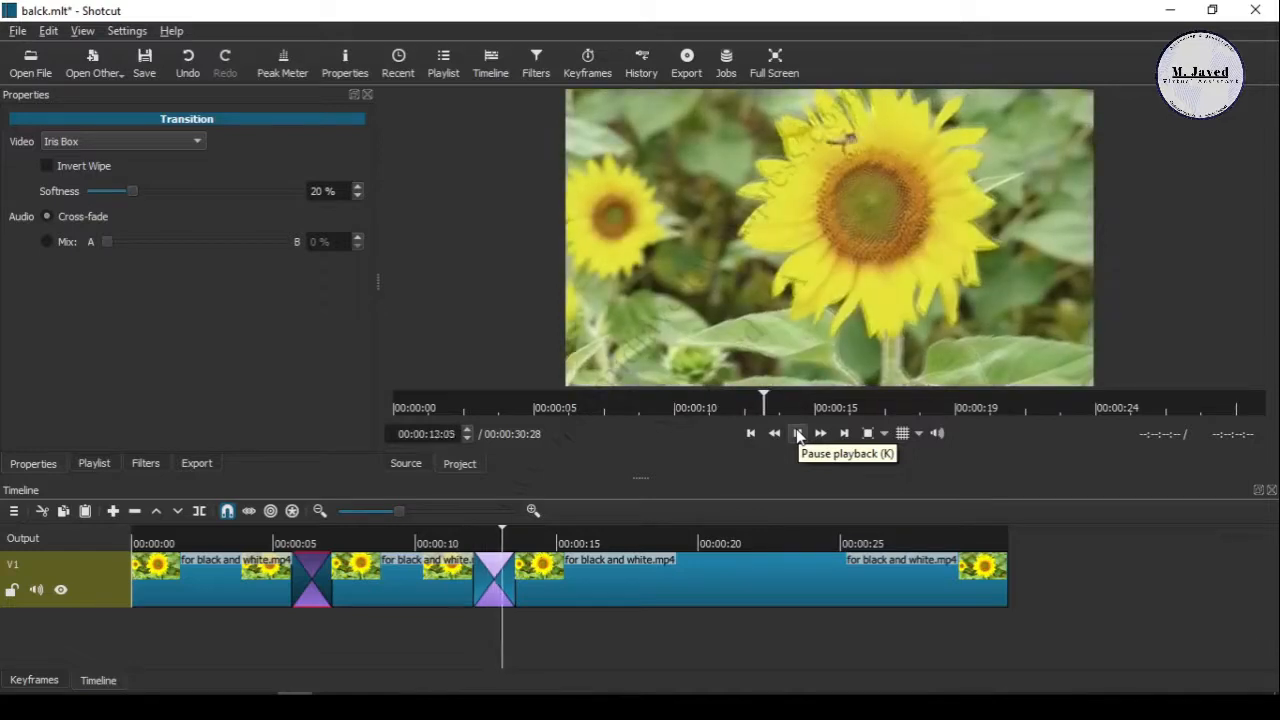
{"action": "left_click", "coordinate": [797, 433]}
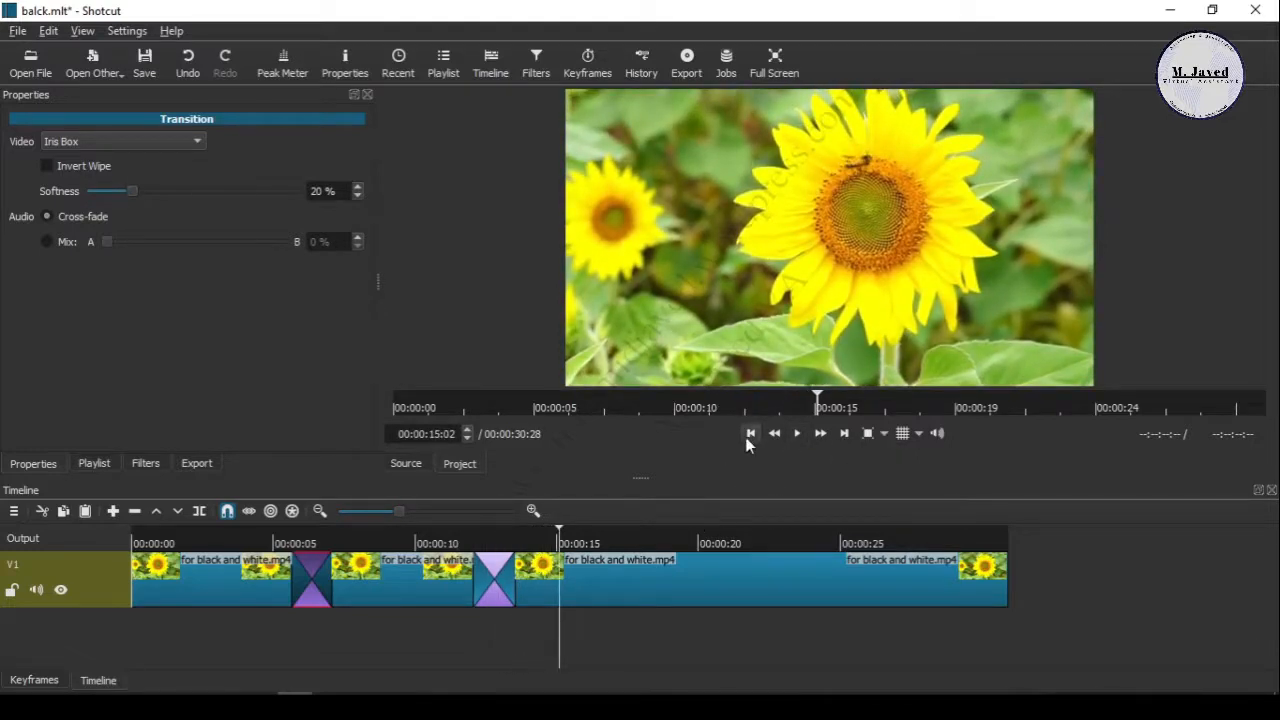
{"action": "left_click", "coordinate": [751, 433]}
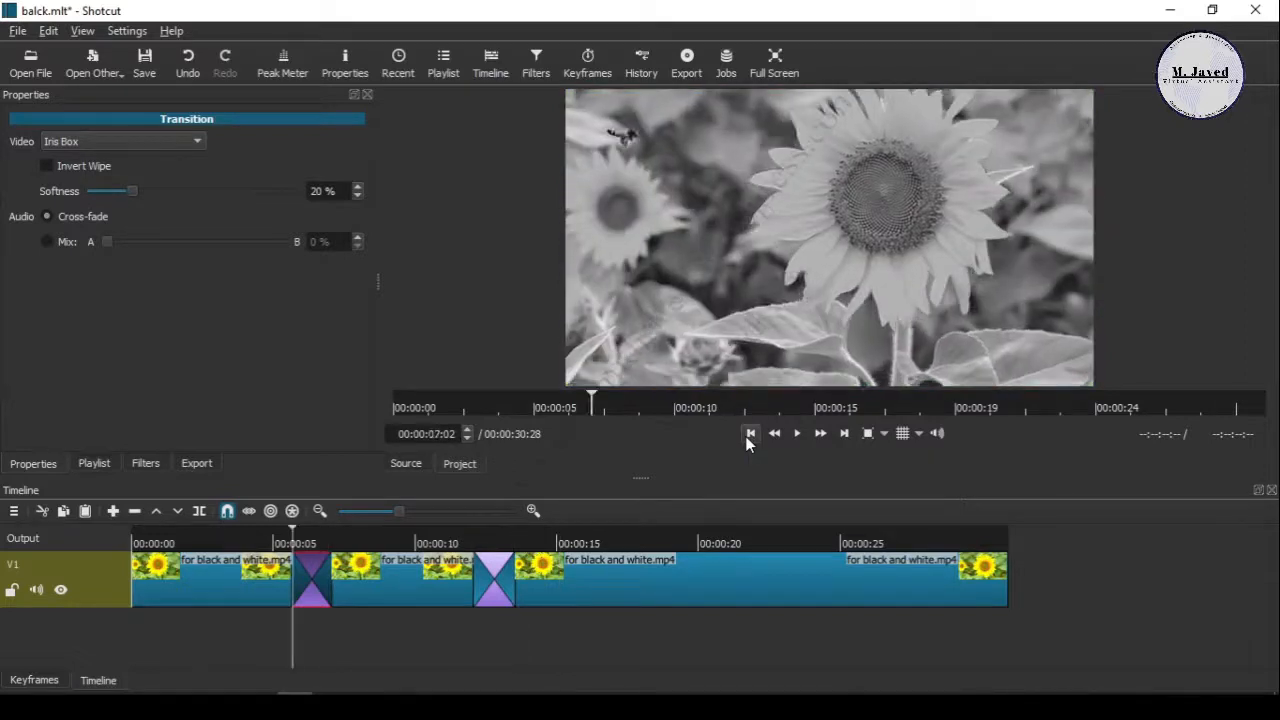
{"action": "left_click", "coordinate": [750, 432]}
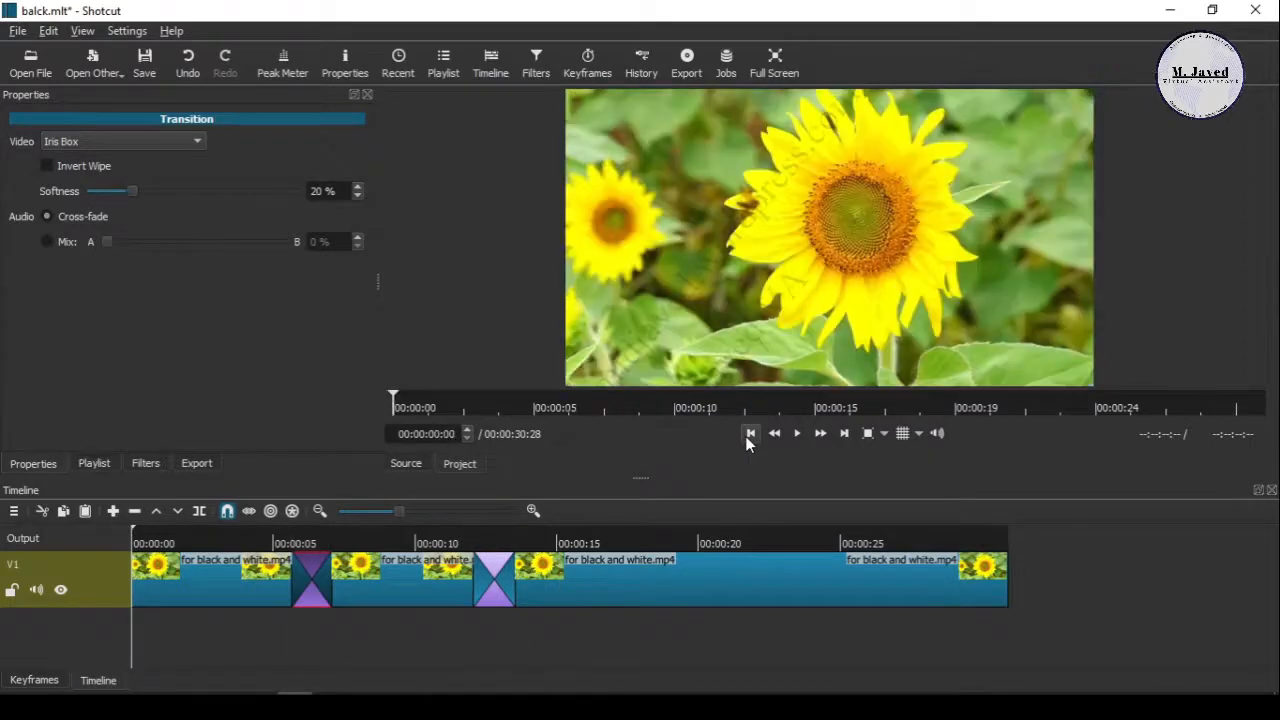
{"action": "mouse_move", "coordinate": [410, 589]}
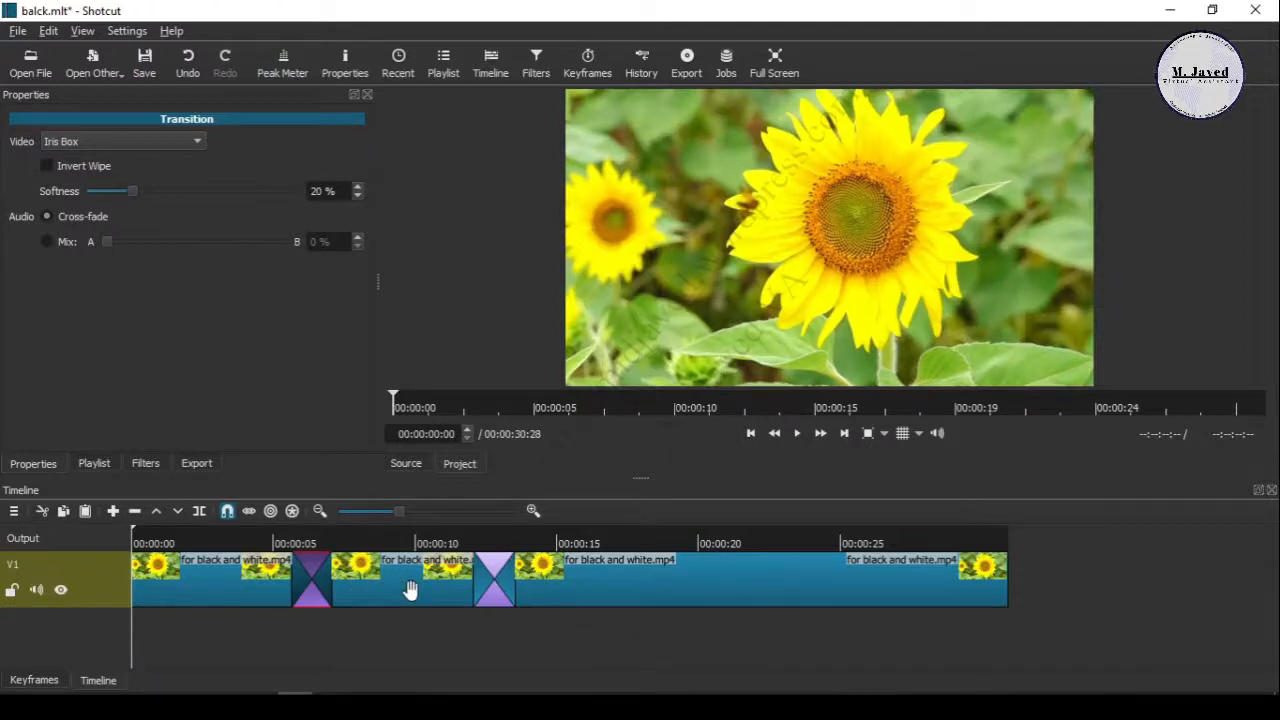
{"action": "mouse_move", "coordinate": [452, 580]}
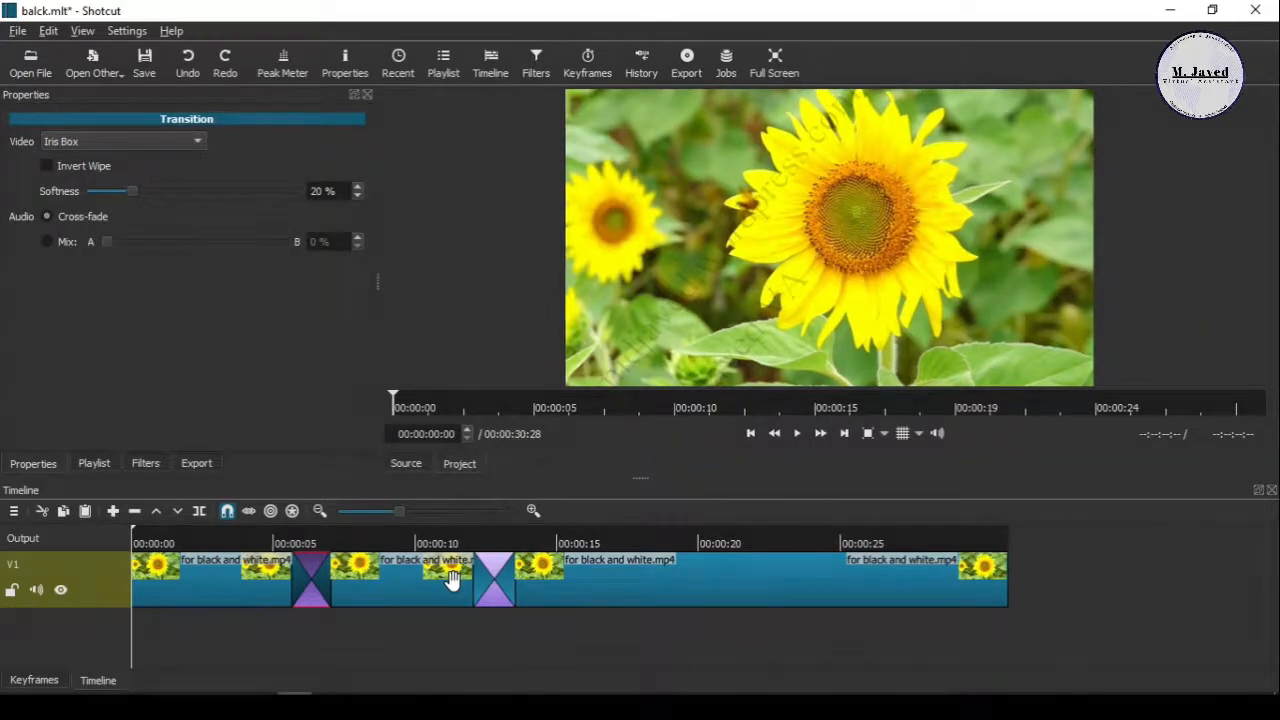
Step: Select the middle section of the clip before undoing the edits
{"action": "left_click", "coordinate": [450, 580]}
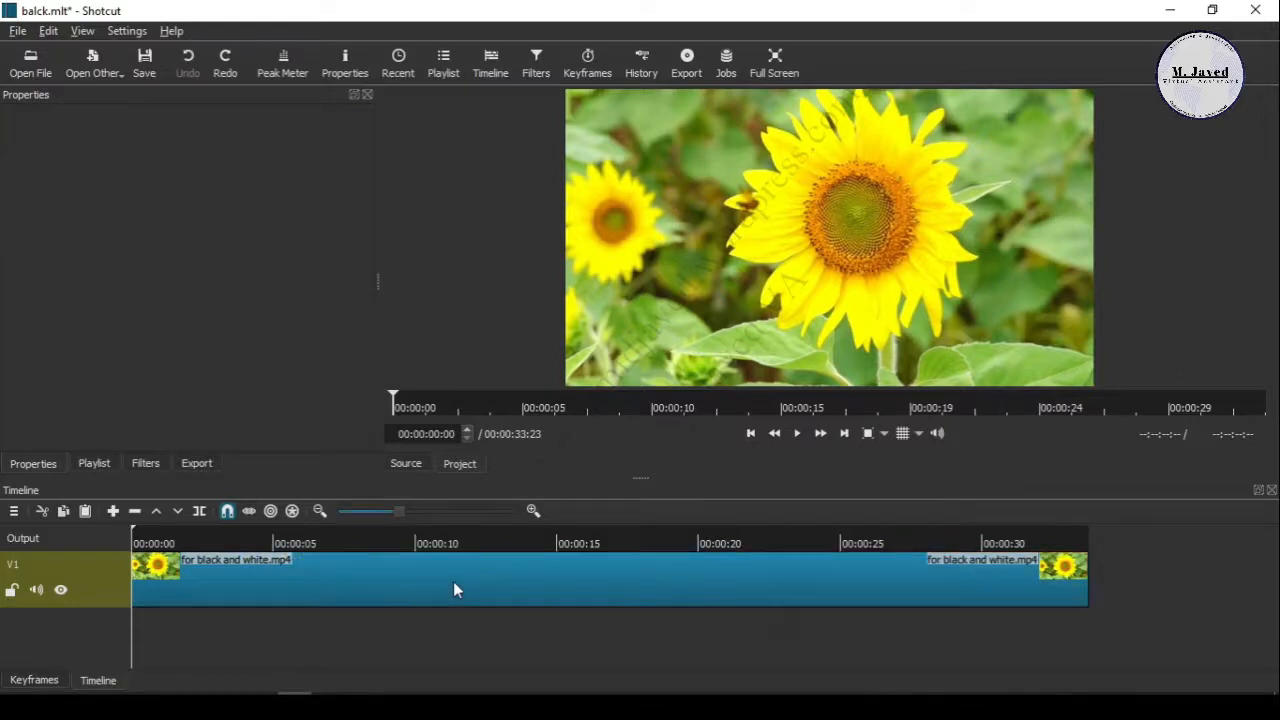
Step: Select the uncut sunflower clip and add Saturation through the 'satu' filter search
{"action": "left_click", "coordinate": [455, 588]}
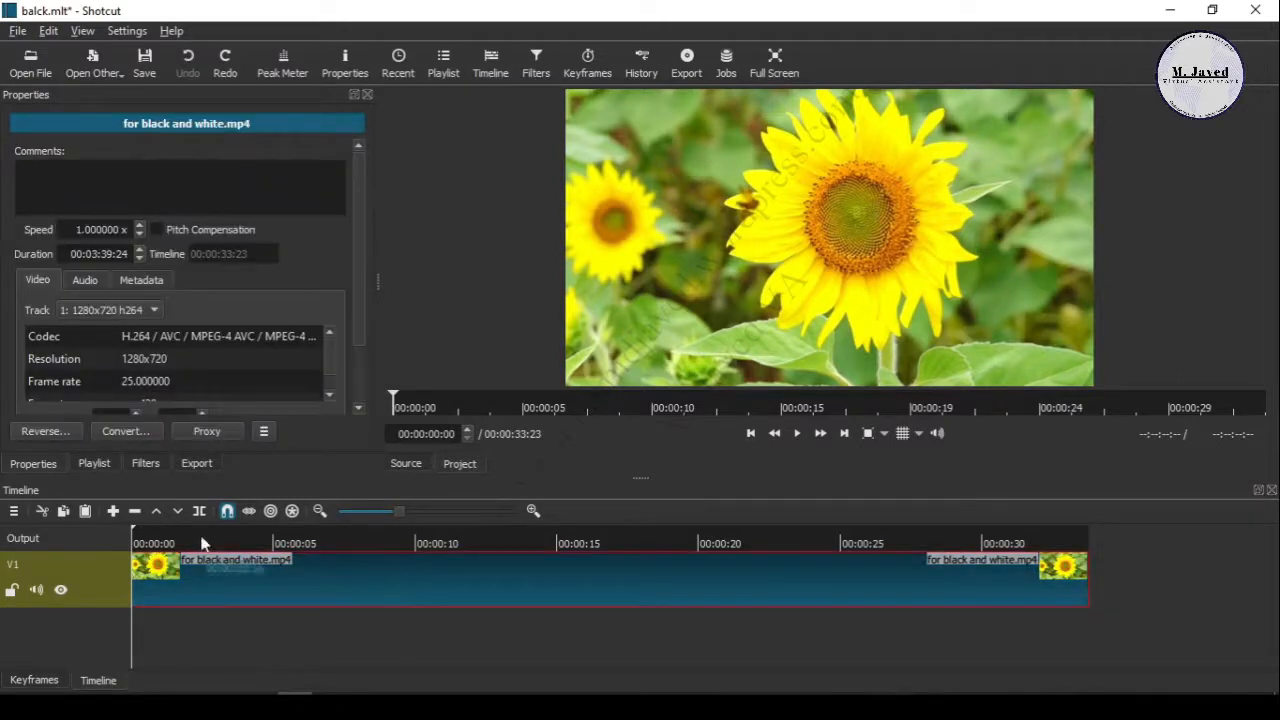
{"action": "left_click", "coordinate": [145, 463]}
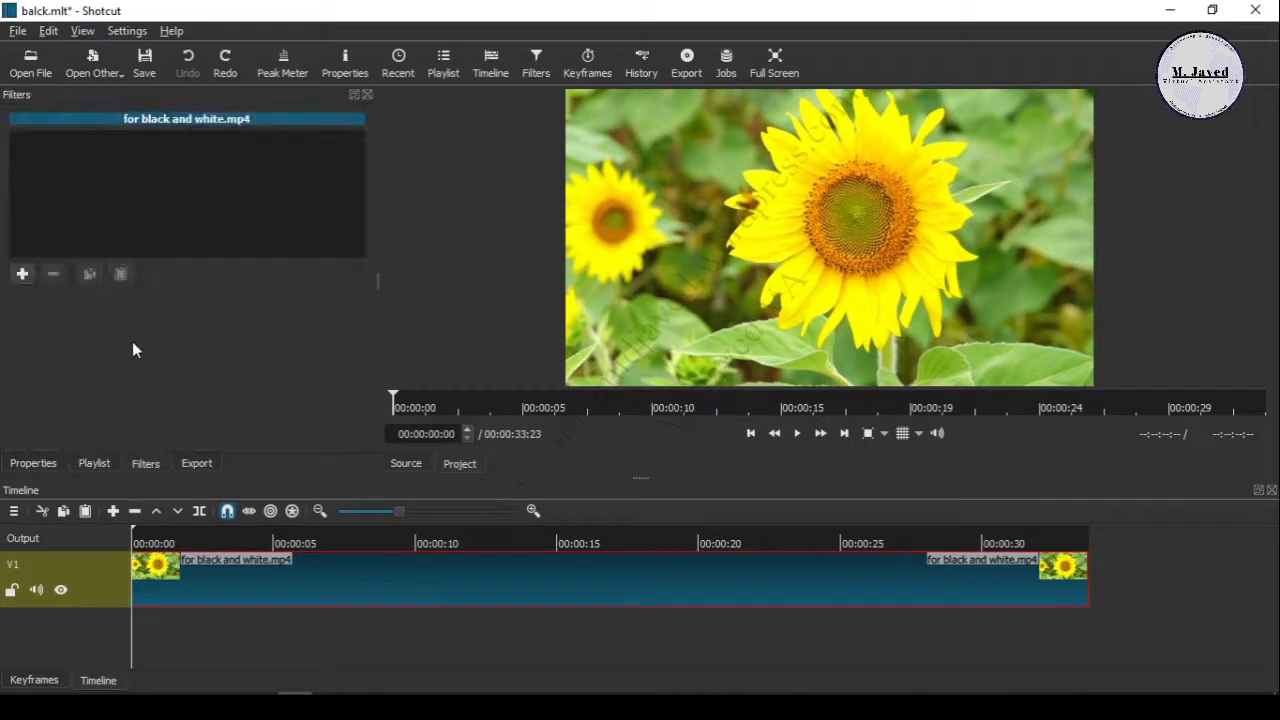
{"action": "mouse_move", "coordinate": [315, 583]}
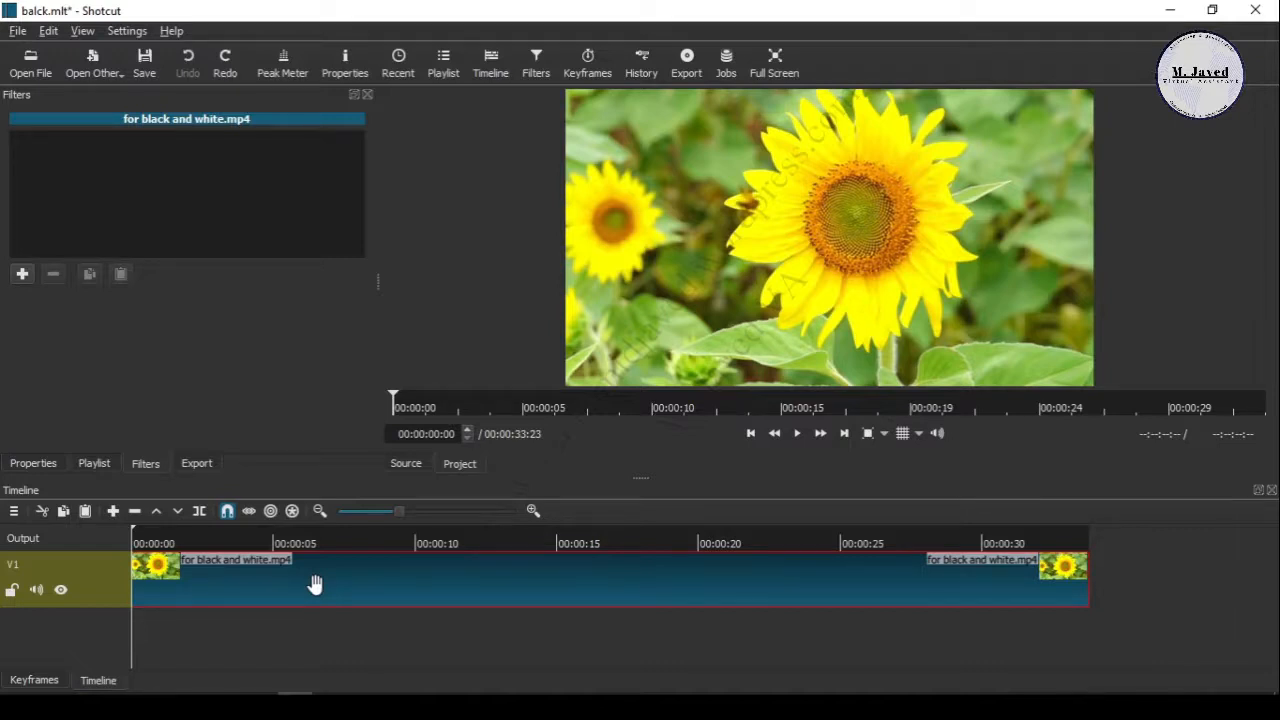
{"action": "mouse_move", "coordinate": [128, 355]}
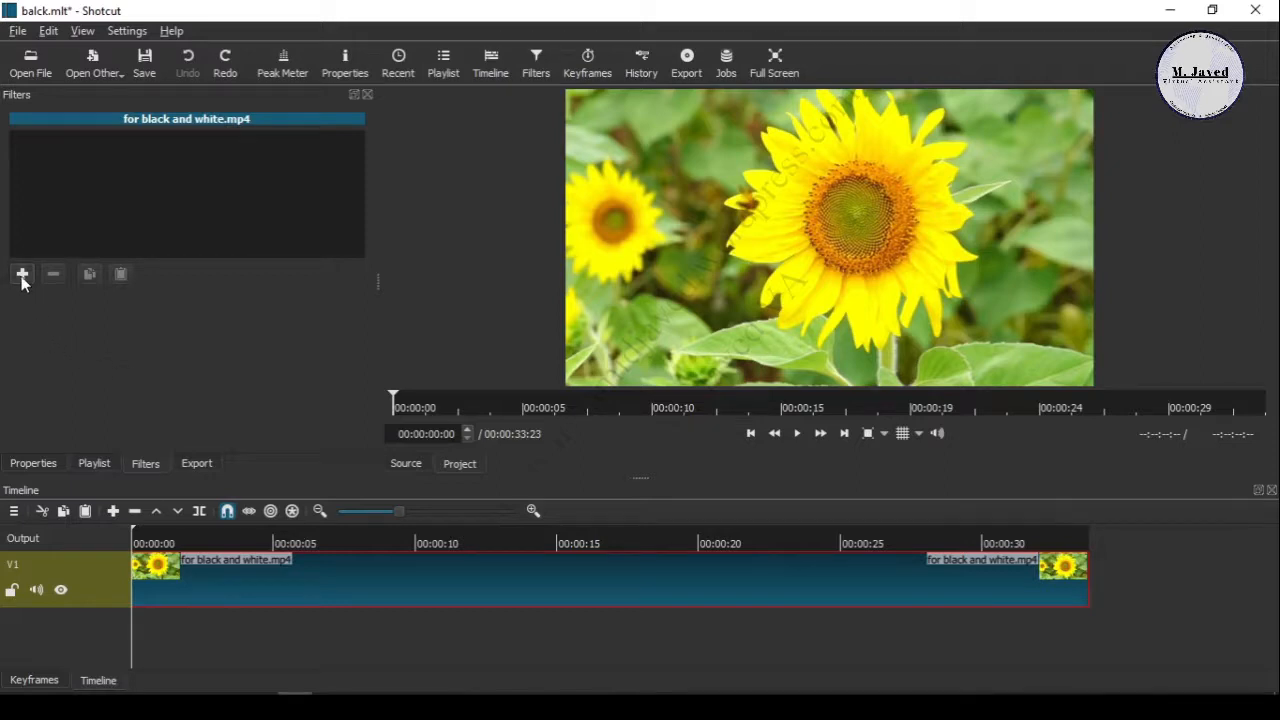
{"action": "left_click", "coordinate": [22, 274]}
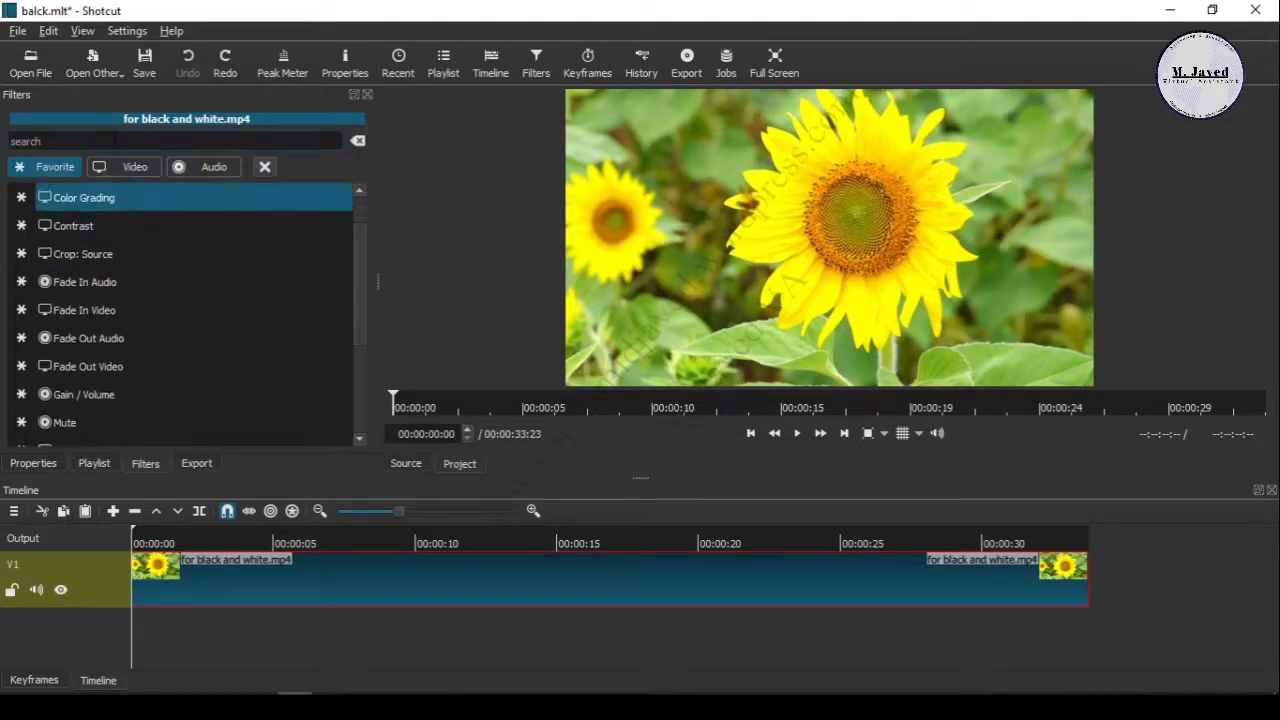
{"action": "type", "text": "s"}
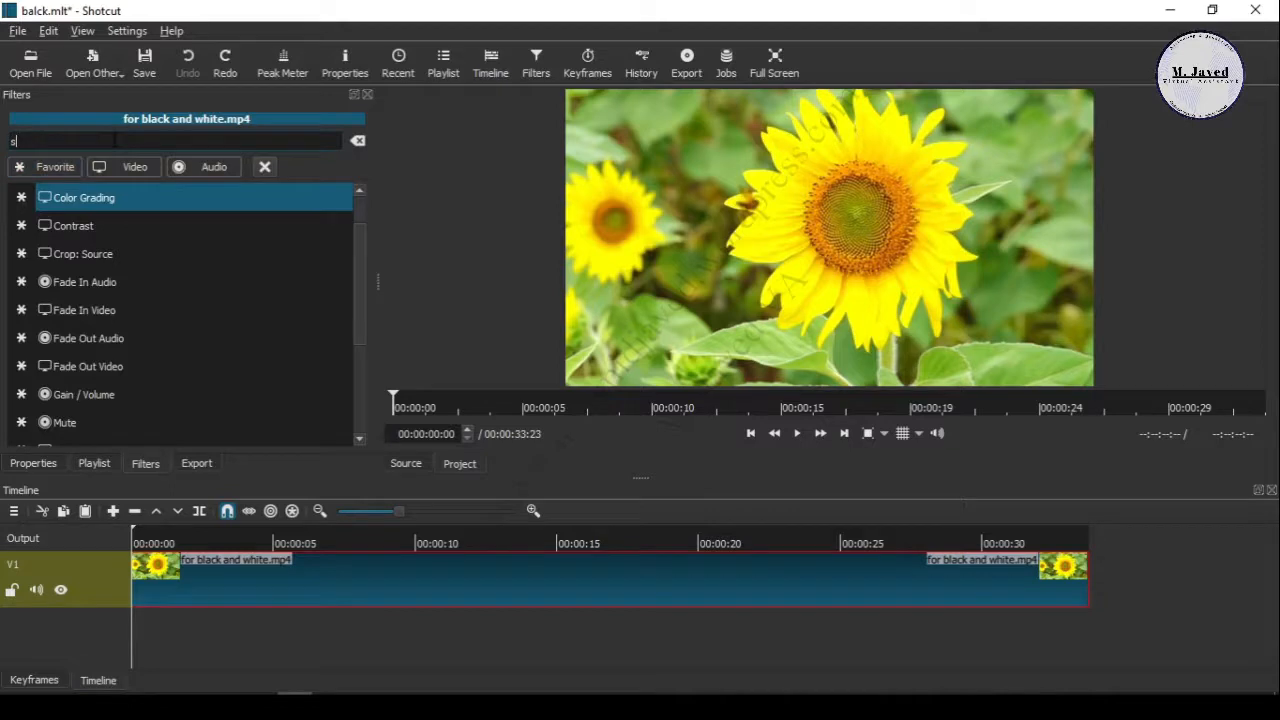
{"action": "type", "text": "atu"}
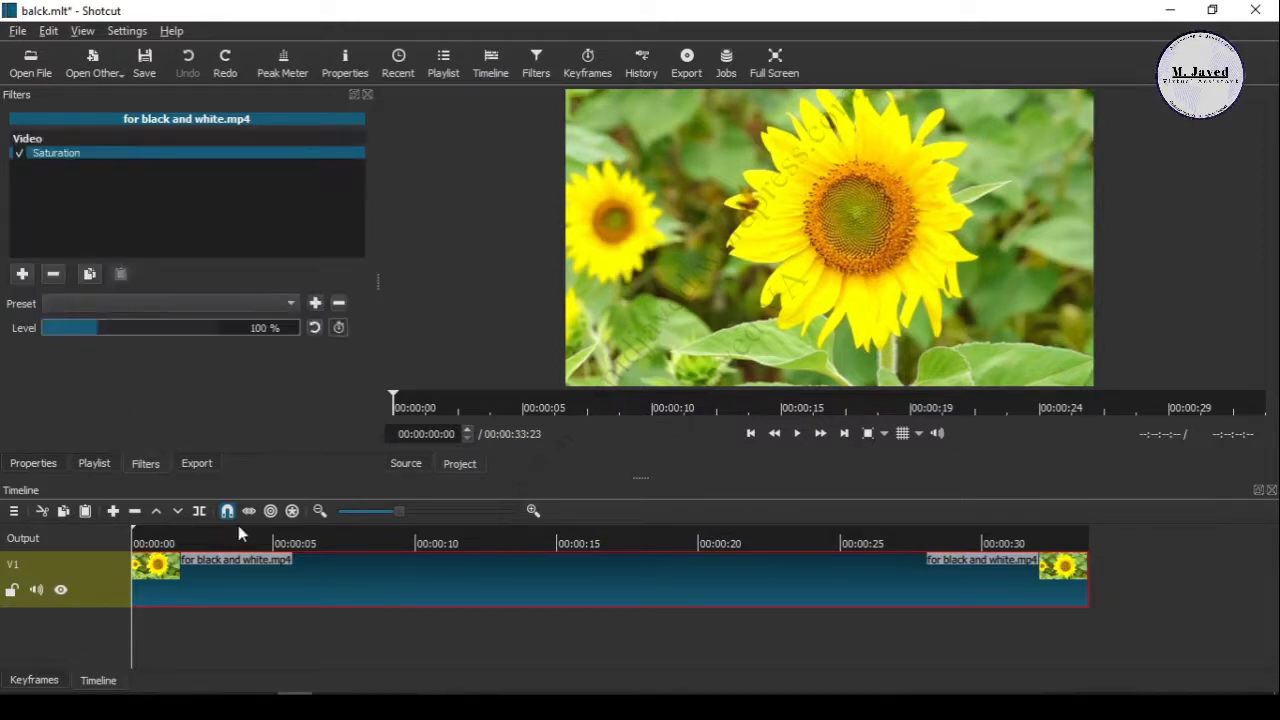
{"action": "left_click", "coordinate": [332, 543]}
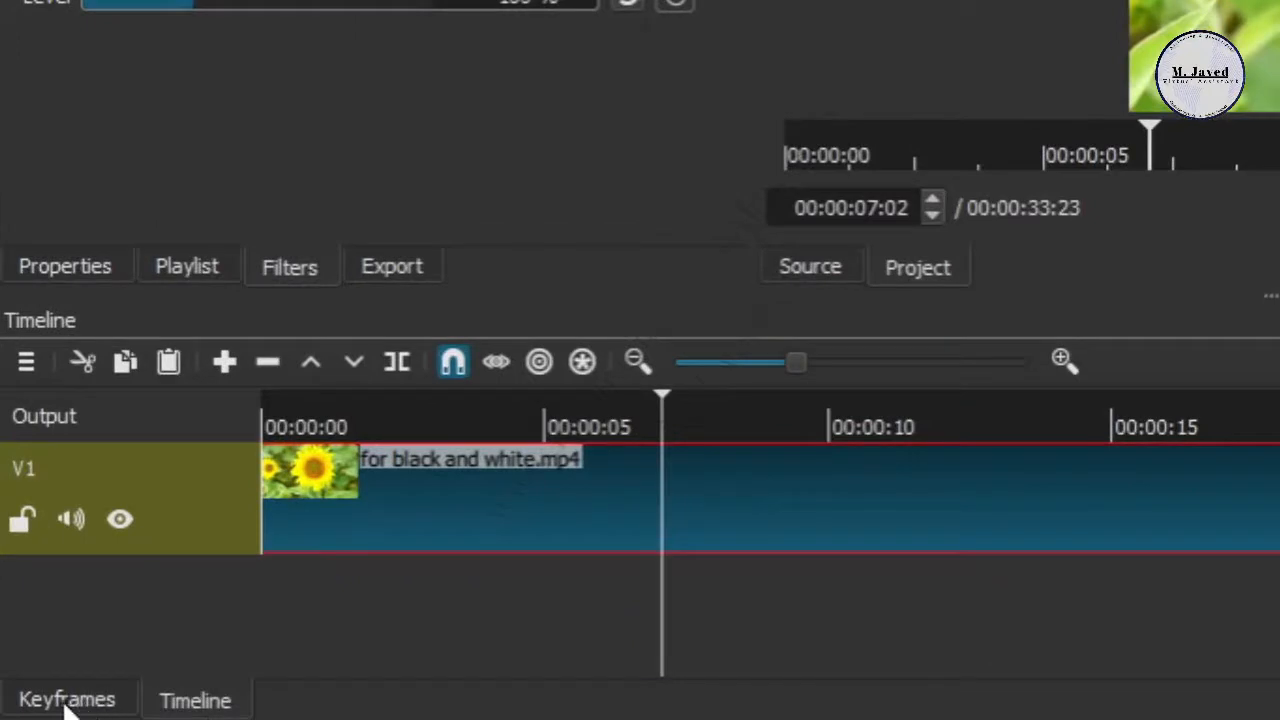
Step: Add Level keyframes at roughly 6, 12, 19 and 24 seconds in the Keyframes panel
{"action": "left_click", "coordinate": [67, 699]}
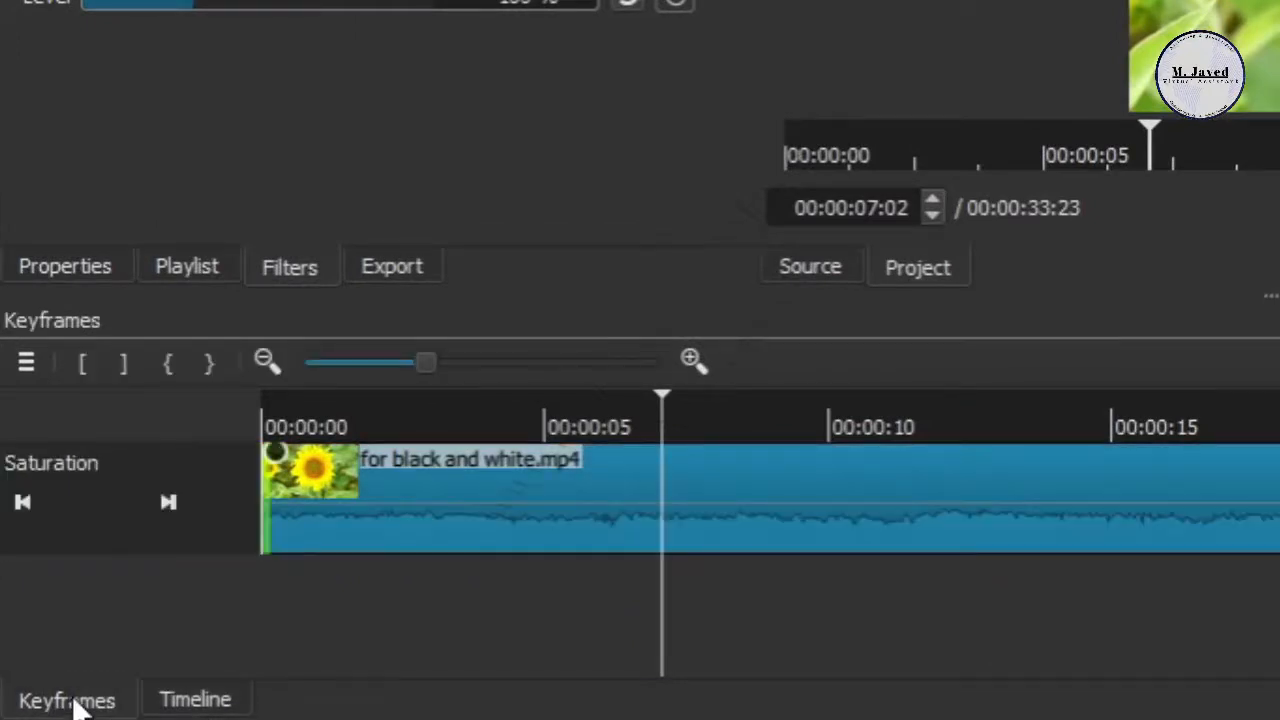
{"action": "mouse_move", "coordinate": [575, 430]}
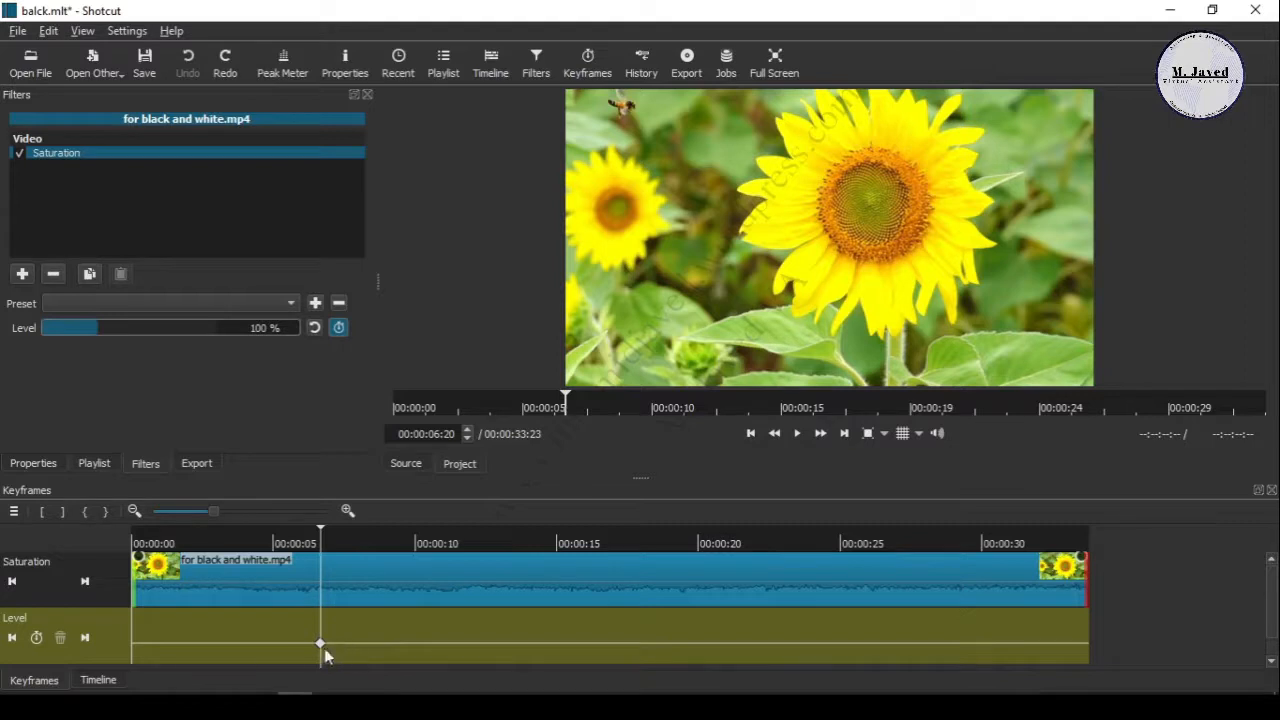
{"action": "mouse_move", "coordinate": [483, 603]}
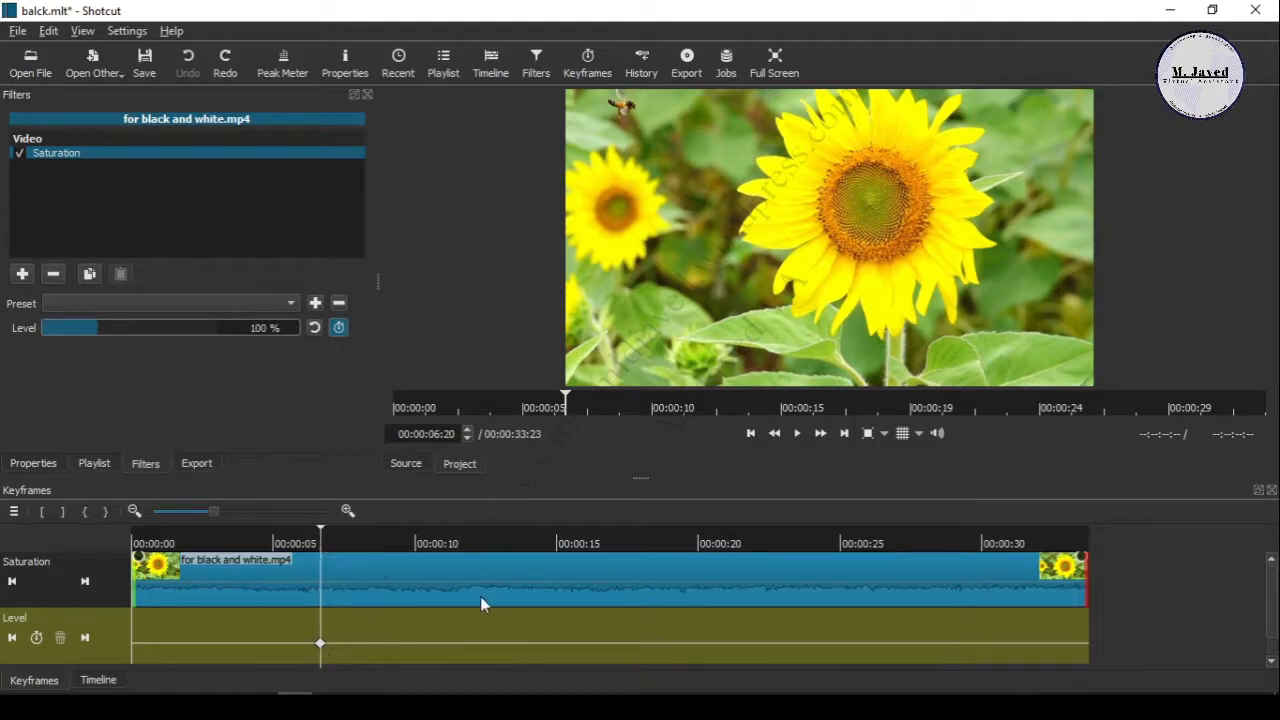
{"action": "mouse_move", "coordinate": [490, 543]}
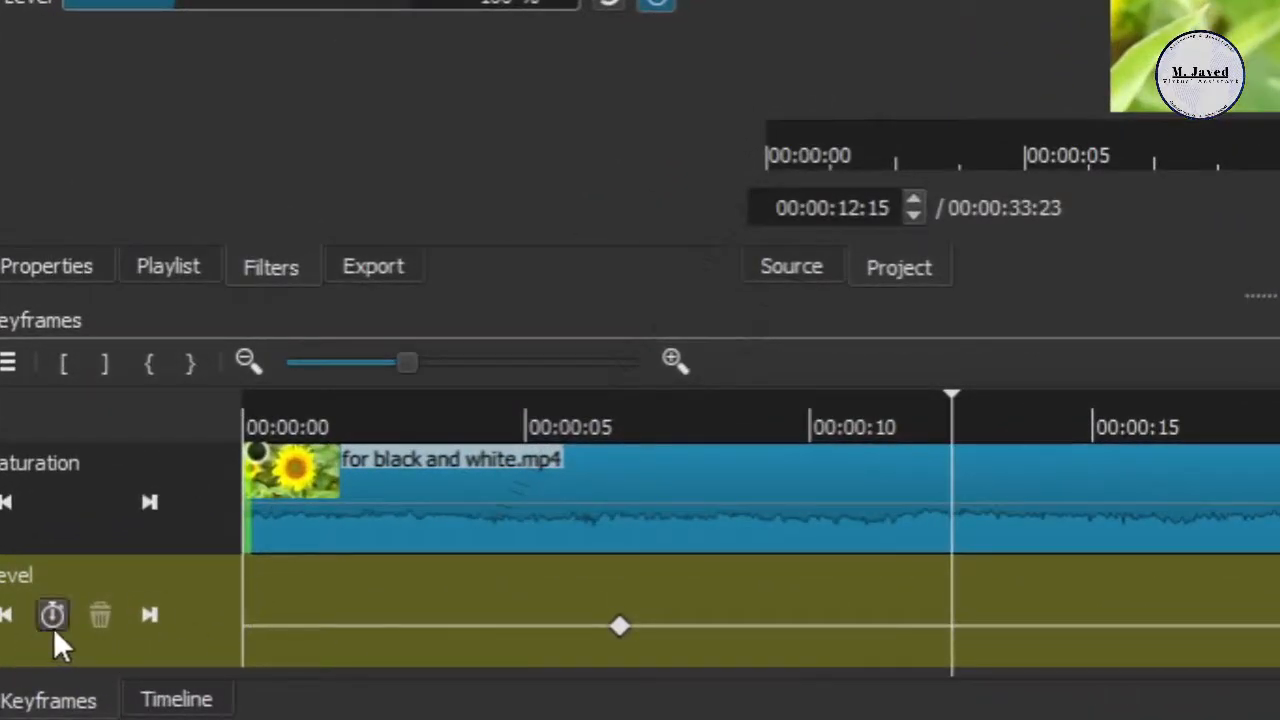
{"action": "left_click", "coordinate": [52, 615]}
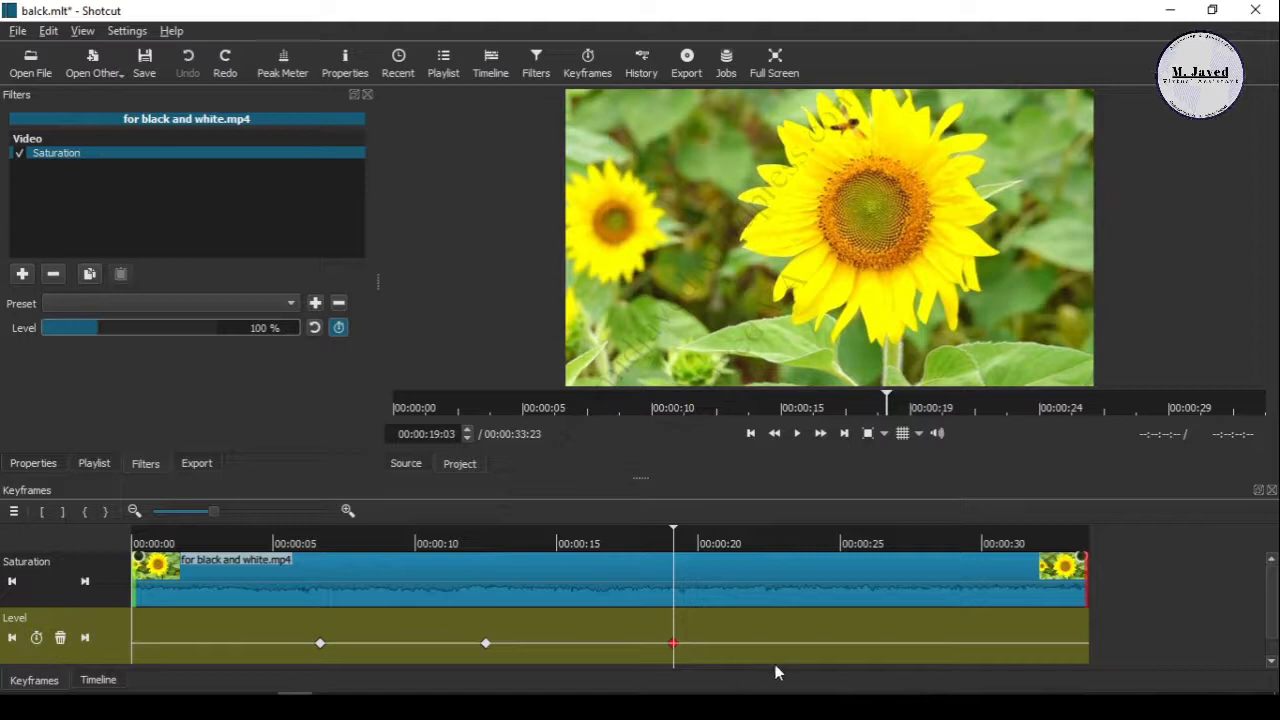
{"action": "mouse_move", "coordinate": [803, 545]}
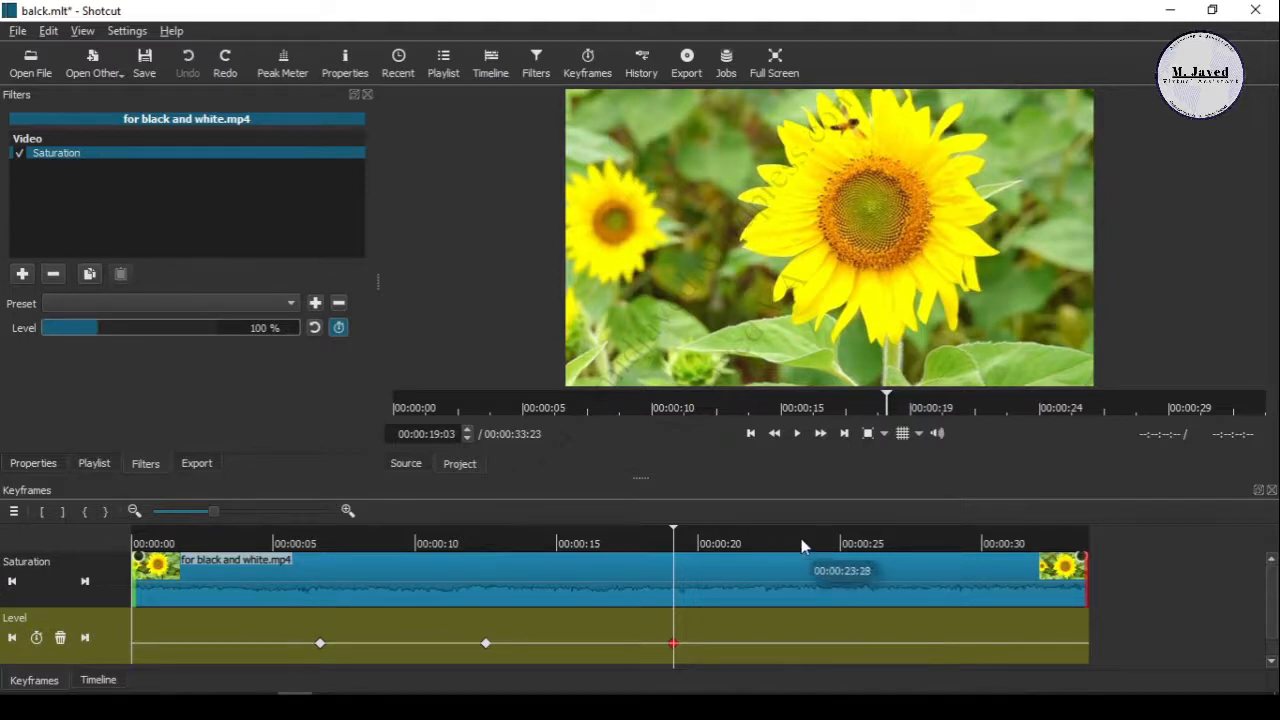
{"action": "left_click", "coordinate": [818, 545]}
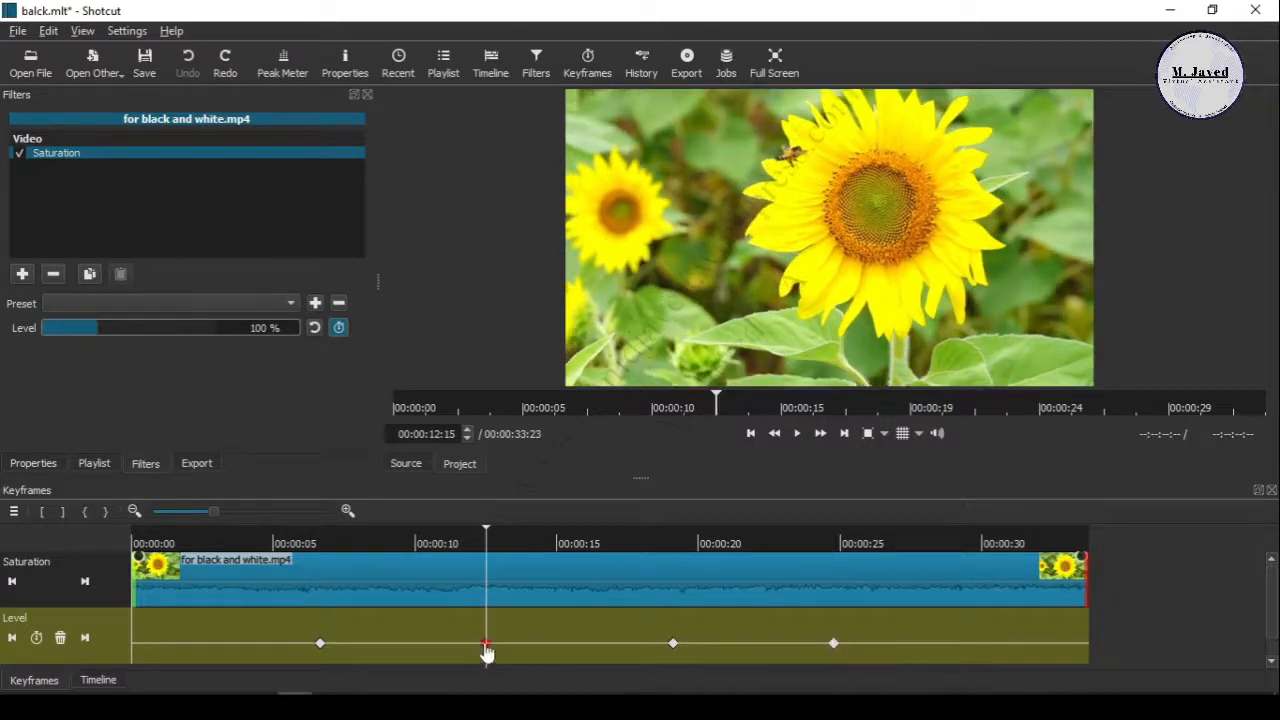
Step: Drag the keyframes near 12 and 19 seconds down to 0% saturation
{"action": "left_click_drag", "start_coordinate": [485, 643], "coordinate": [480, 657]}
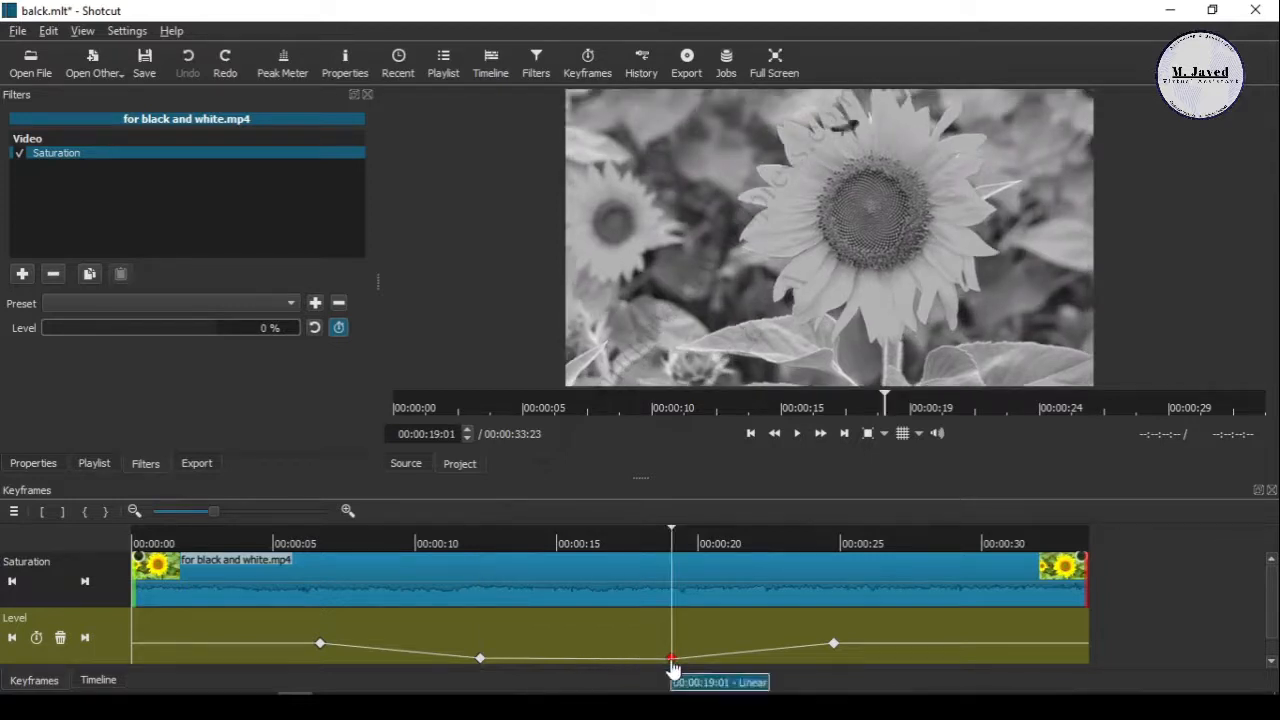
{"action": "mouse_move", "coordinate": [268, 348]}
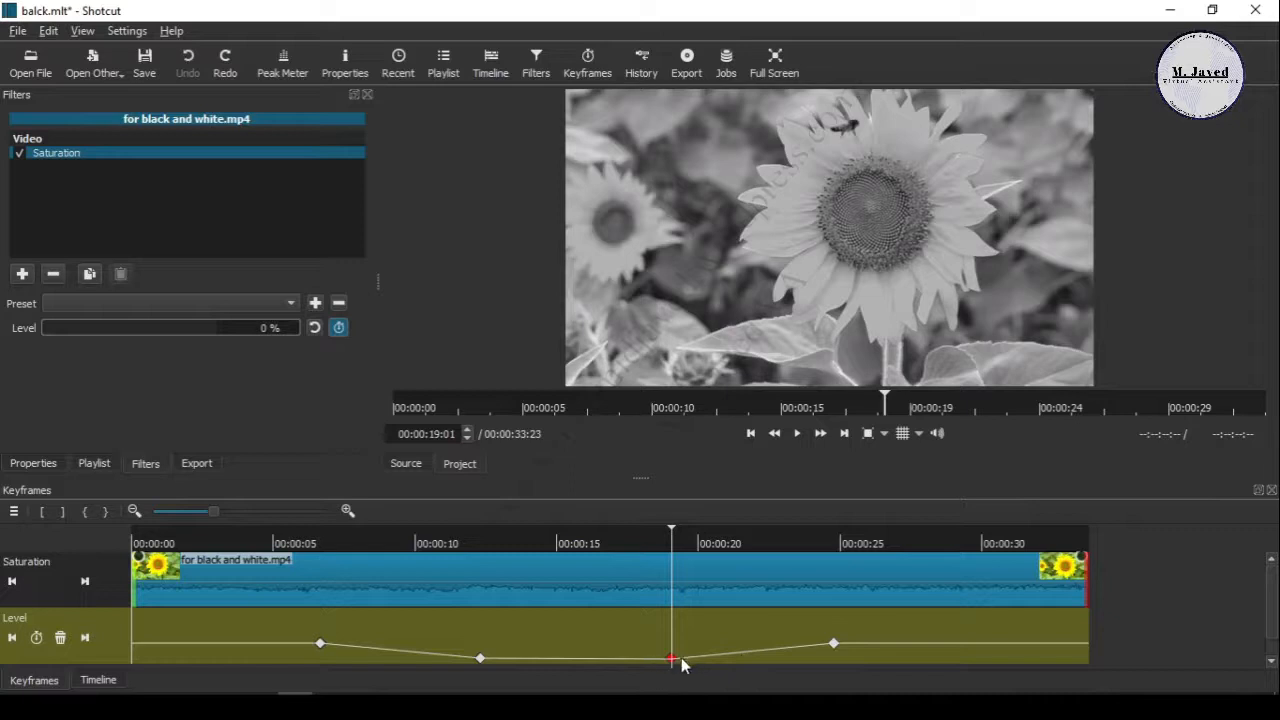
{"action": "mouse_move", "coordinate": [812, 655]}
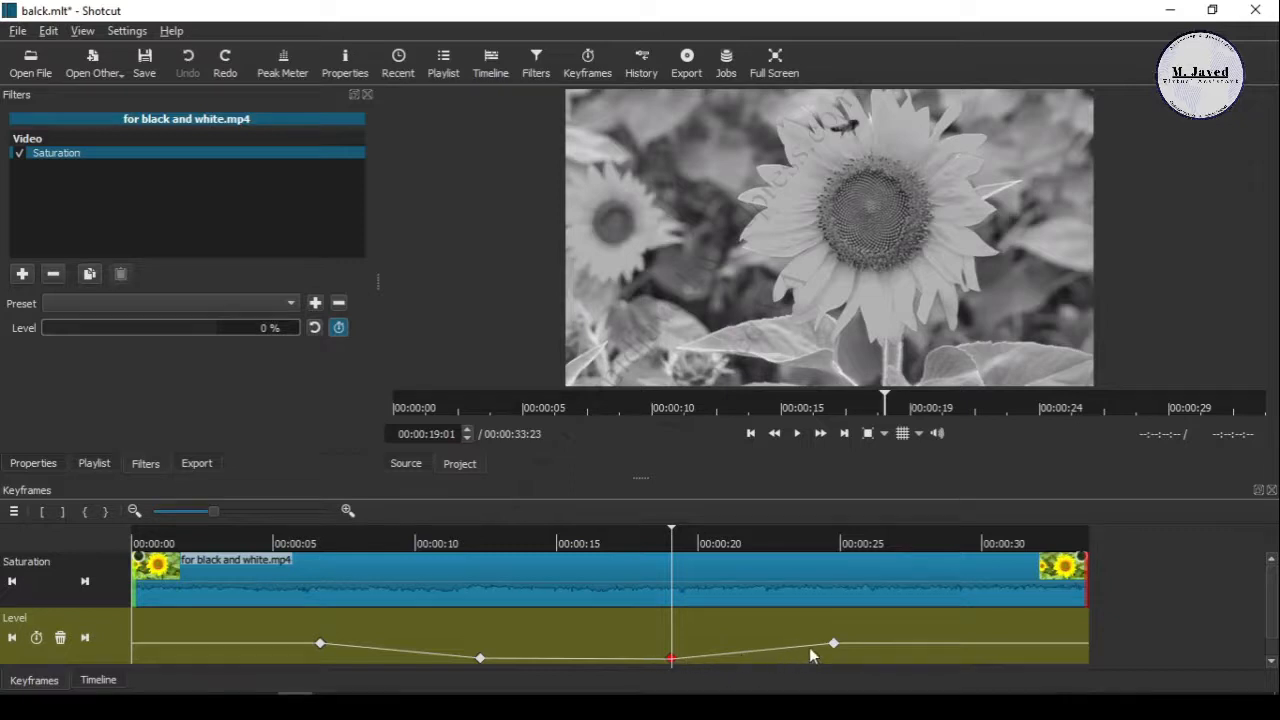
{"action": "mouse_move", "coordinate": [810, 655]}
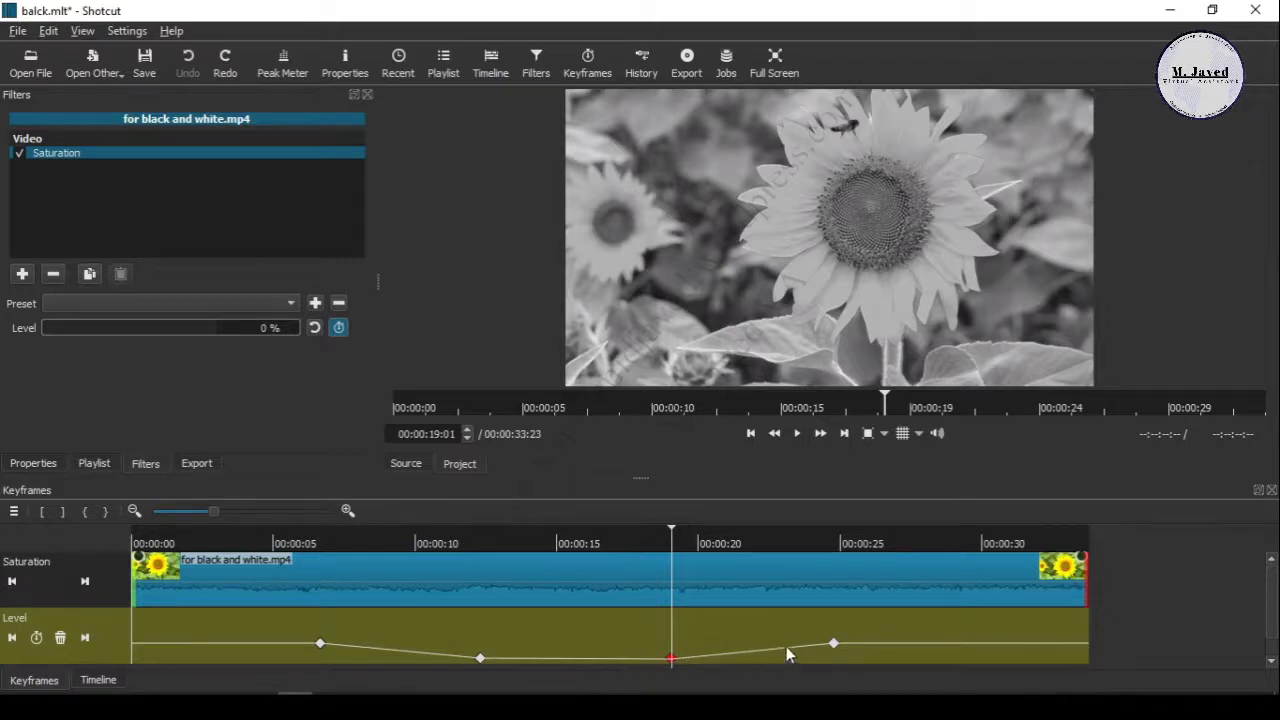
{"action": "mouse_move", "coordinate": [905, 650]}
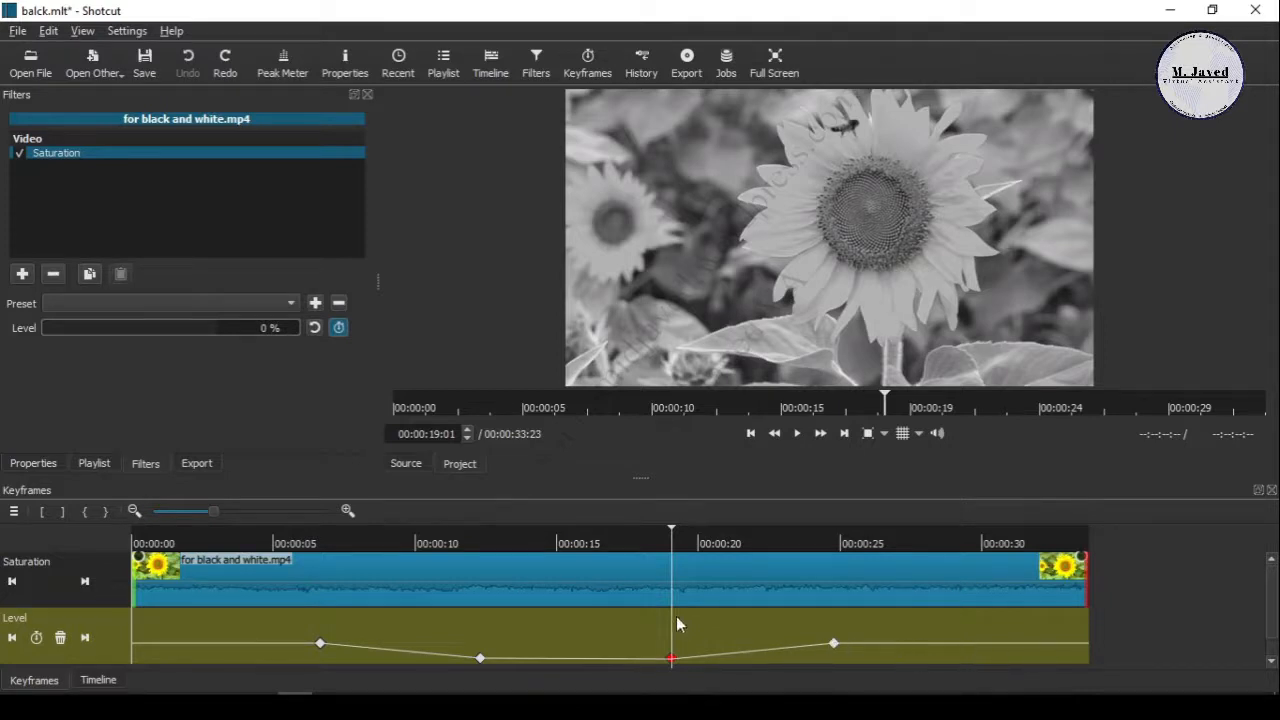
Step: Preview the color fade from the start twice, returning to the Timeline view between runs
{"action": "left_click", "coordinate": [750, 433]}
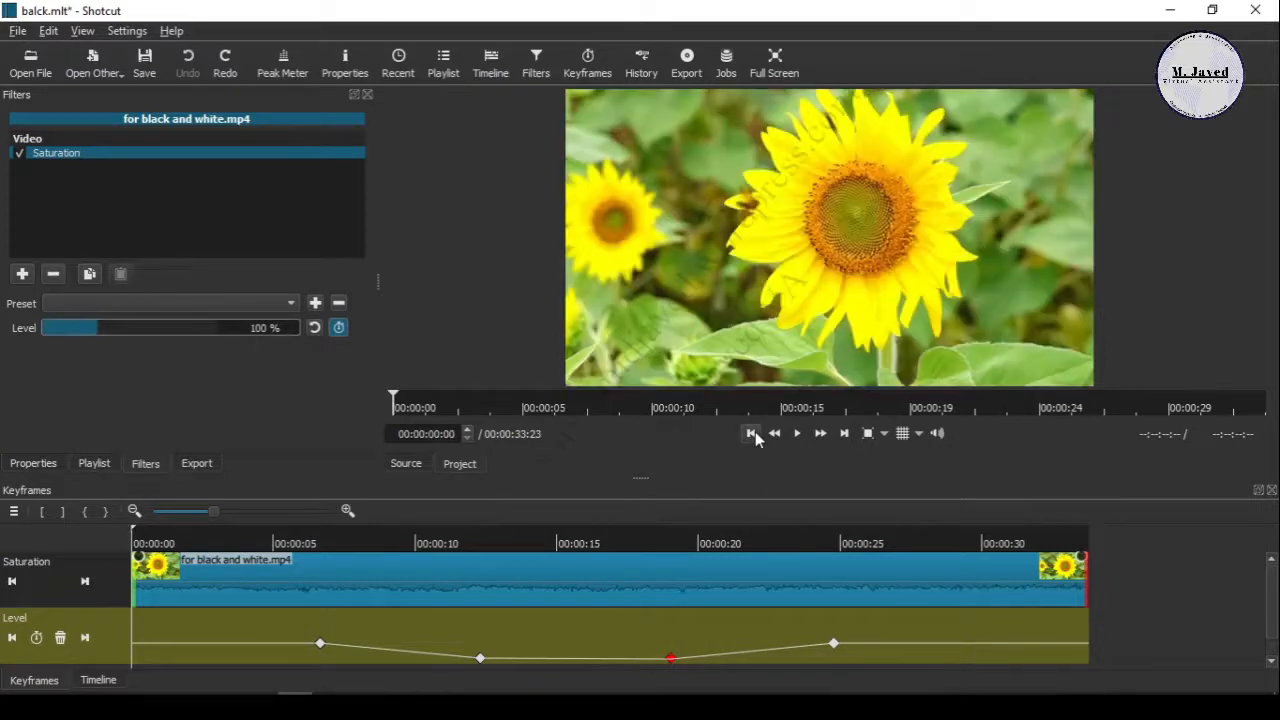
{"action": "left_click", "coordinate": [797, 432]}
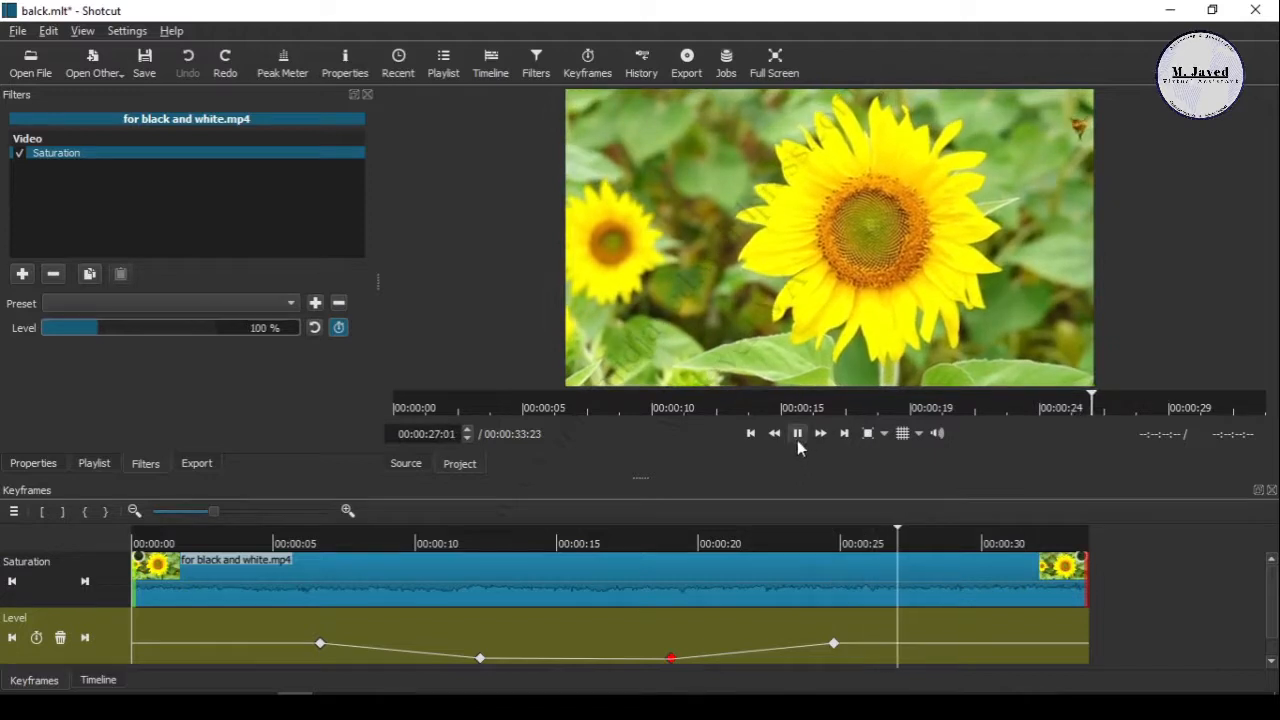
{"action": "left_click", "coordinate": [797, 432]}
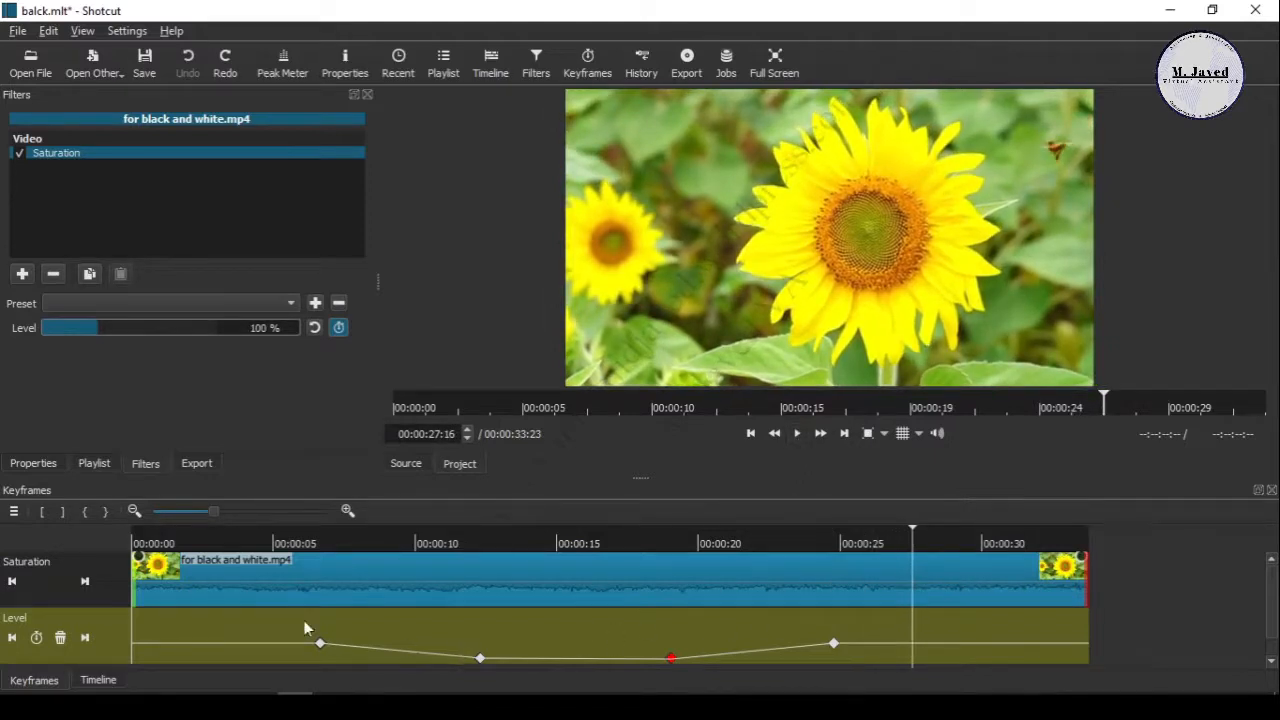
{"action": "left_click", "coordinate": [97, 680]}
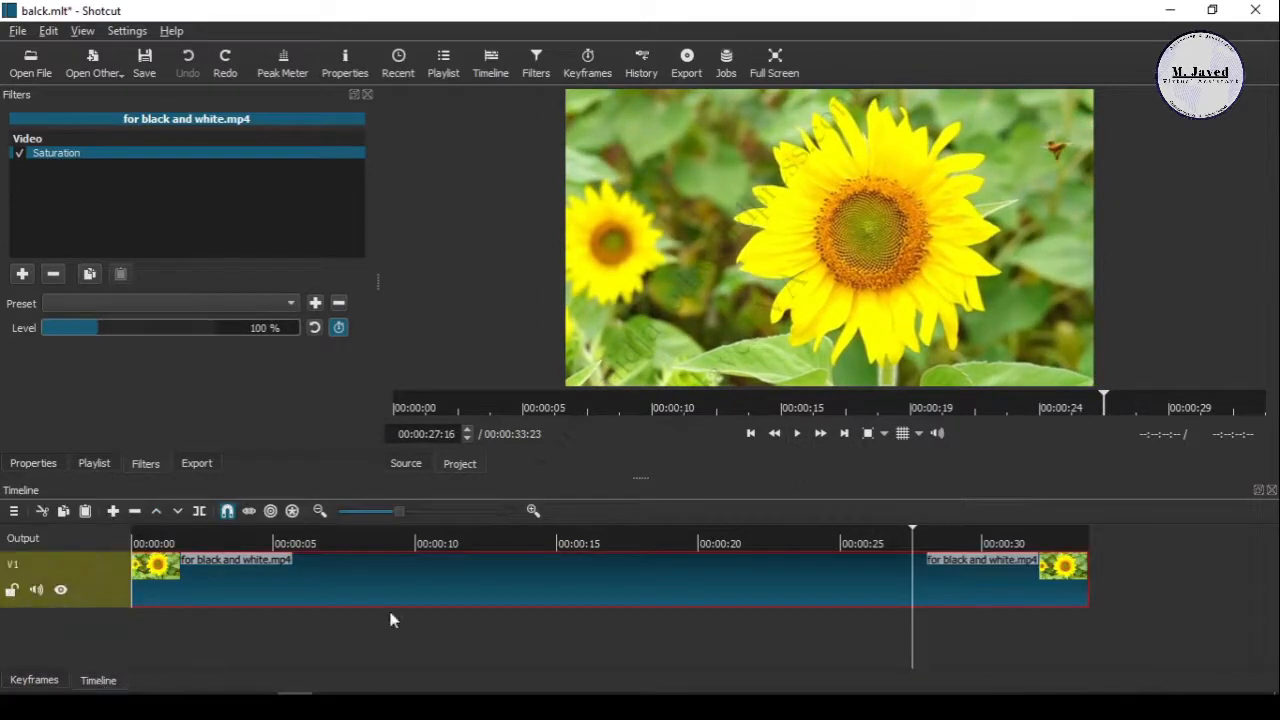
{"action": "left_click", "coordinate": [750, 433]}
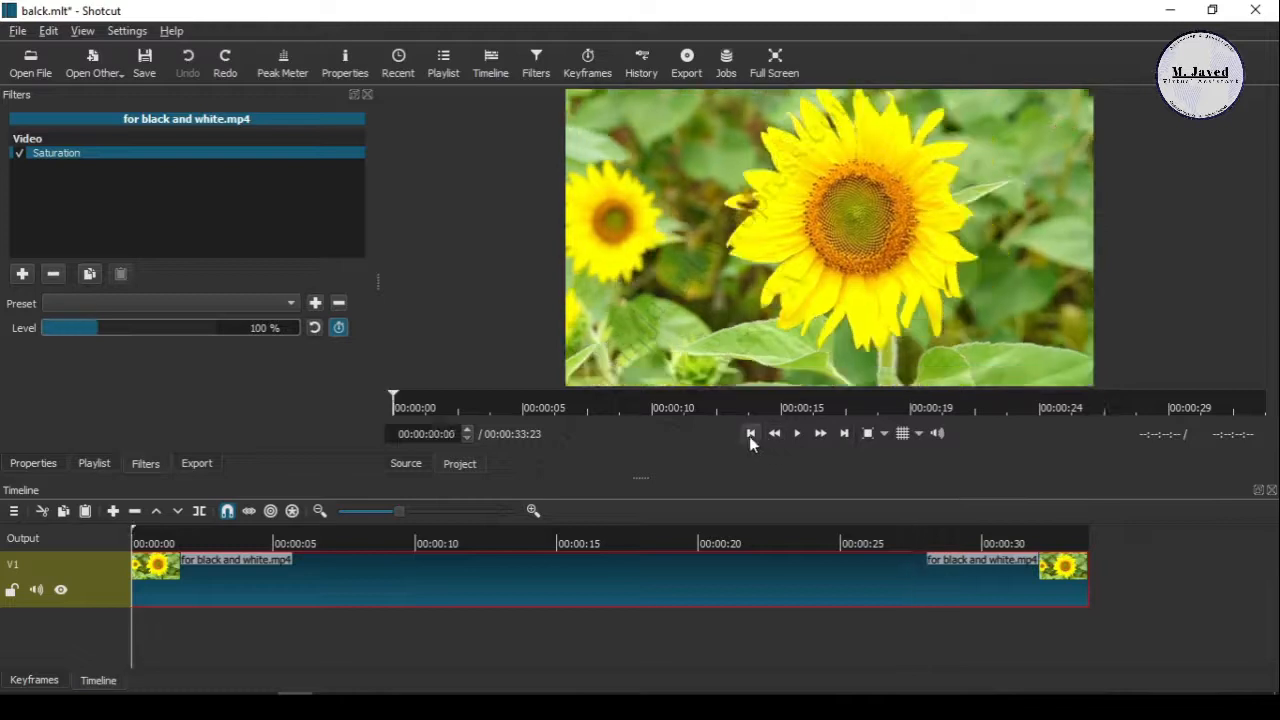
{"action": "left_click", "coordinate": [797, 433]}
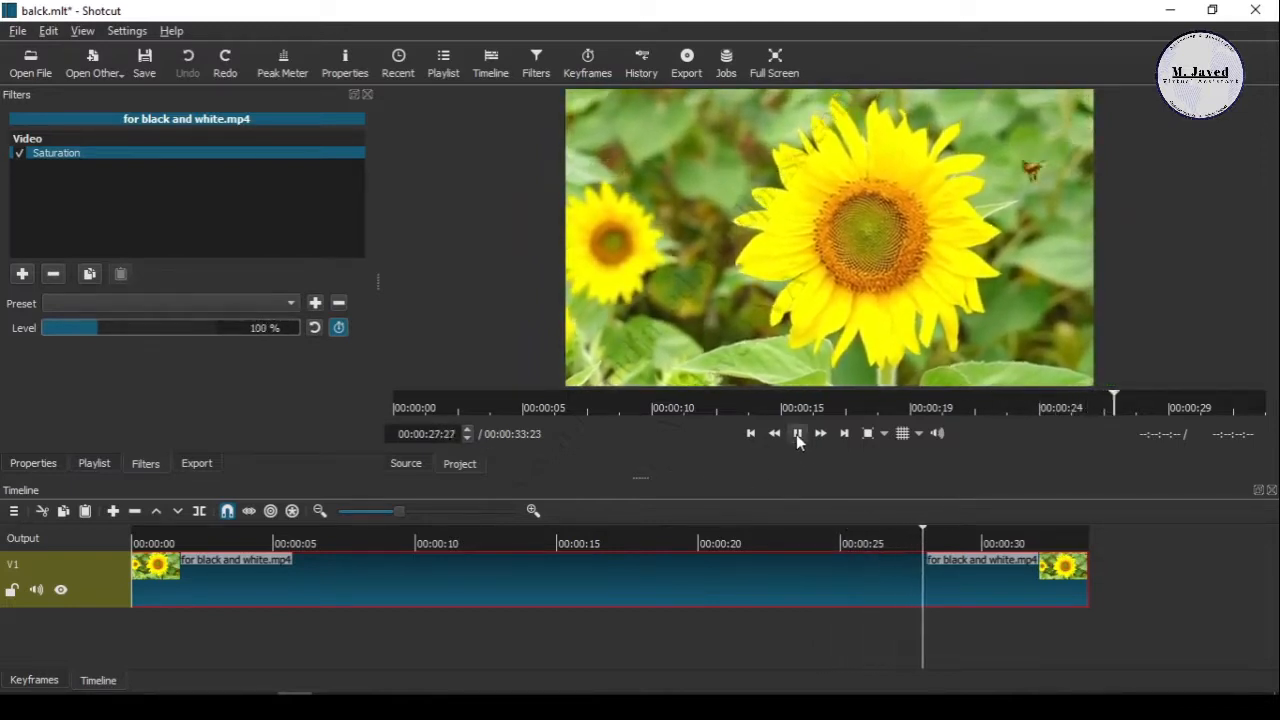
{"action": "left_click", "coordinate": [797, 433]}
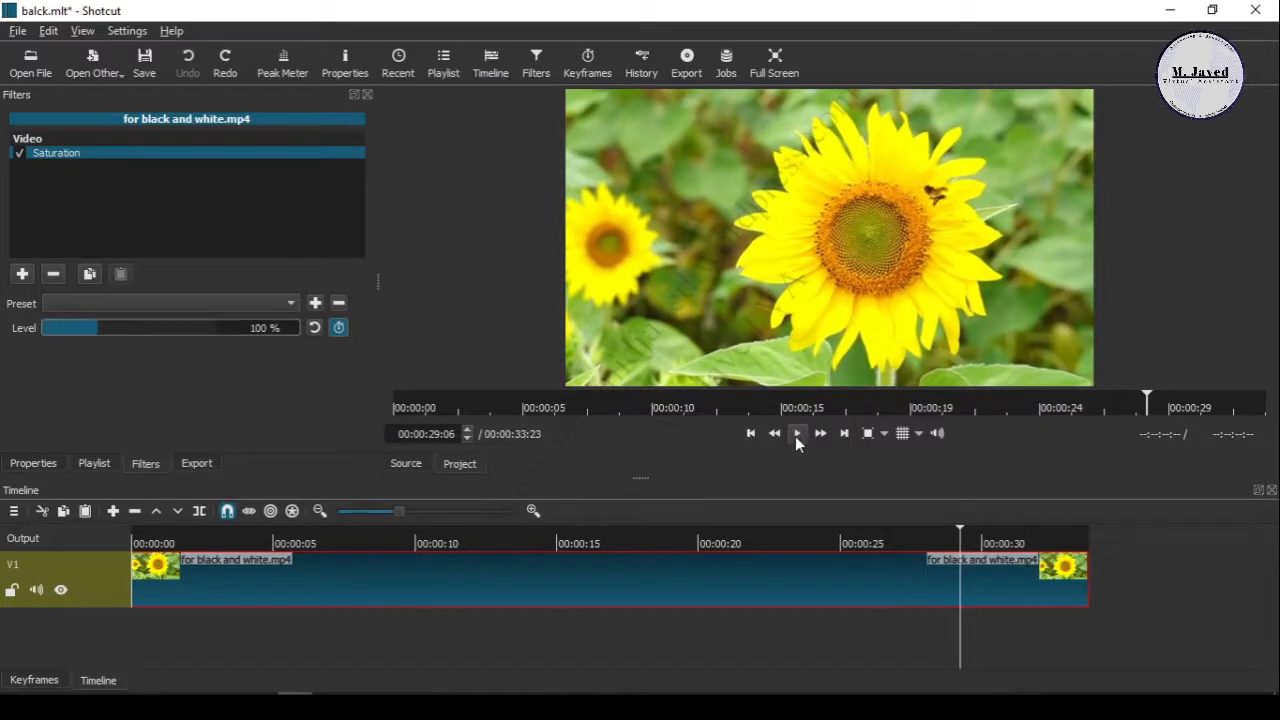